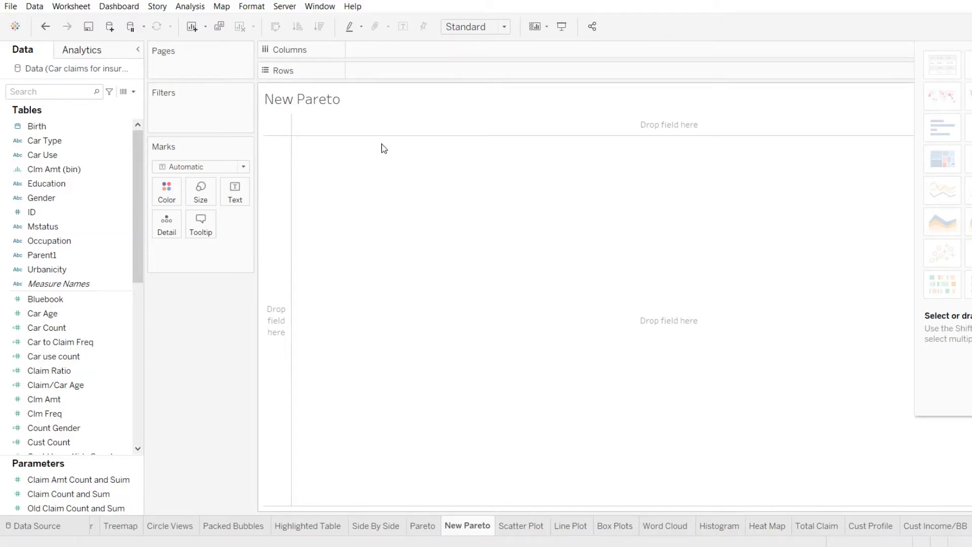
{"action": "mouse_move", "coordinate": [419, 110]}
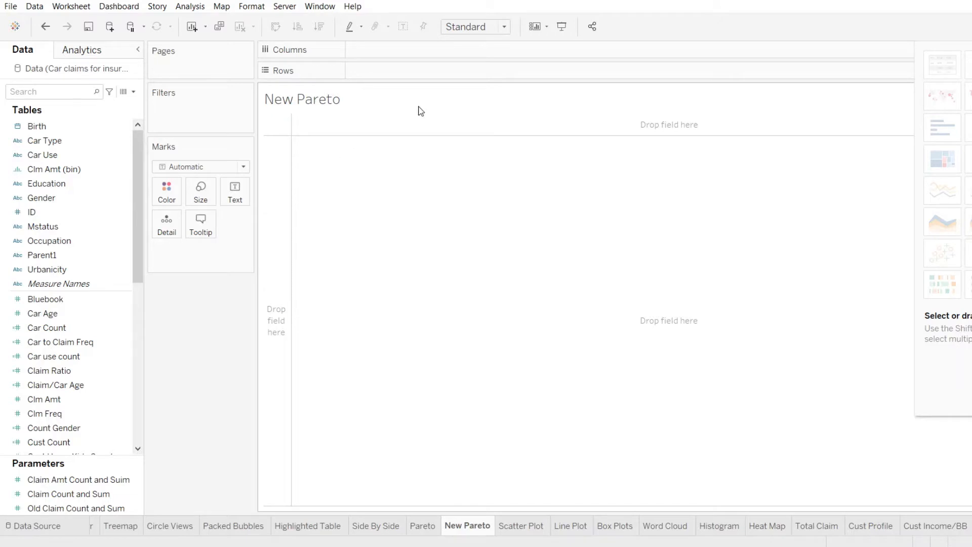
{"action": "mouse_move", "coordinate": [632, 318]}
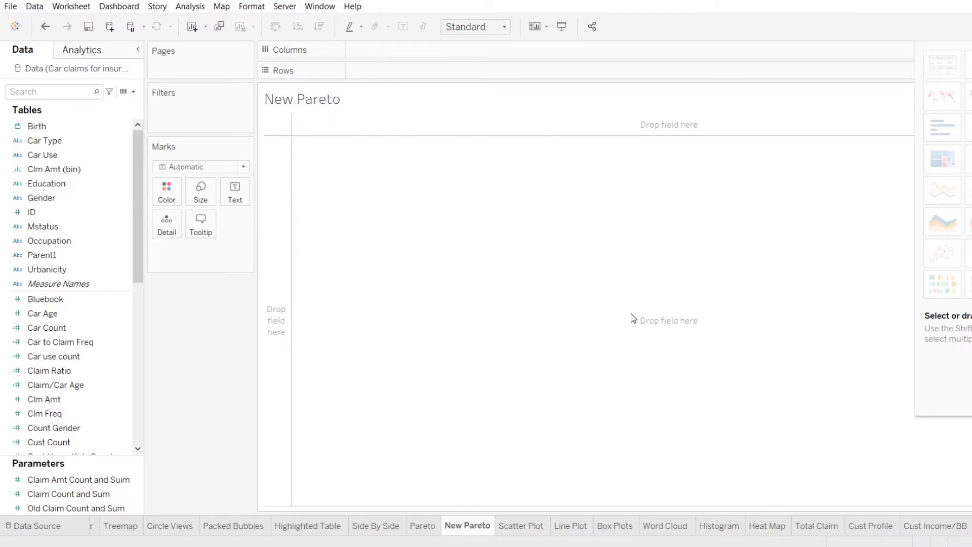
{"action": "mouse_move", "coordinate": [427, 518]}
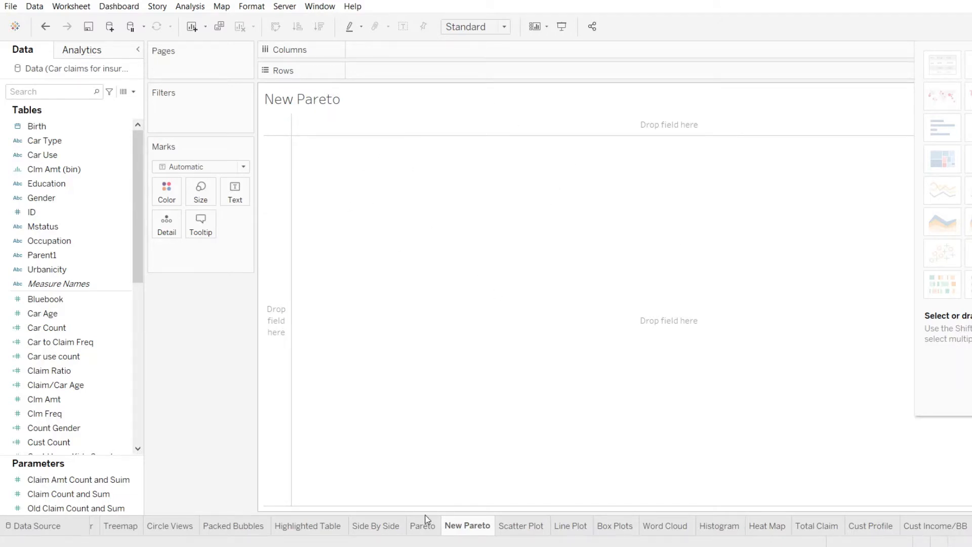
{"action": "mouse_move", "coordinate": [427, 524]}
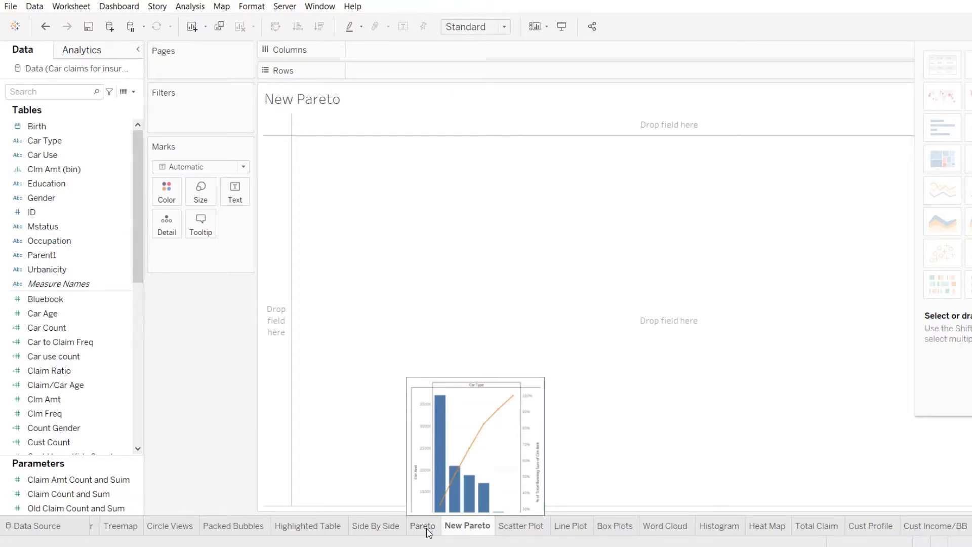
Switch to the finished Pareto sheet to review the reference chart.
{"action": "left_click", "coordinate": [423, 525]}
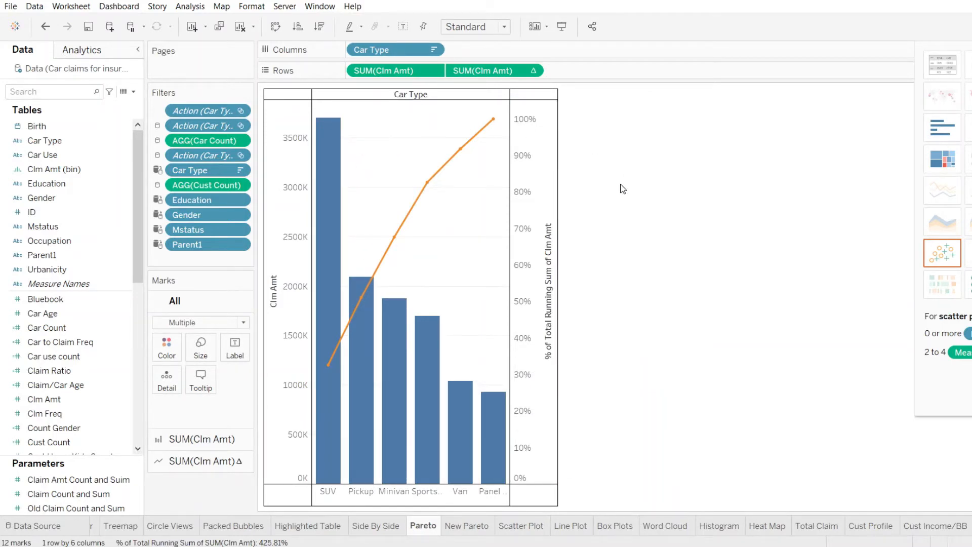
{"action": "mouse_move", "coordinate": [617, 163]}
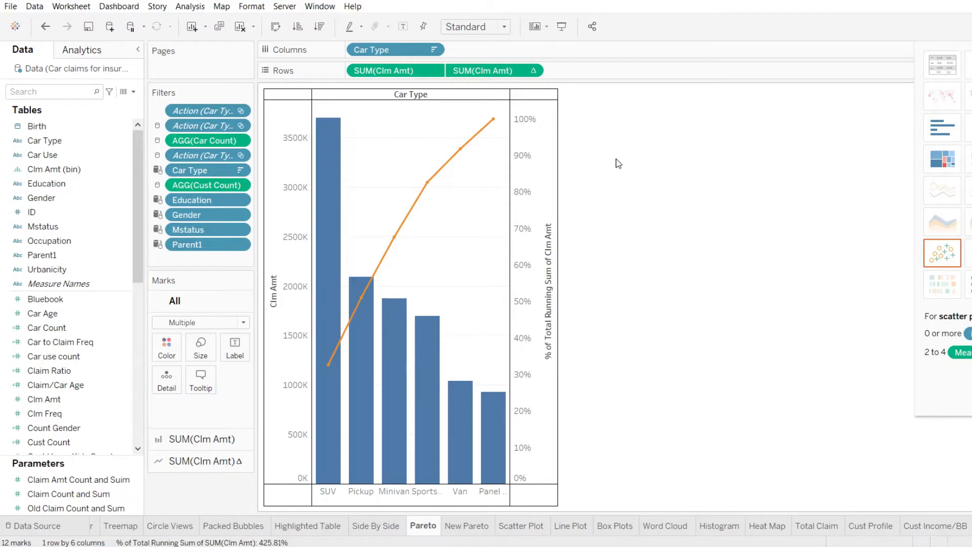
{"action": "mouse_move", "coordinate": [637, 200]}
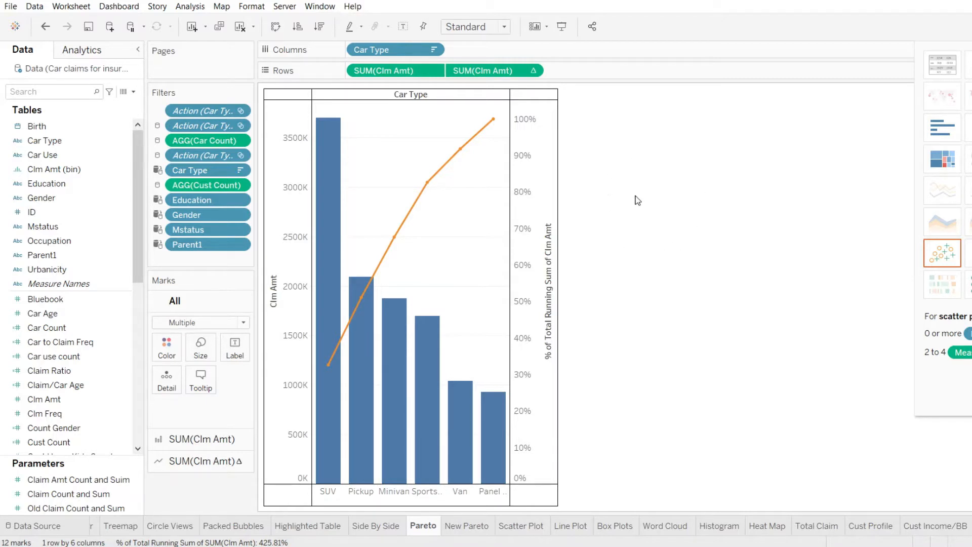
{"action": "mouse_move", "coordinate": [652, 215]}
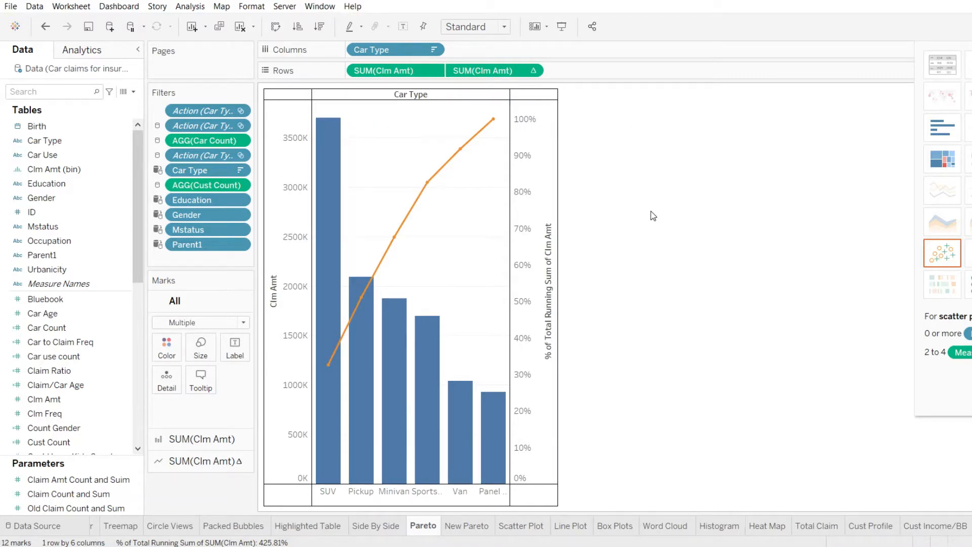
{"action": "mouse_move", "coordinate": [646, 183]}
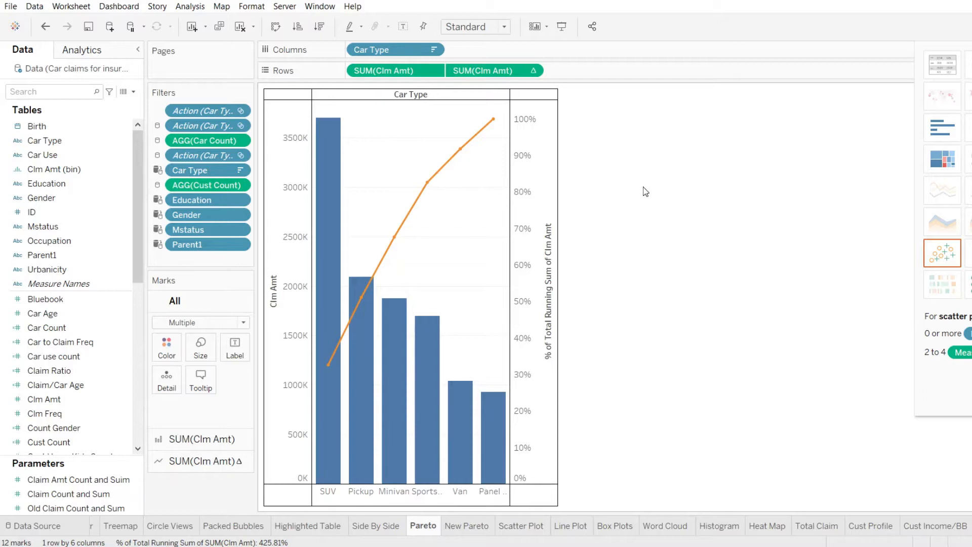
{"action": "mouse_move", "coordinate": [627, 196]}
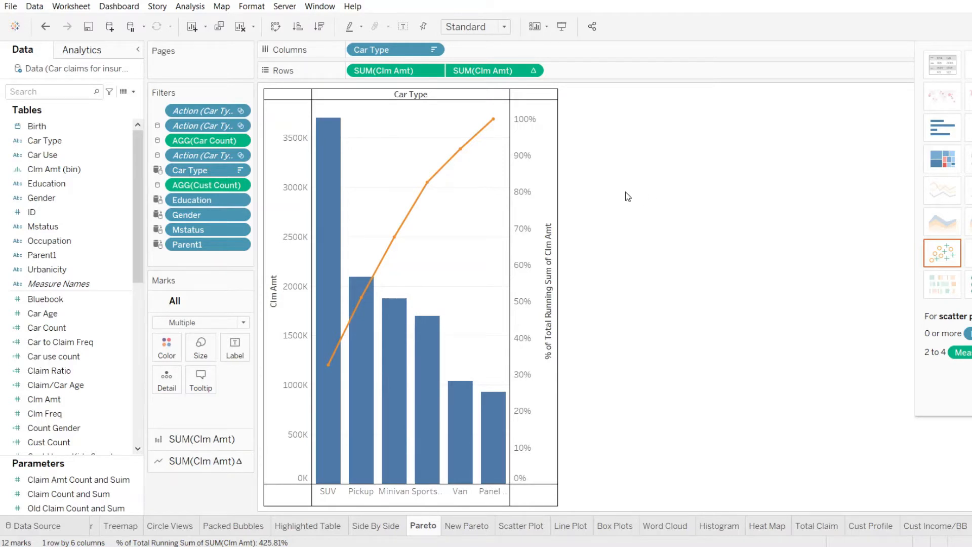
{"action": "mouse_move", "coordinate": [327, 144]}
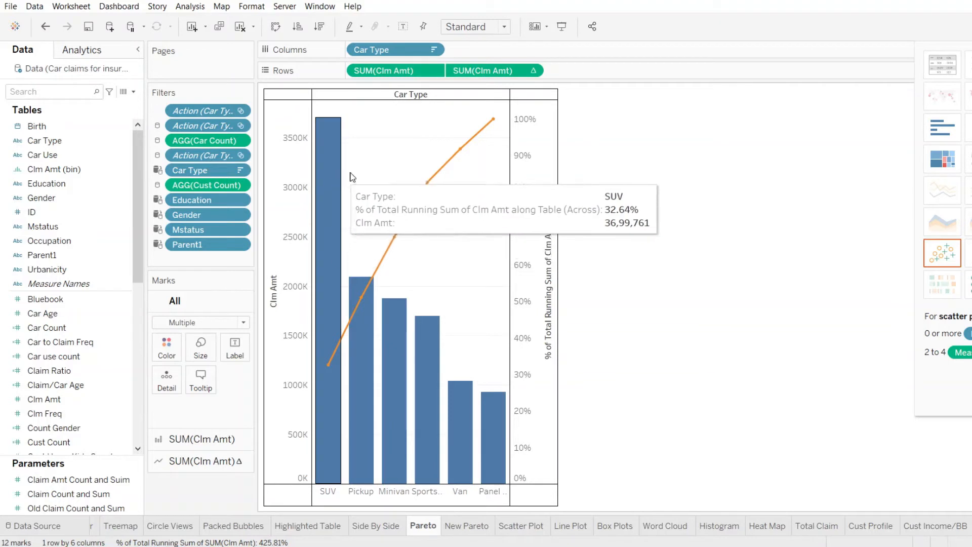
{"action": "mouse_move", "coordinate": [590, 216]}
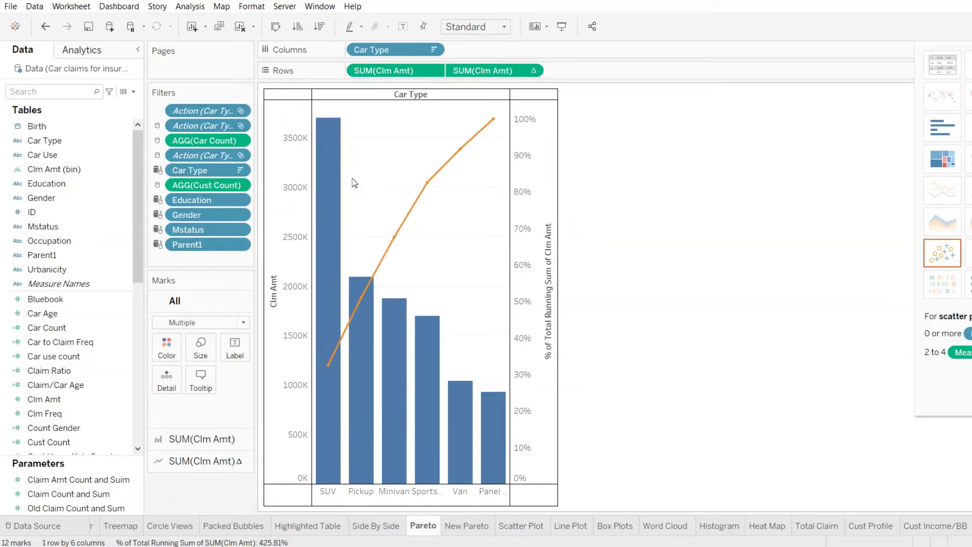
{"action": "mouse_move", "coordinate": [327, 477]}
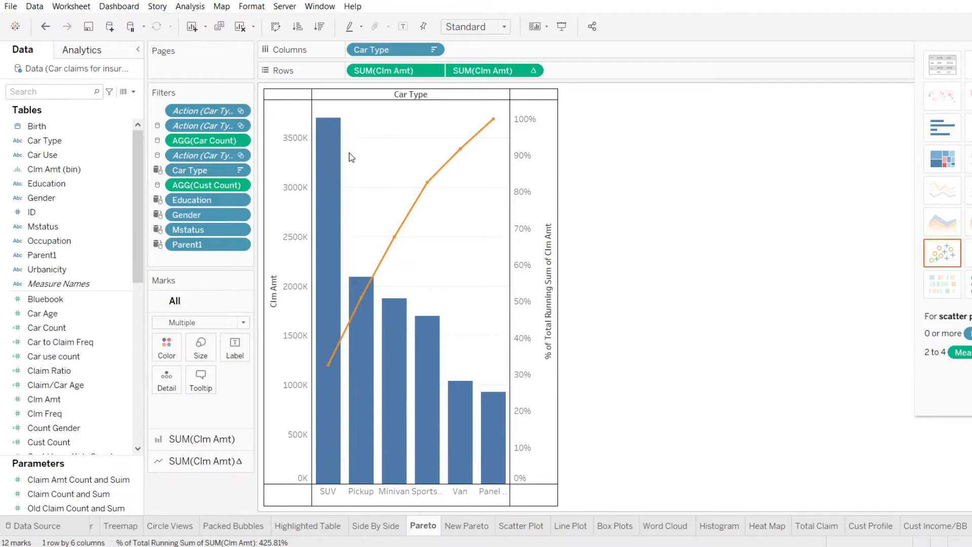
{"action": "mouse_move", "coordinate": [329, 157]}
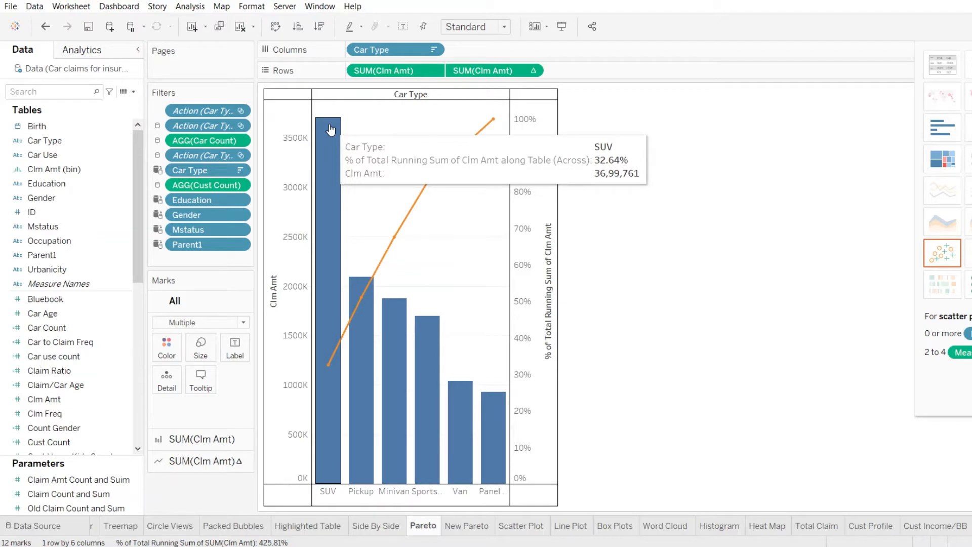
{"action": "mouse_move", "coordinate": [327, 138]}
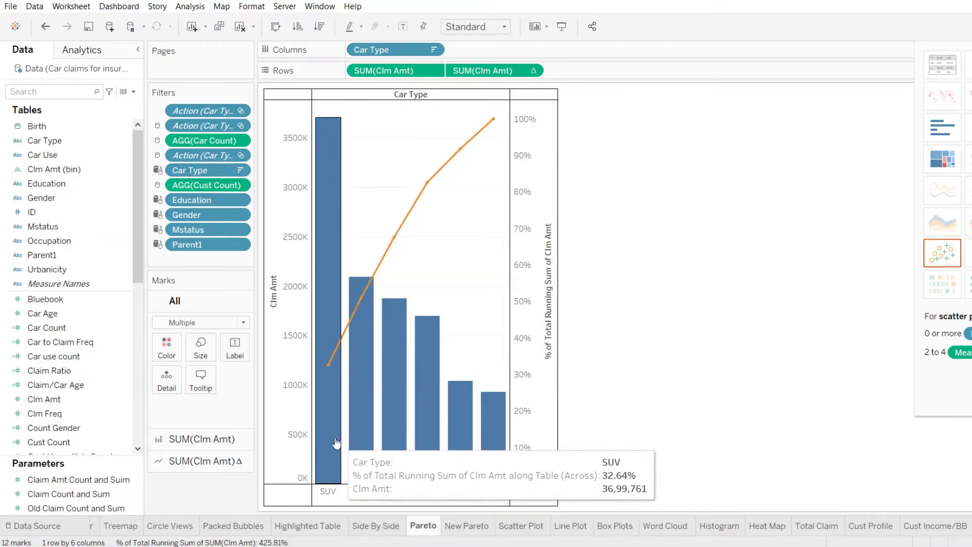
{"action": "mouse_move", "coordinate": [329, 130]}
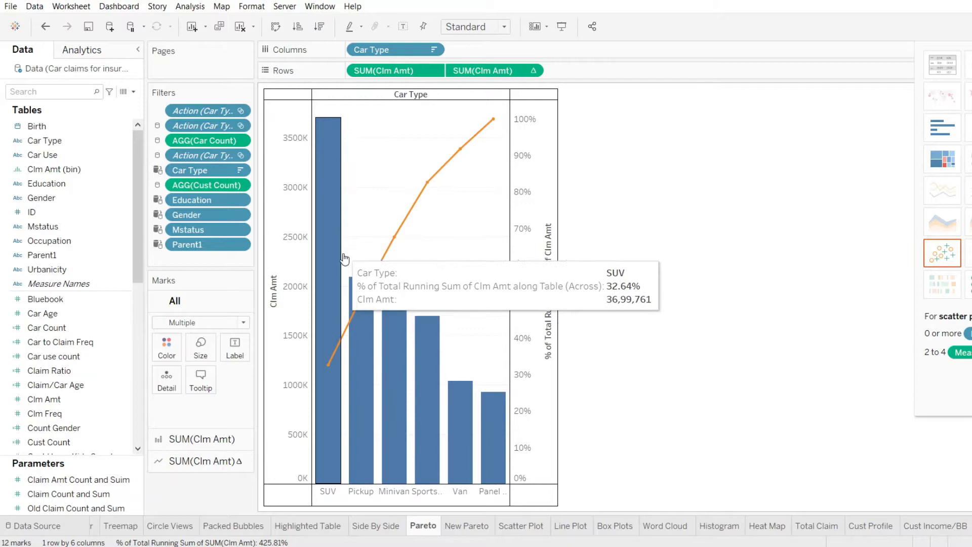
{"action": "mouse_move", "coordinate": [361, 292]}
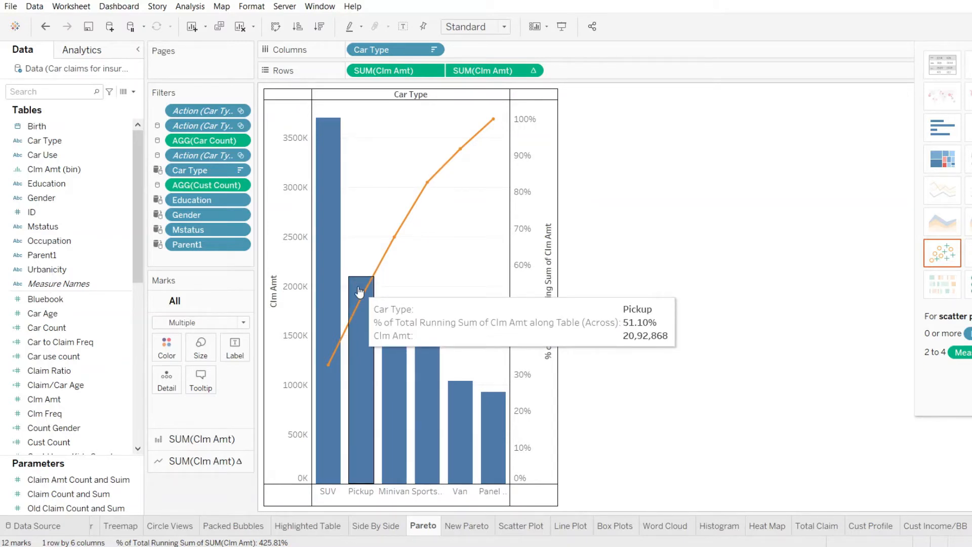
{"action": "mouse_move", "coordinate": [346, 238]}
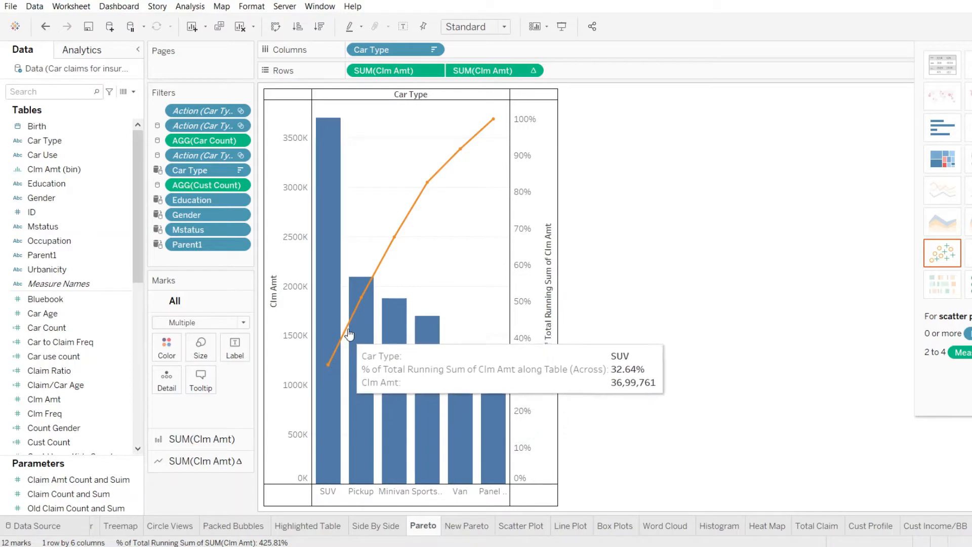
{"action": "mouse_move", "coordinate": [482, 136]}
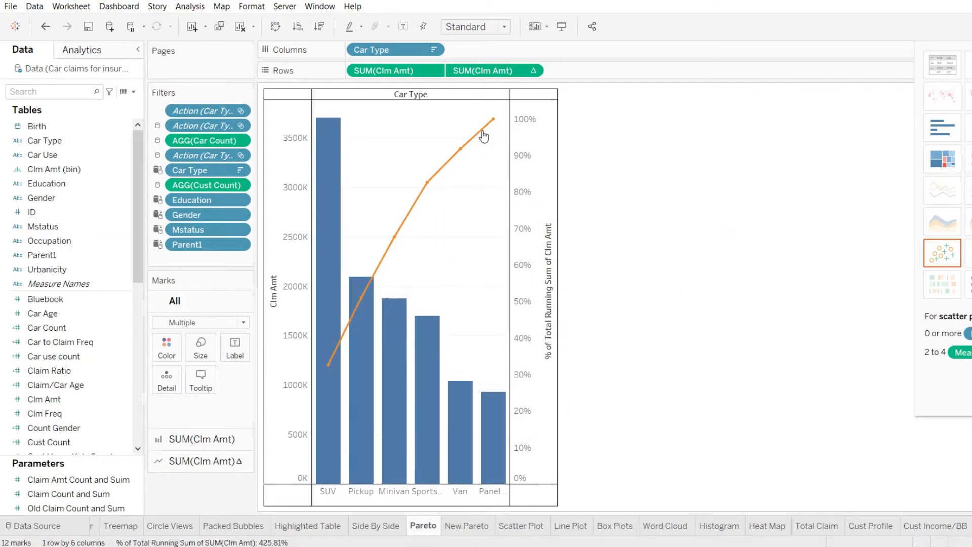
{"action": "mouse_move", "coordinate": [313, 408]}
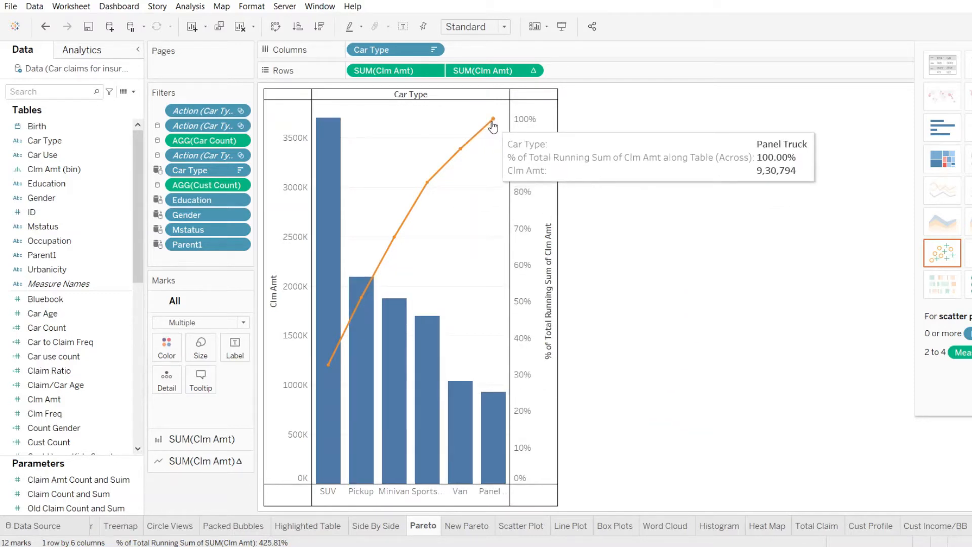
{"action": "mouse_move", "coordinate": [402, 157]}
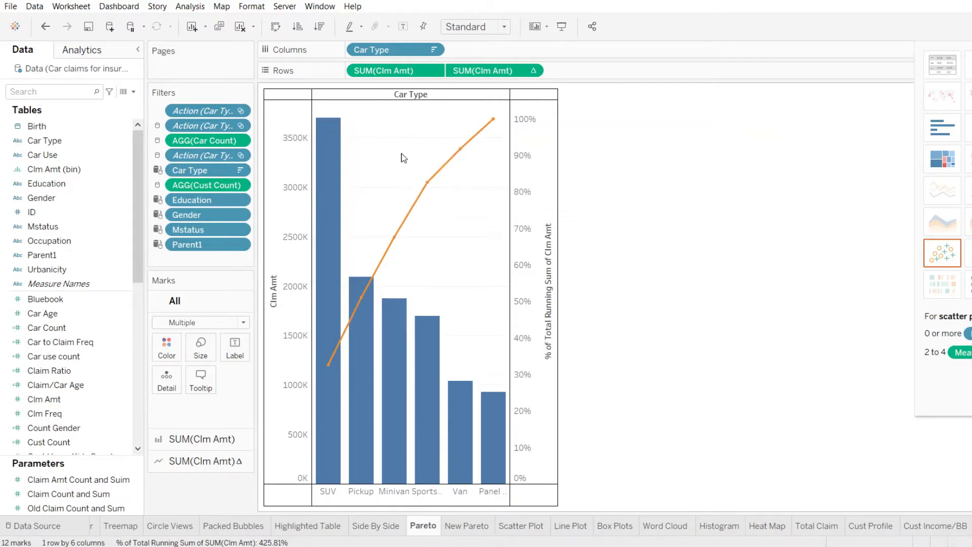
{"action": "mouse_move", "coordinate": [385, 459]}
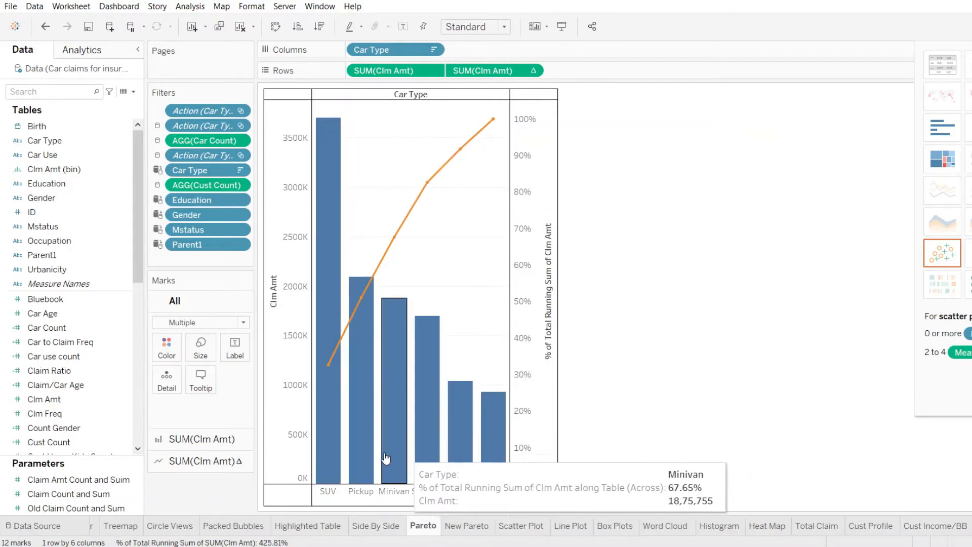
{"action": "mouse_move", "coordinate": [654, 218]}
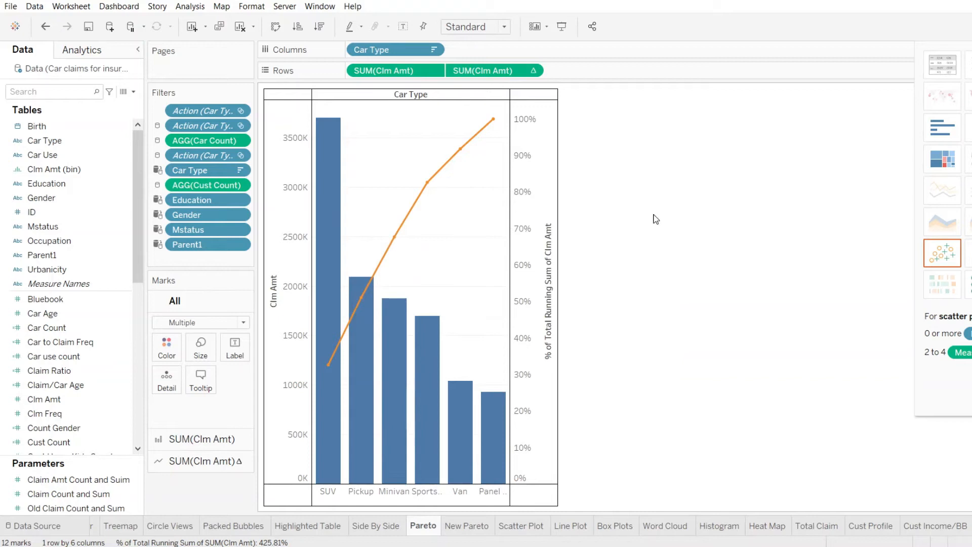
{"action": "mouse_move", "coordinate": [622, 247]}
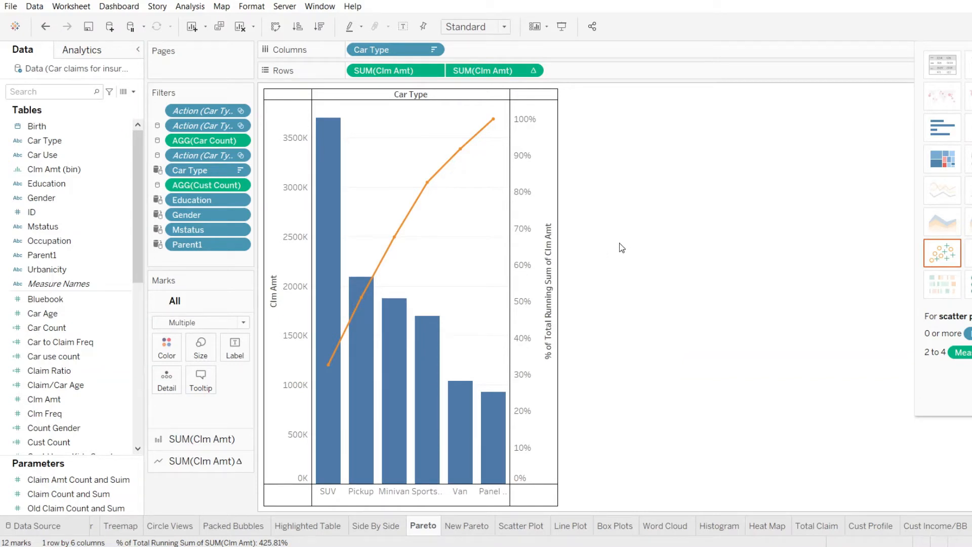
{"action": "left_click", "coordinate": [467, 540]}
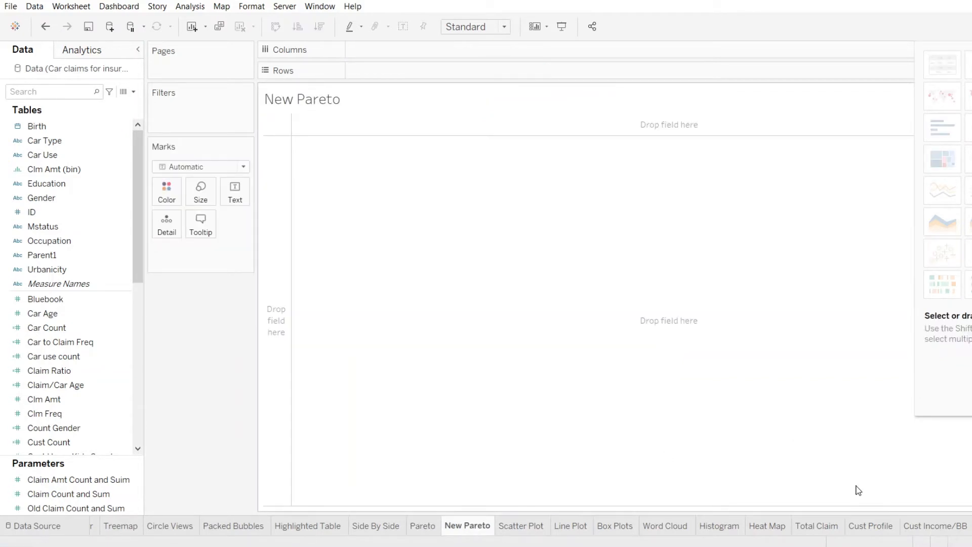
{"action": "mouse_move", "coordinate": [415, 372]}
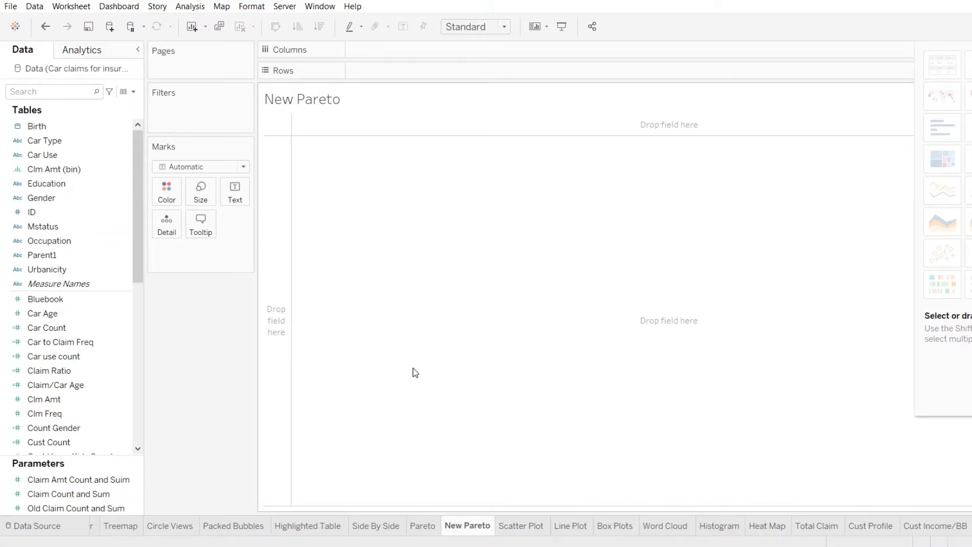
{"action": "left_click", "coordinate": [42, 197]}
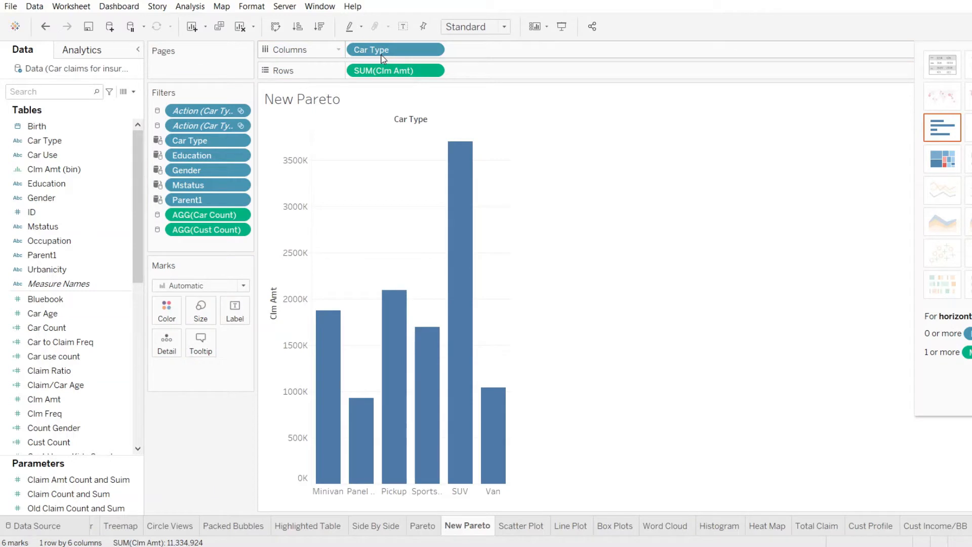
{"action": "mouse_move", "coordinate": [460, 423]}
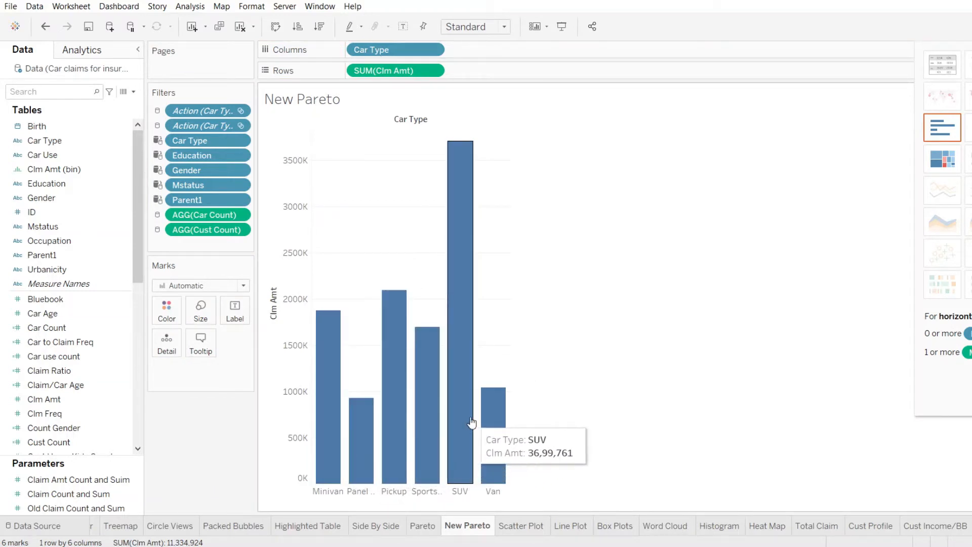
{"action": "mouse_move", "coordinate": [578, 283]}
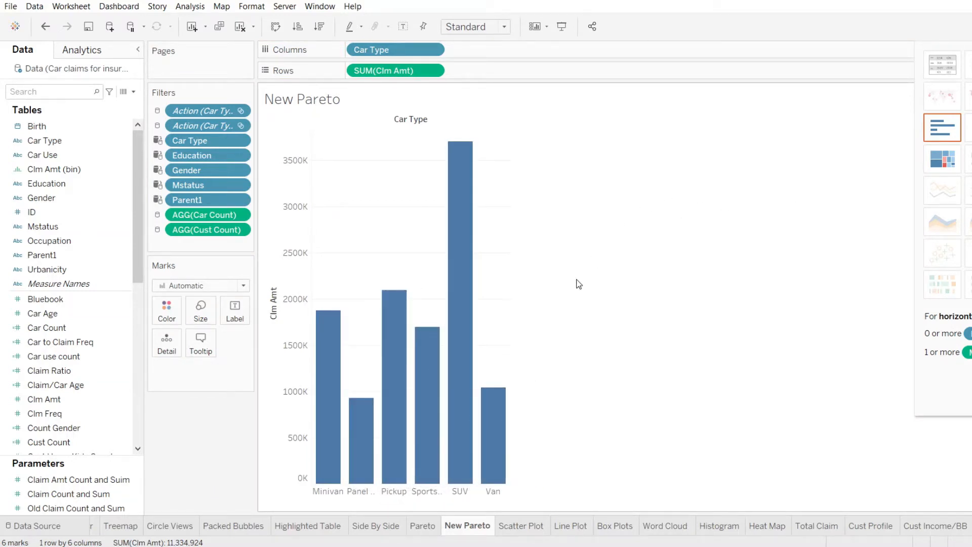
{"action": "mouse_move", "coordinate": [330, 328]}
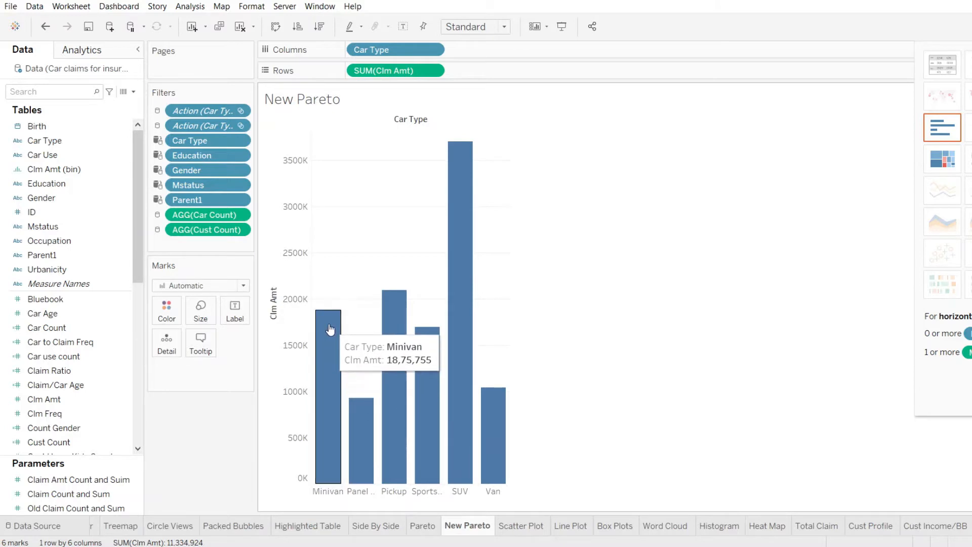
{"action": "mouse_move", "coordinate": [461, 227]}
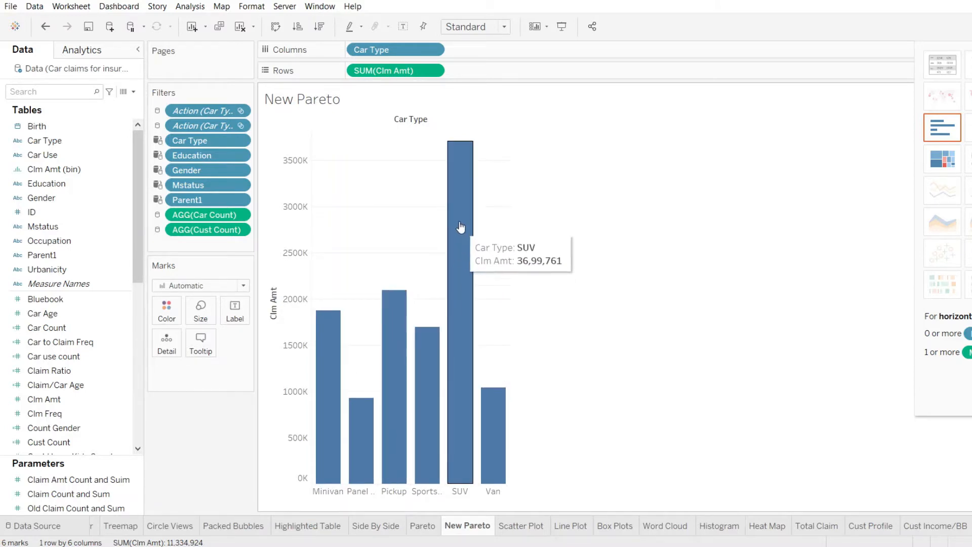
{"action": "mouse_move", "coordinate": [335, 463]}
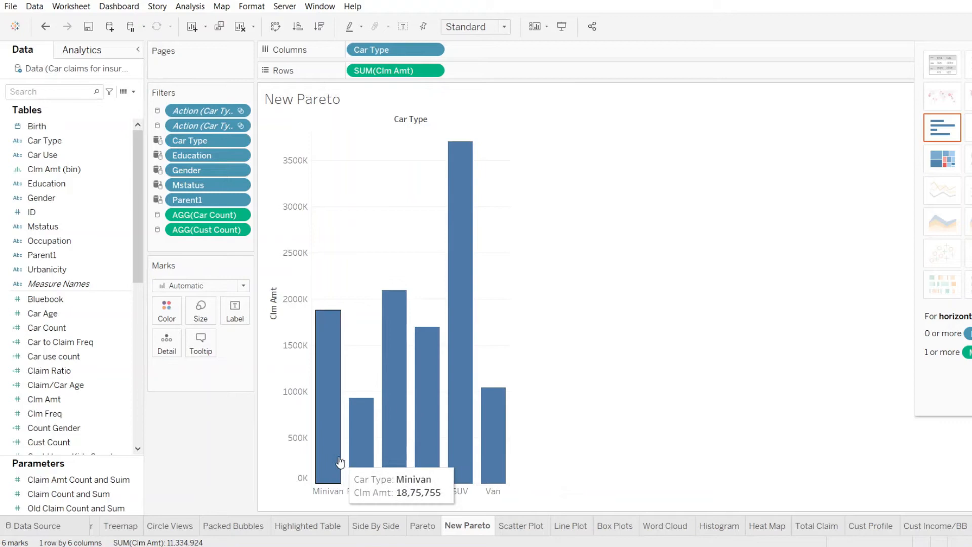
Sort Car Type by field SUM(Clm Amt) in descending order so SUV leads.
{"action": "left_click", "coordinate": [437, 50]}
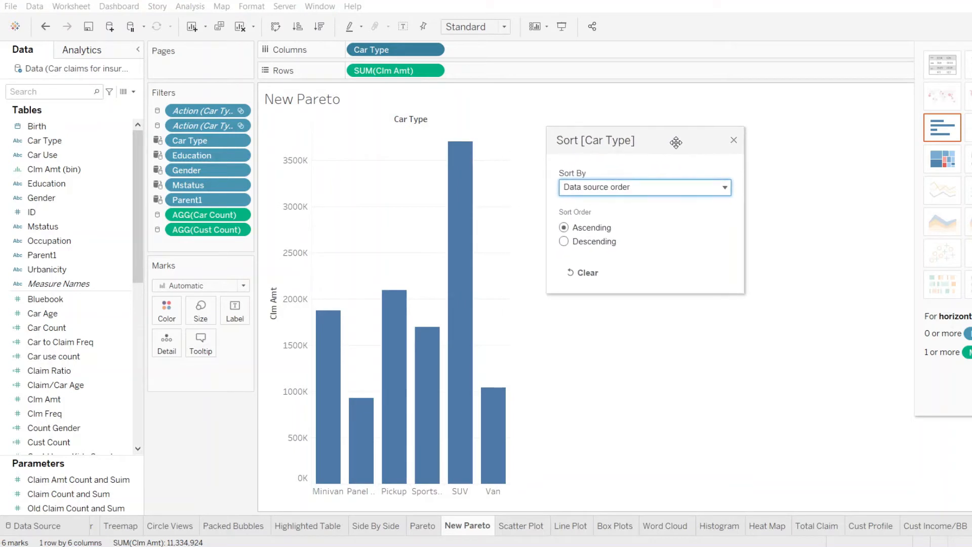
{"action": "mouse_move", "coordinate": [699, 260]}
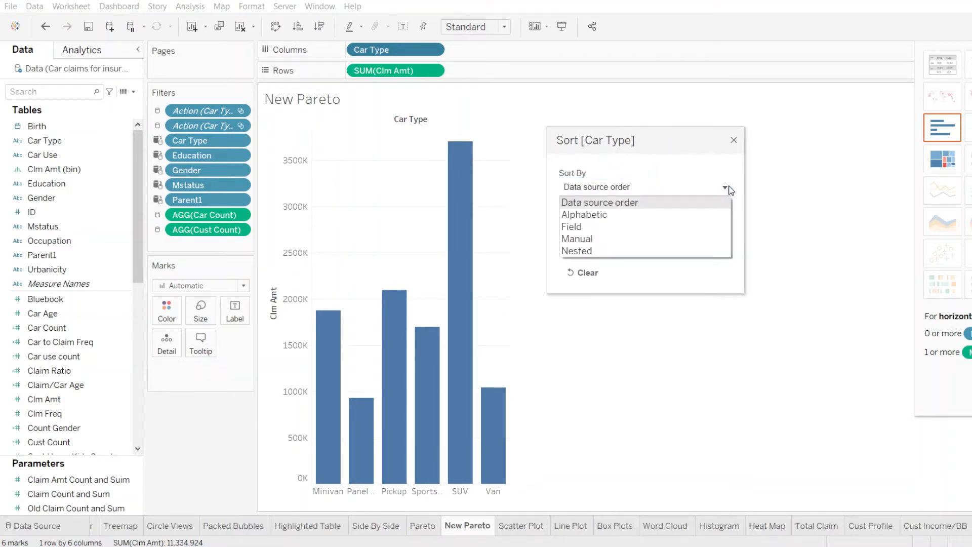
{"action": "left_click", "coordinate": [571, 227]}
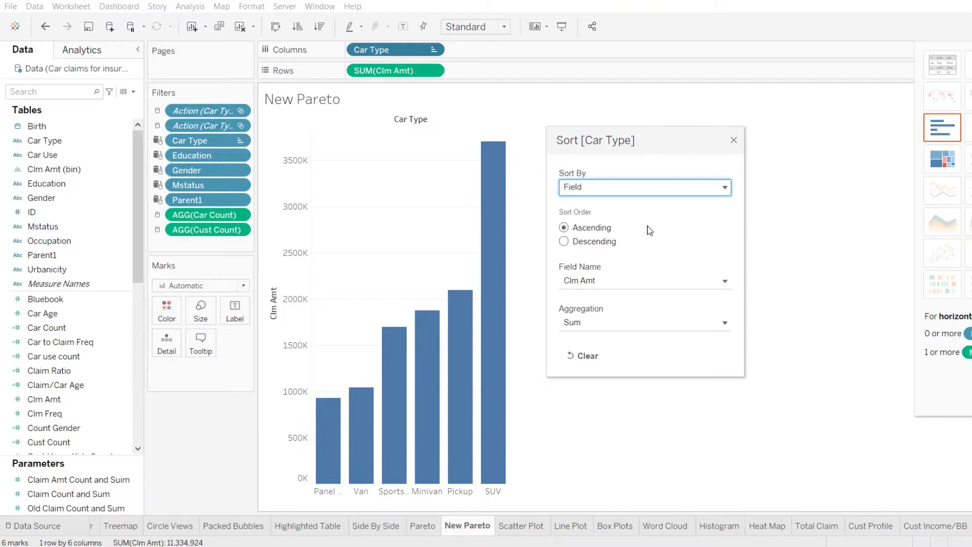
{"action": "mouse_move", "coordinate": [571, 254]}
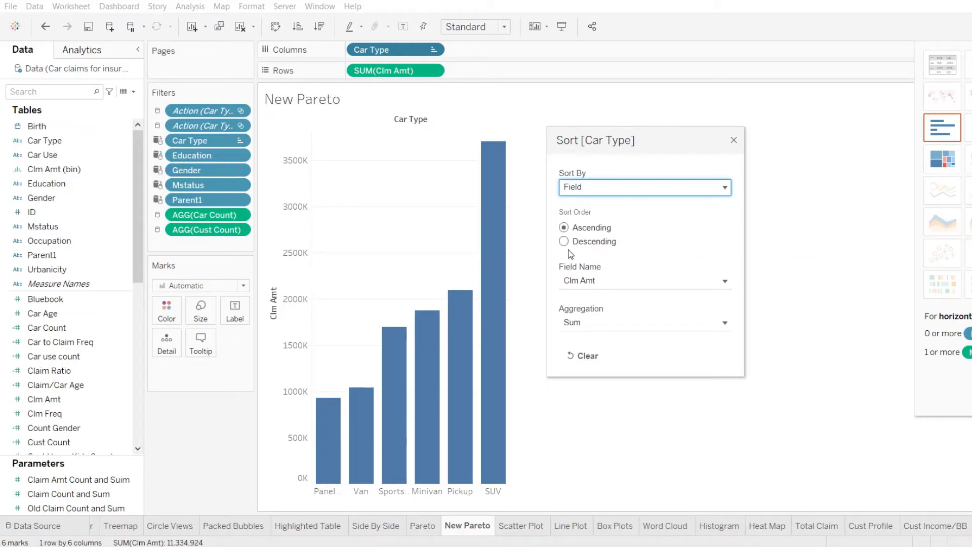
{"action": "left_click", "coordinate": [563, 241]}
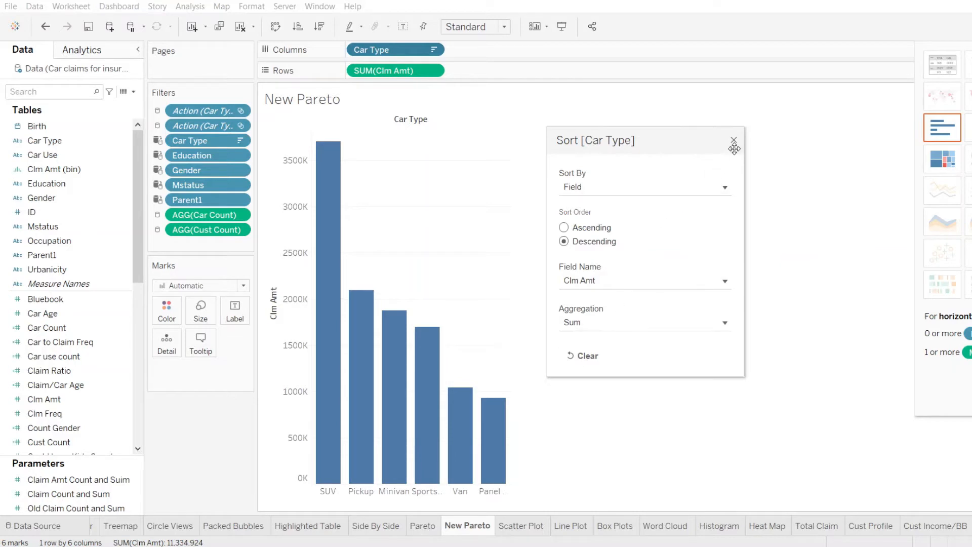
{"action": "left_click", "coordinate": [733, 139]}
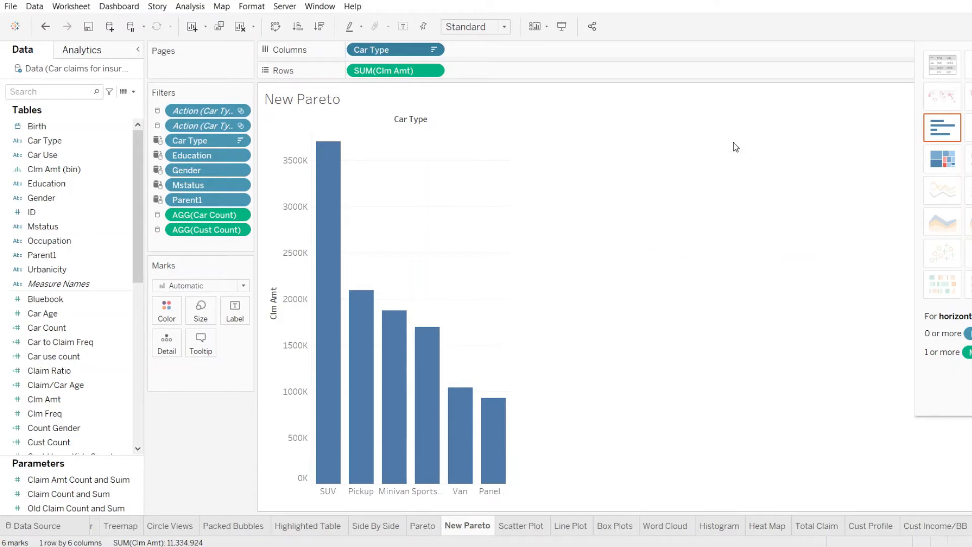
{"action": "mouse_move", "coordinate": [324, 161]}
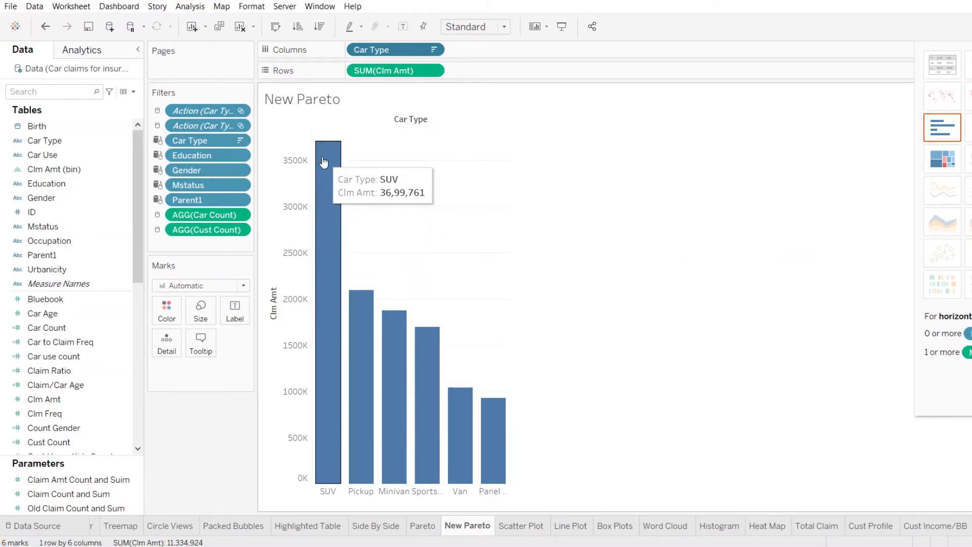
{"action": "mouse_move", "coordinate": [338, 356]}
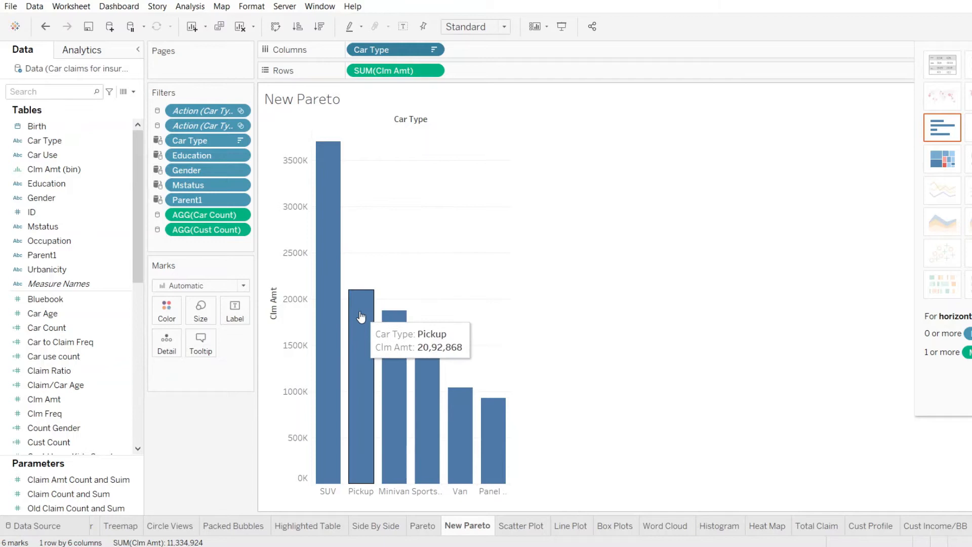
{"action": "mouse_move", "coordinate": [389, 349]}
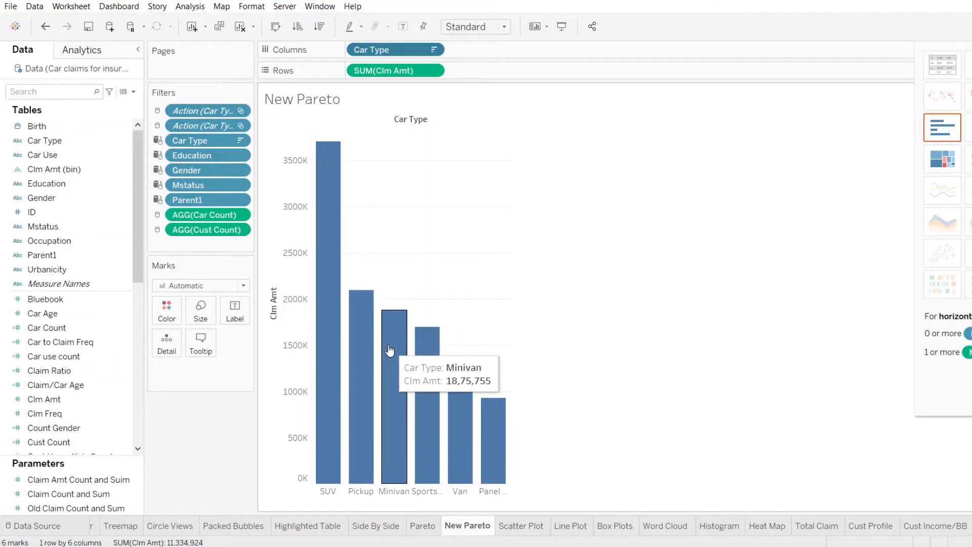
{"action": "mouse_move", "coordinate": [452, 372]}
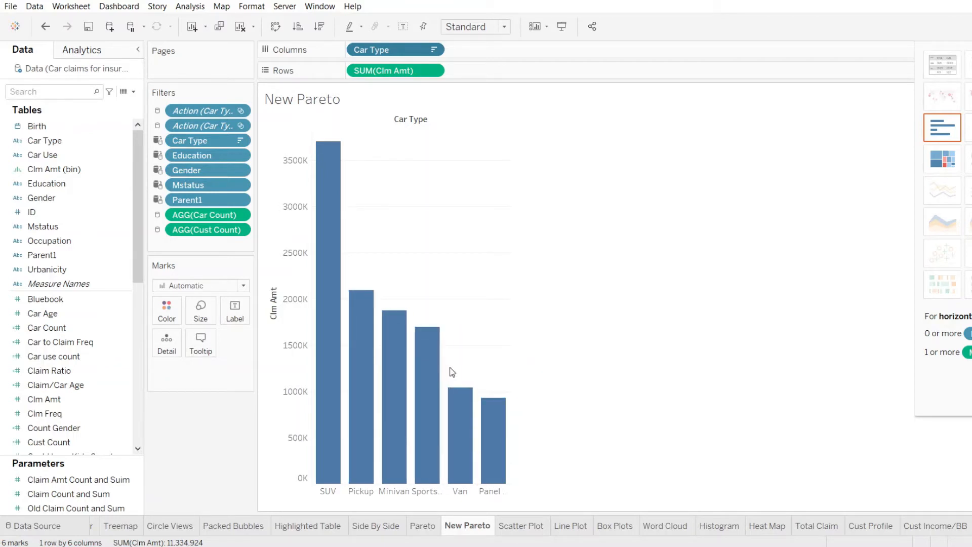
{"action": "mouse_move", "coordinate": [494, 431]}
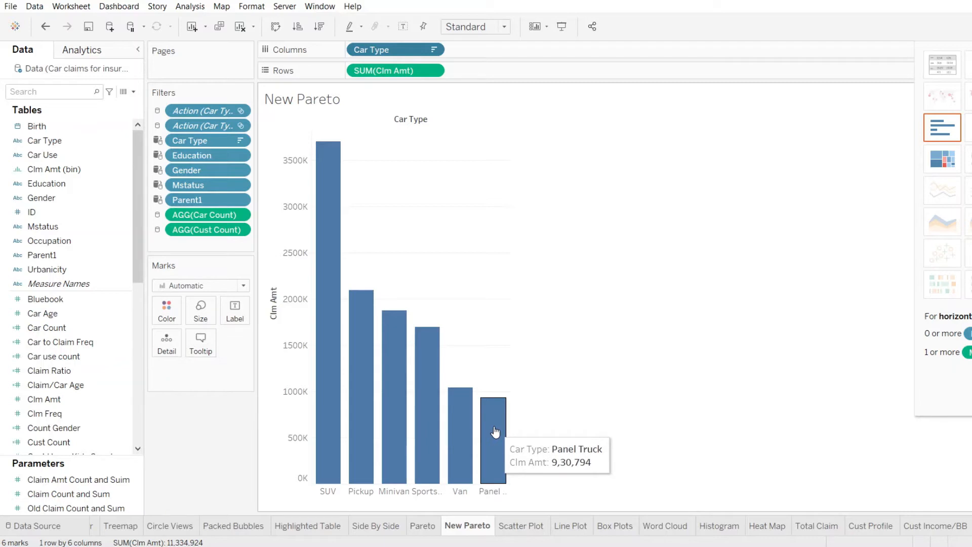
{"action": "mouse_move", "coordinate": [514, 413]}
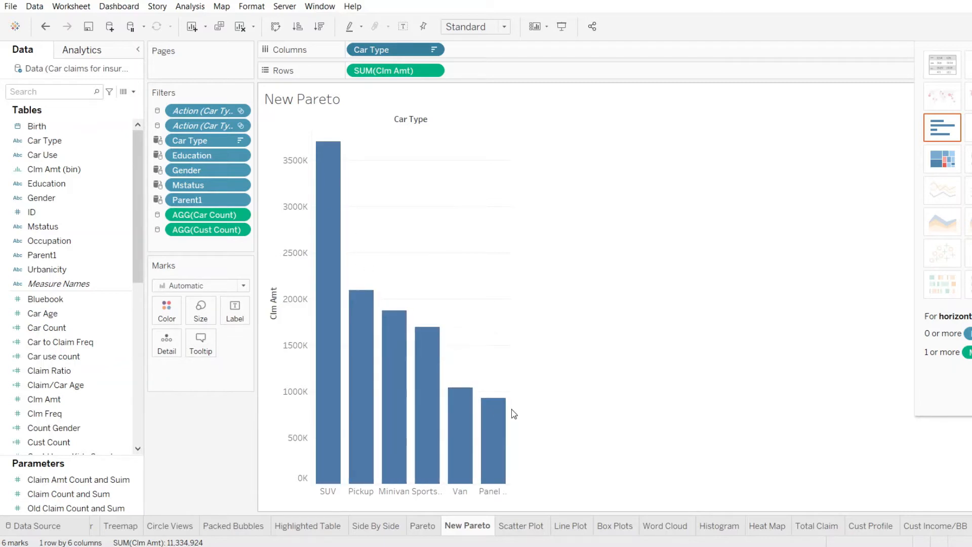
{"action": "mouse_move", "coordinate": [409, 347]}
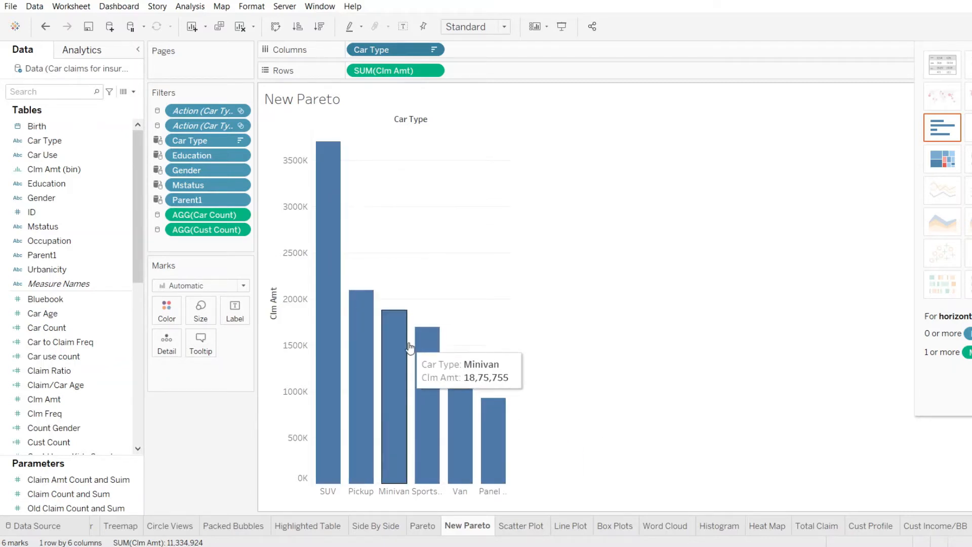
{"action": "mouse_move", "coordinate": [329, 167]}
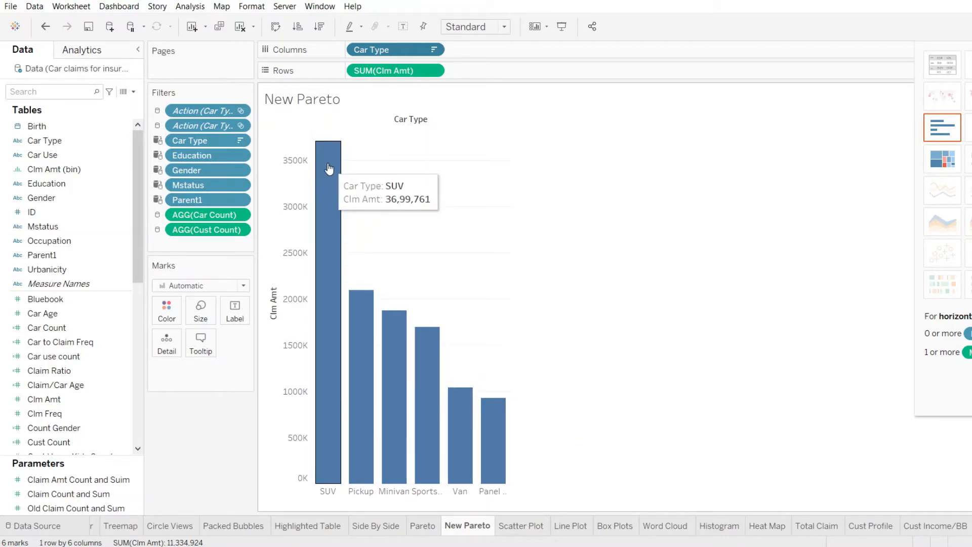
{"action": "mouse_move", "coordinate": [331, 162]}
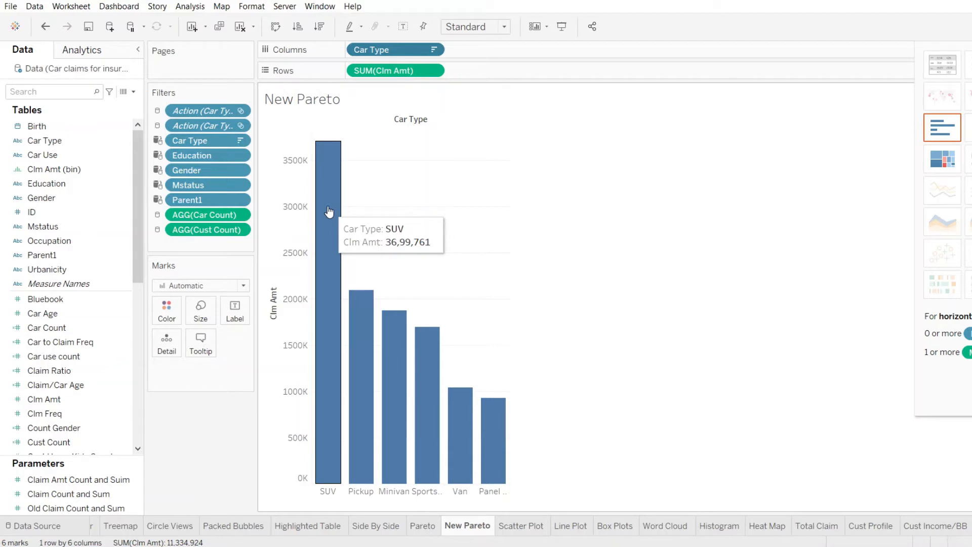
{"action": "mouse_move", "coordinate": [606, 282]}
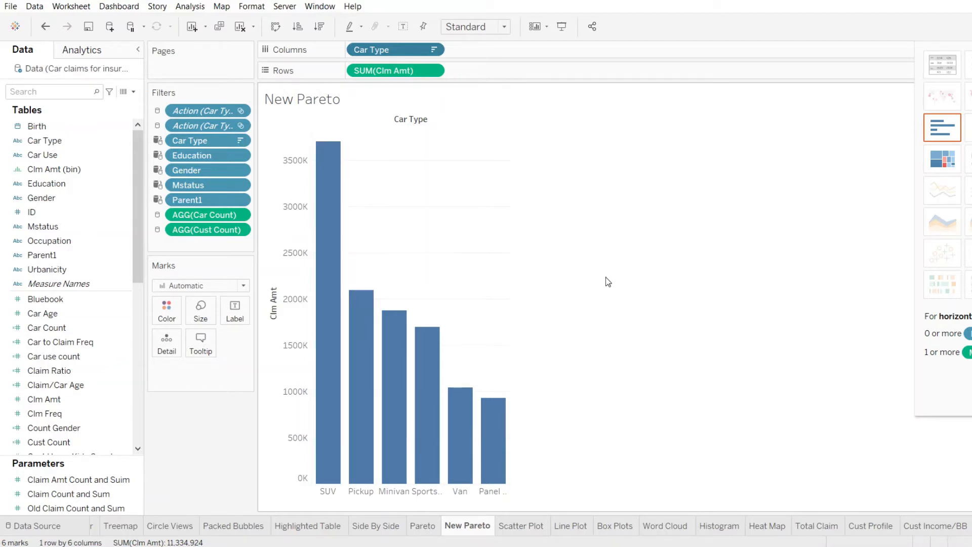
{"action": "mouse_move", "coordinate": [537, 195]}
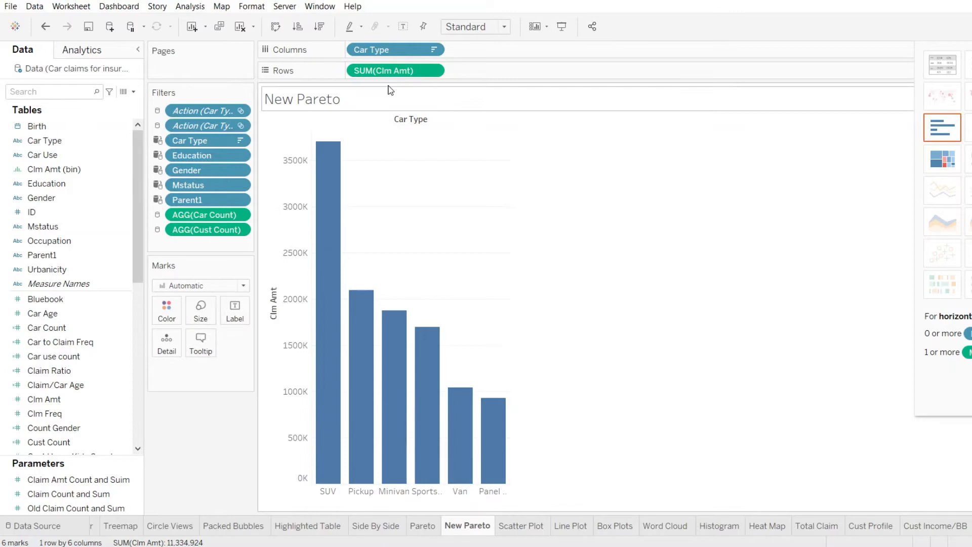
{"action": "mouse_move", "coordinate": [59, 221]}
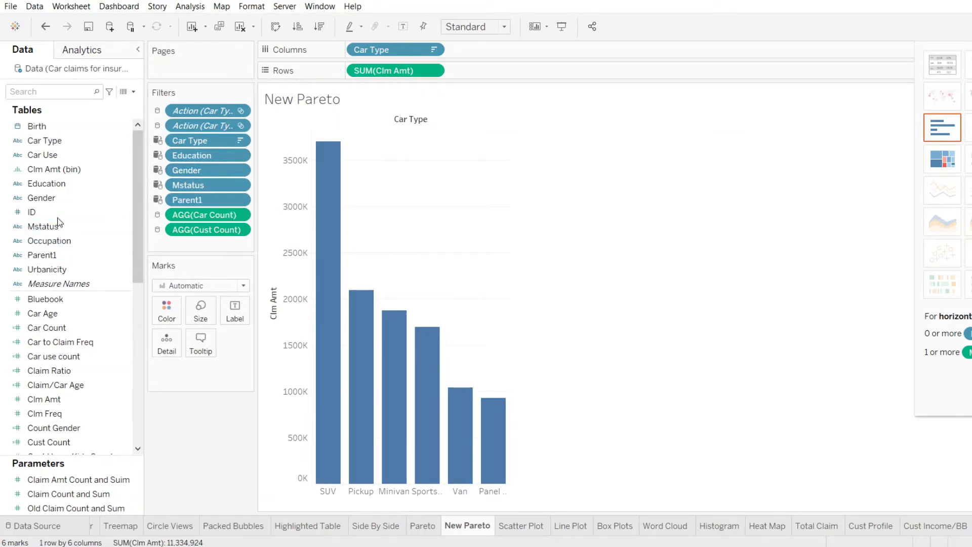
Duplicate SUM(Clm Amt) on Rows to get two identical stacked bar panes.
{"action": "left_click", "coordinate": [44, 399]}
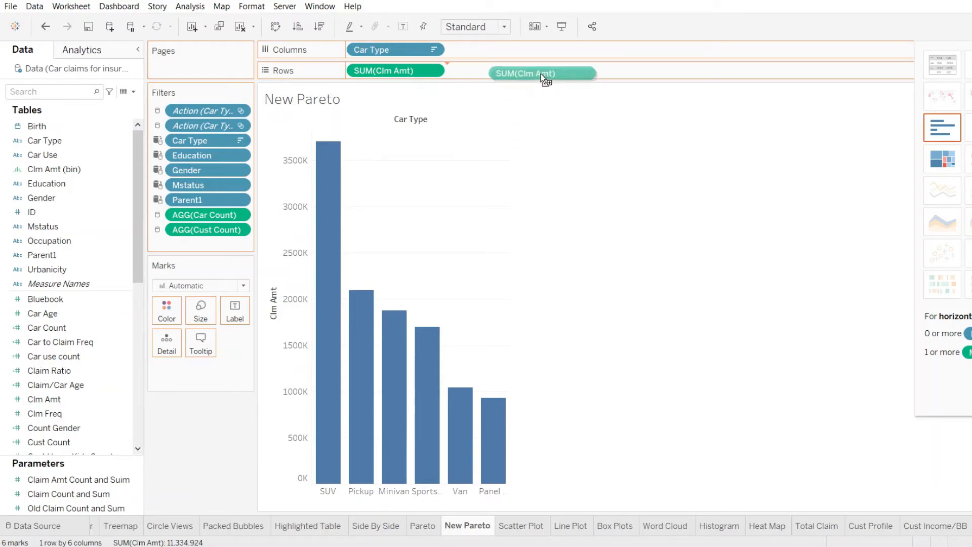
{"action": "left_click_drag", "start_coordinate": [543, 73], "coordinate": [495, 70]}
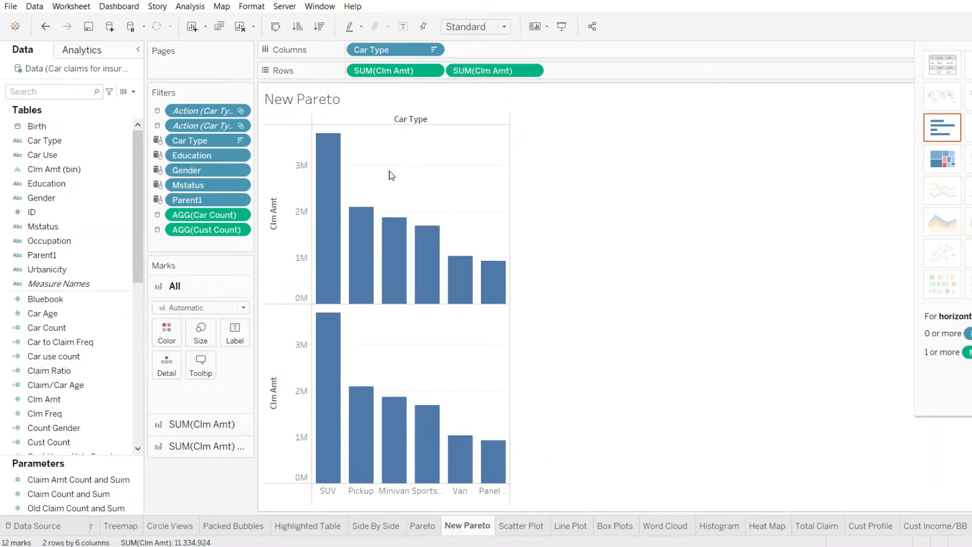
{"action": "mouse_move", "coordinate": [341, 211]}
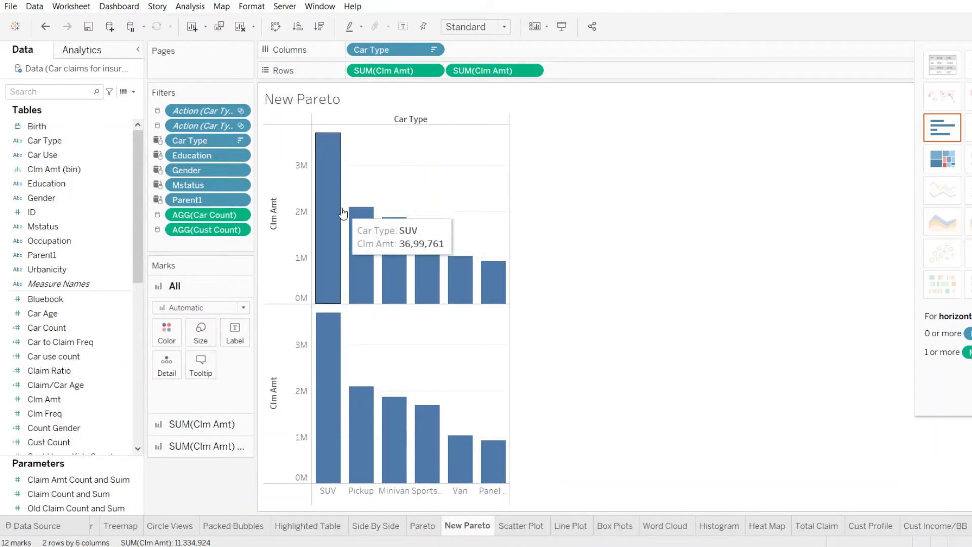
{"action": "mouse_move", "coordinate": [389, 142]}
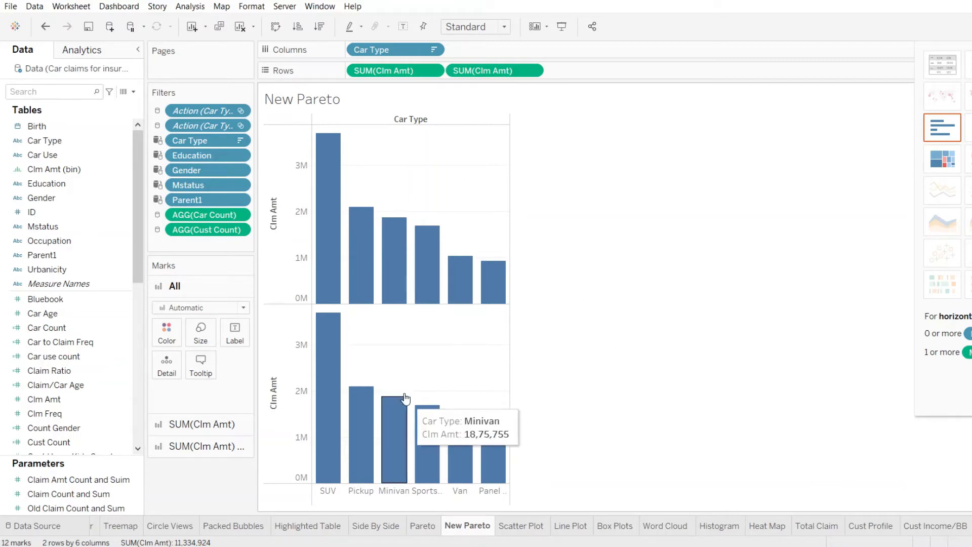
{"action": "mouse_move", "coordinate": [395, 331]}
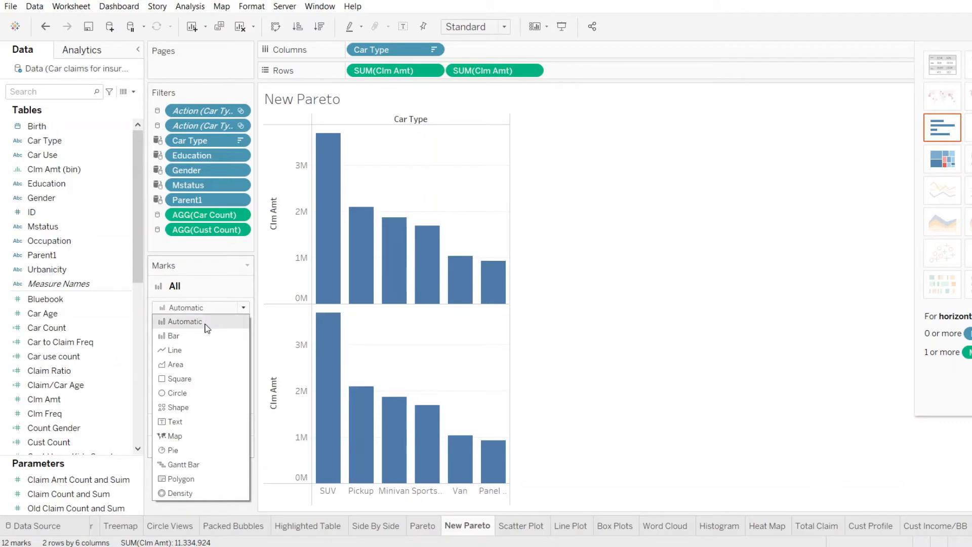
{"action": "mouse_move", "coordinate": [205, 349]}
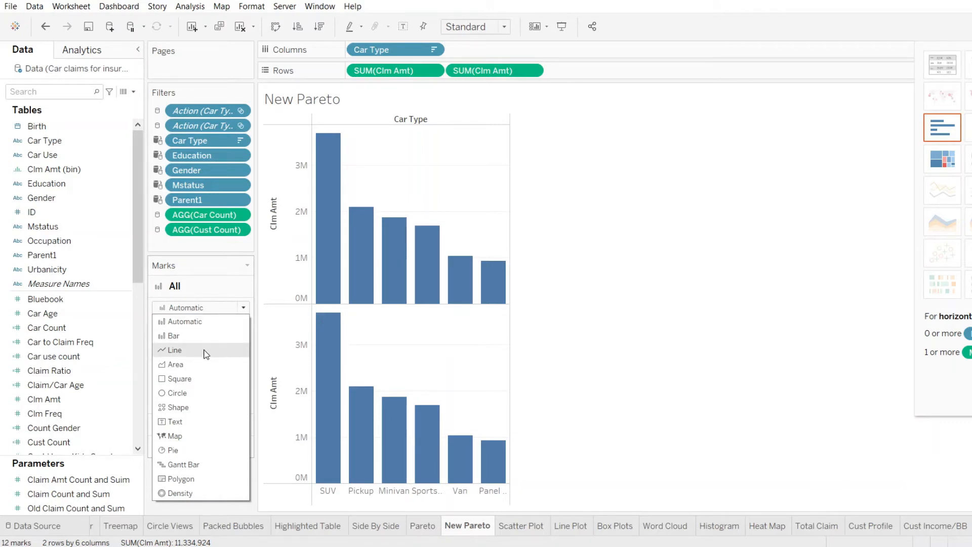
Set all marks to Line, then return the upper claim-amount pane to Bar.
{"action": "left_click", "coordinate": [174, 350]}
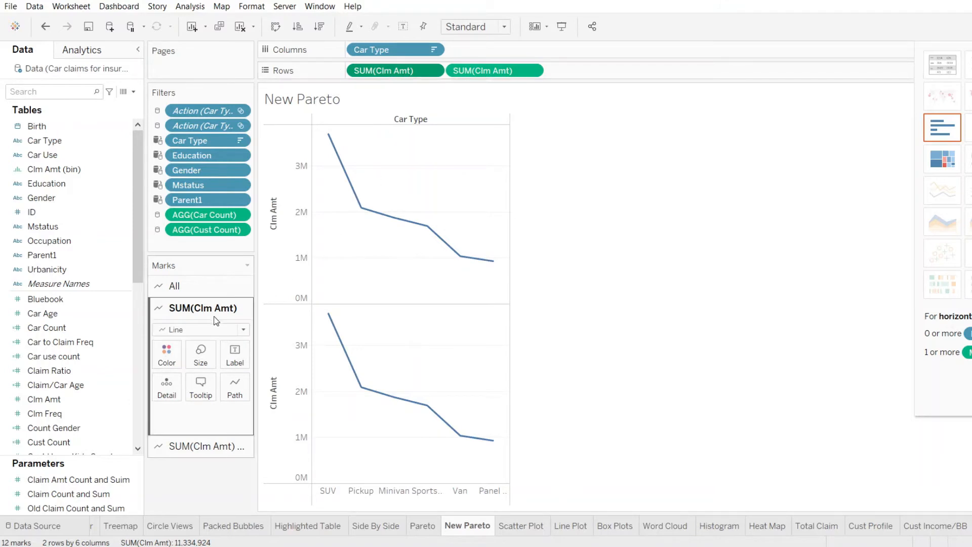
{"action": "left_click", "coordinate": [243, 330]}
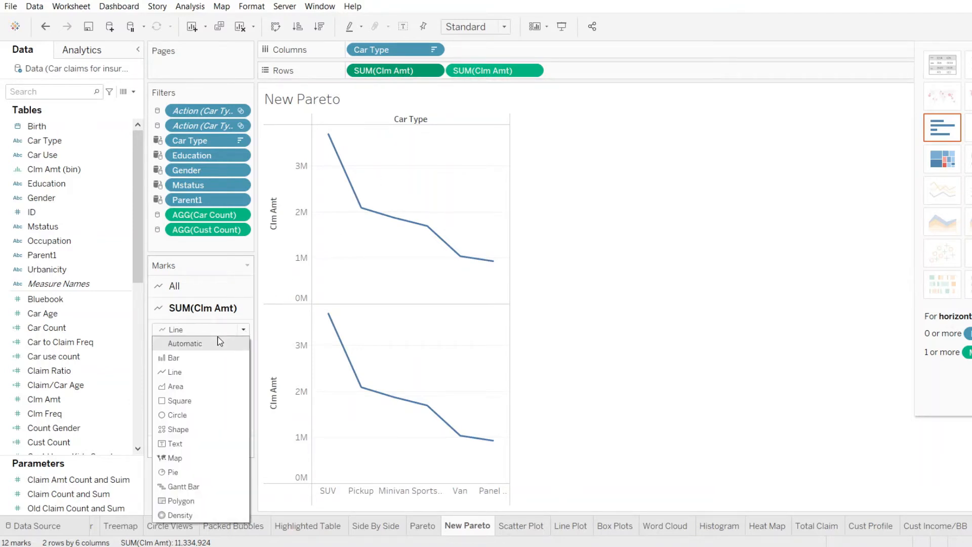
{"action": "left_click", "coordinate": [174, 358]}
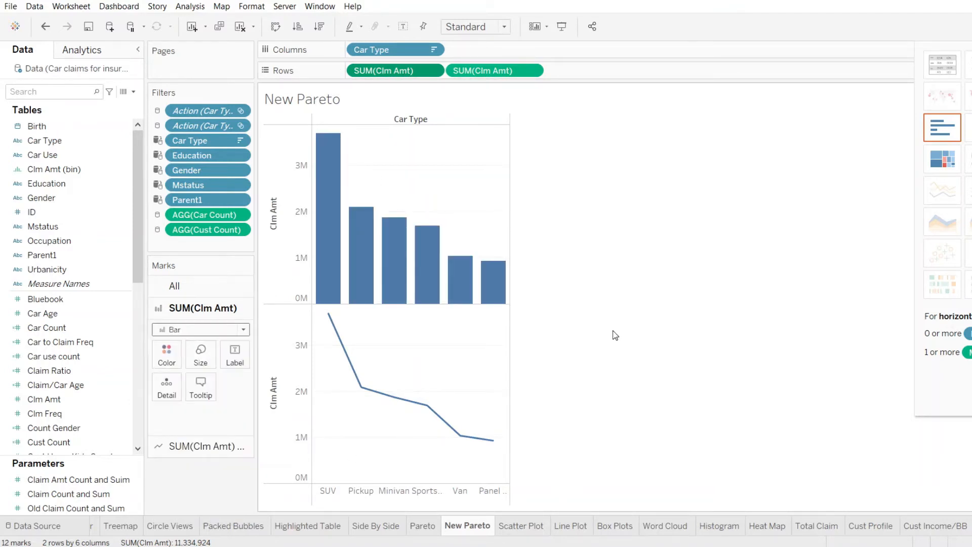
{"action": "mouse_move", "coordinate": [365, 200]}
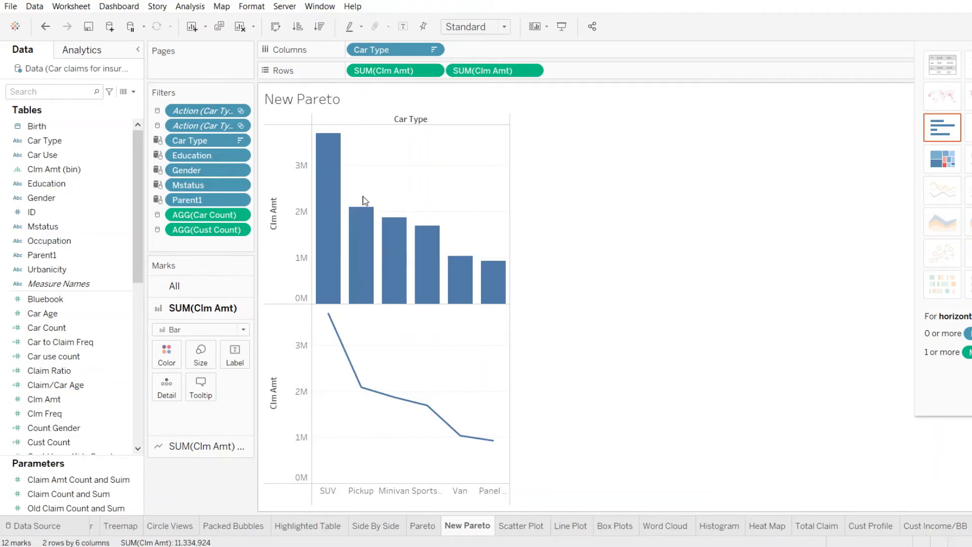
{"action": "mouse_move", "coordinate": [347, 419]}
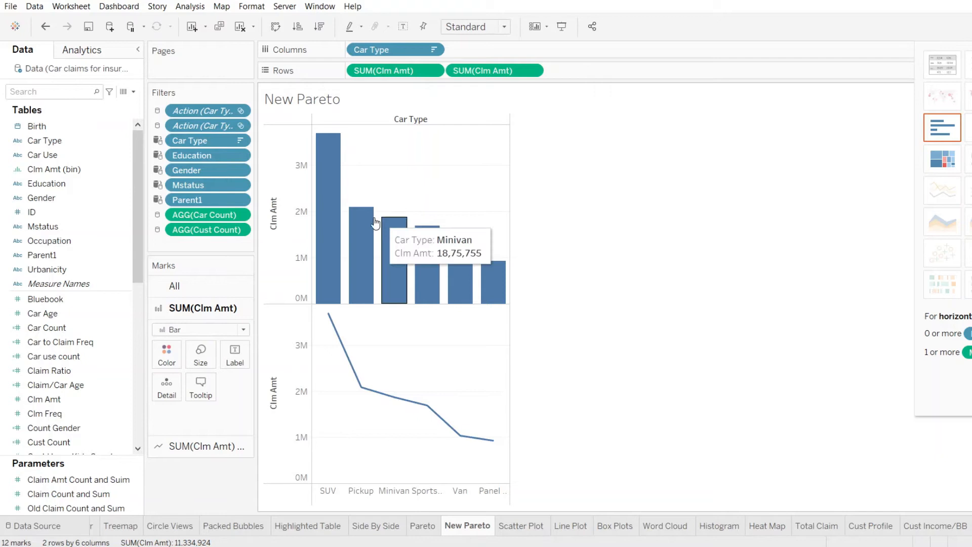
{"action": "mouse_move", "coordinate": [587, 268]}
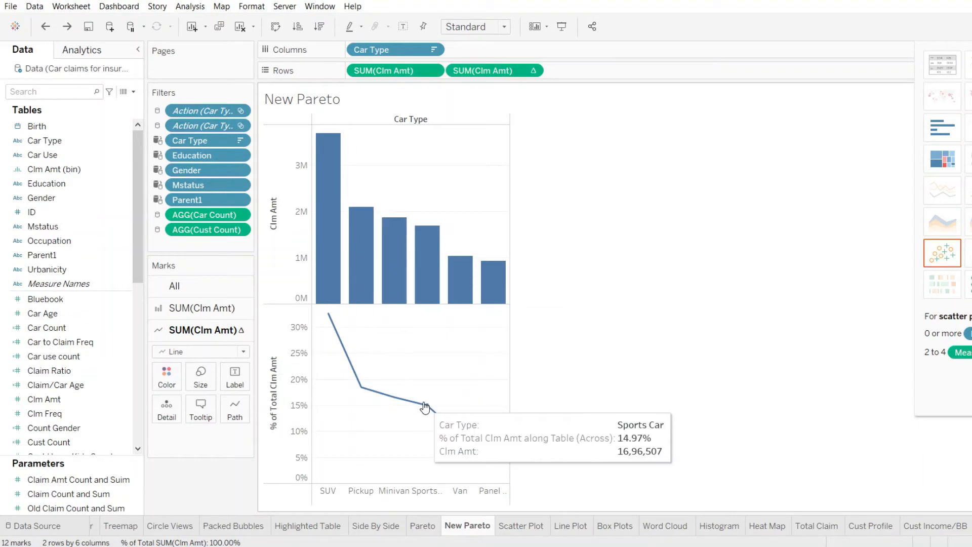
{"action": "mouse_move", "coordinate": [606, 372]}
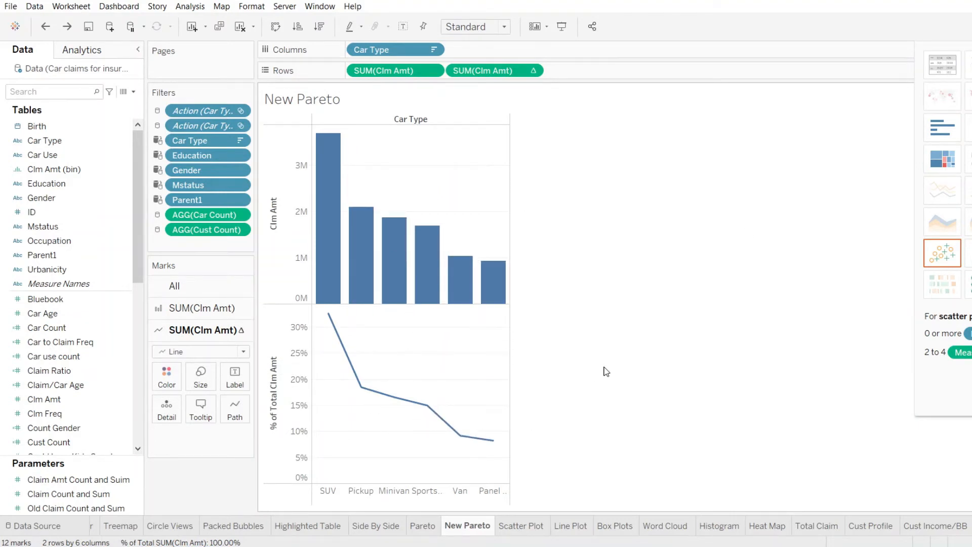
{"action": "mouse_move", "coordinate": [339, 357]}
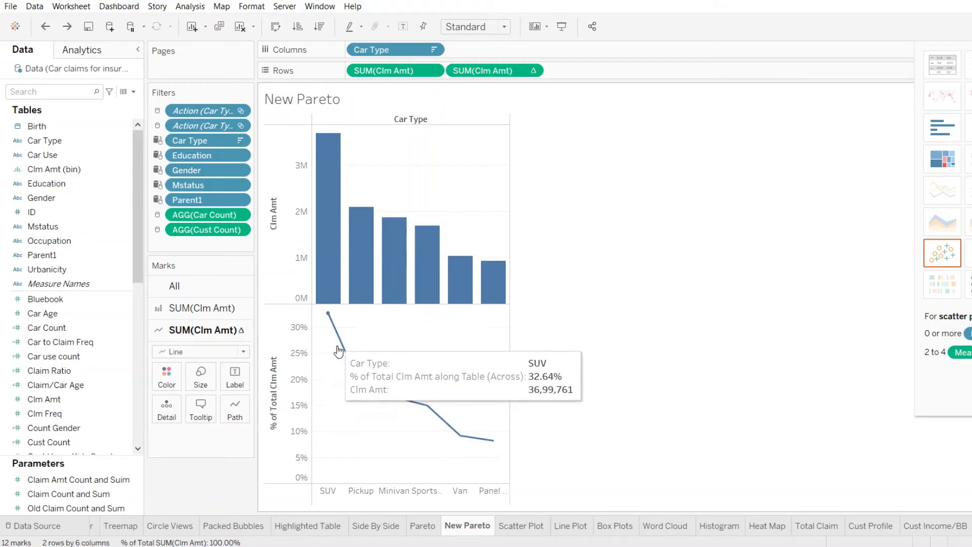
{"action": "mouse_move", "coordinate": [436, 523]}
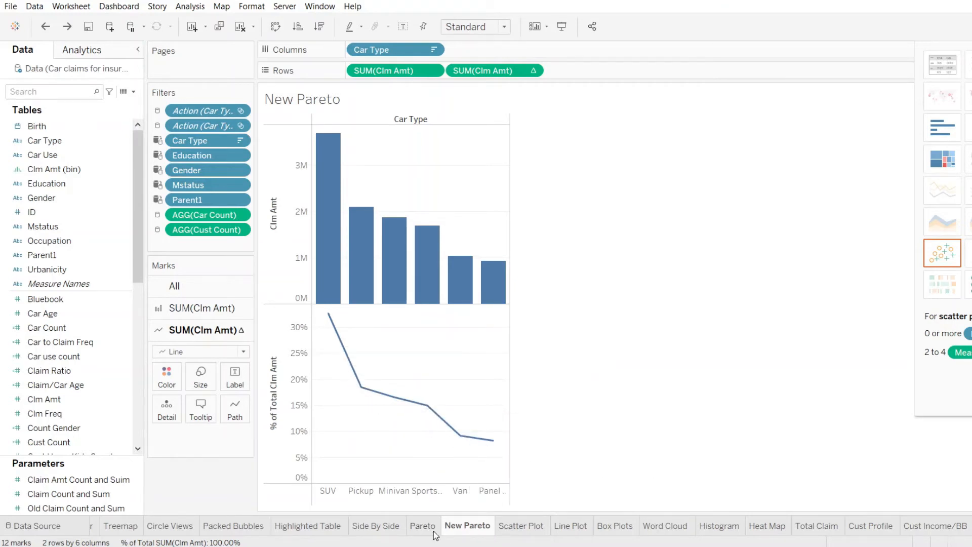
{"action": "left_click", "coordinate": [423, 525]}
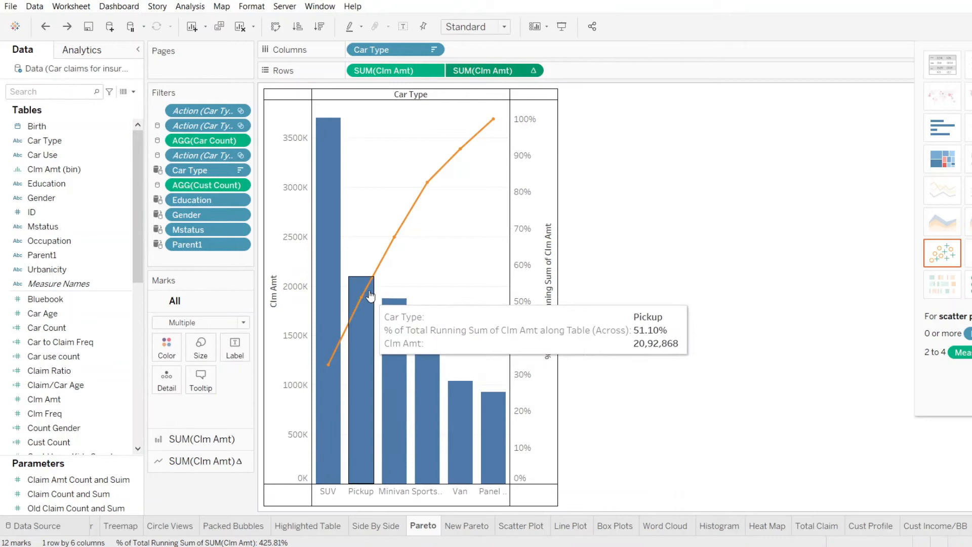
{"action": "mouse_move", "coordinate": [444, 174]}
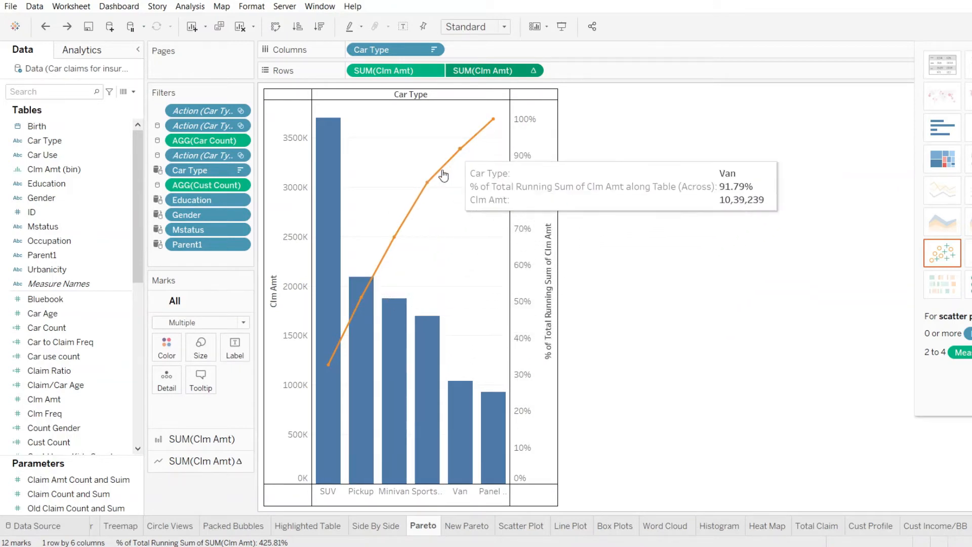
{"action": "mouse_move", "coordinate": [349, 333]}
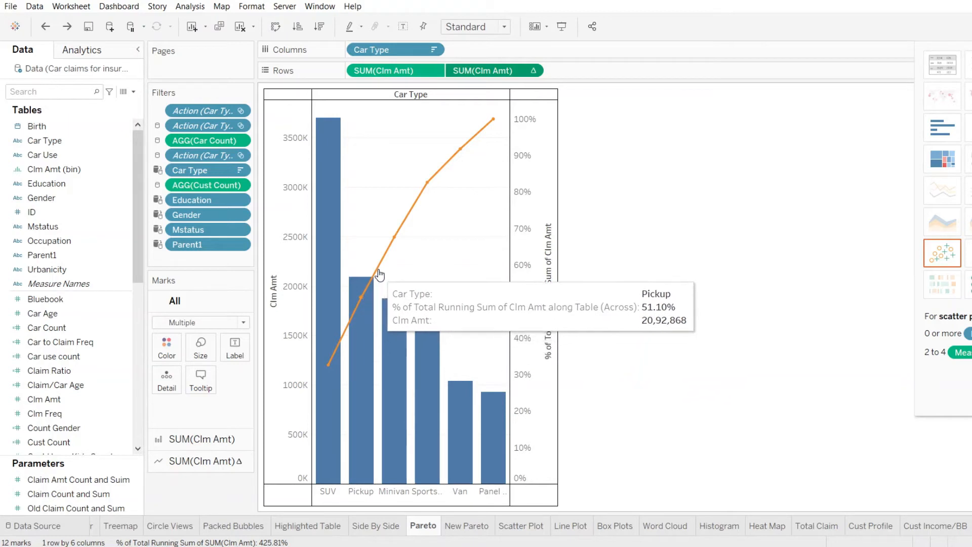
{"action": "mouse_move", "coordinate": [442, 181]}
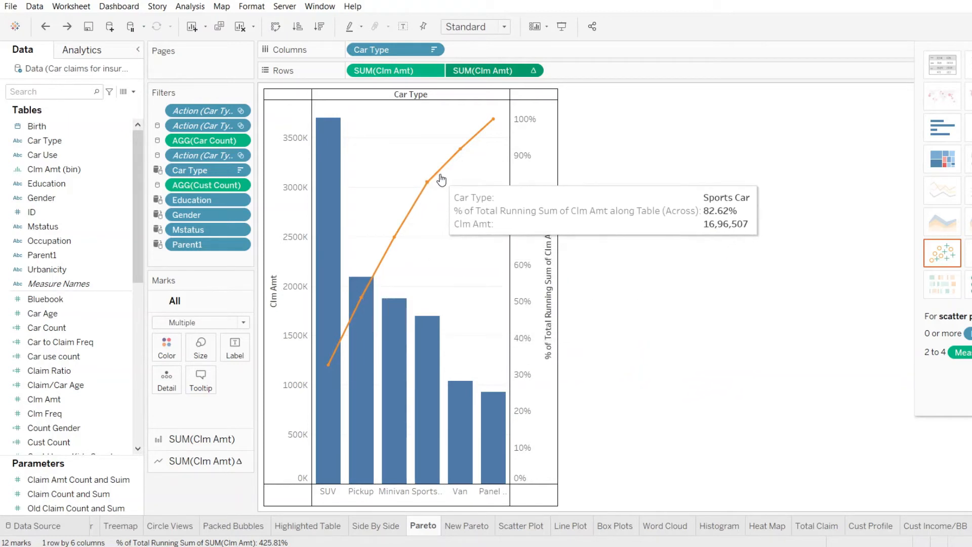
{"action": "mouse_move", "coordinate": [420, 459]}
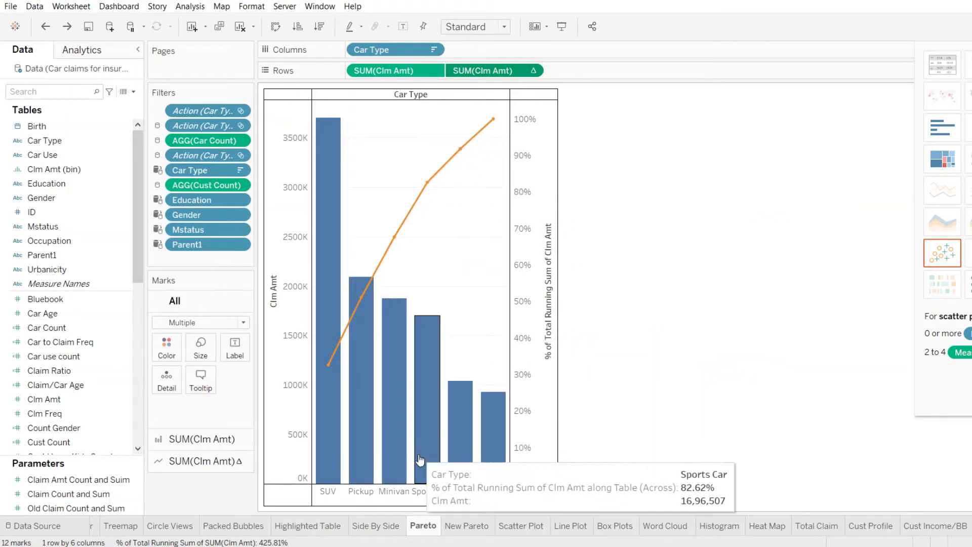
{"action": "left_click", "coordinate": [465, 526]}
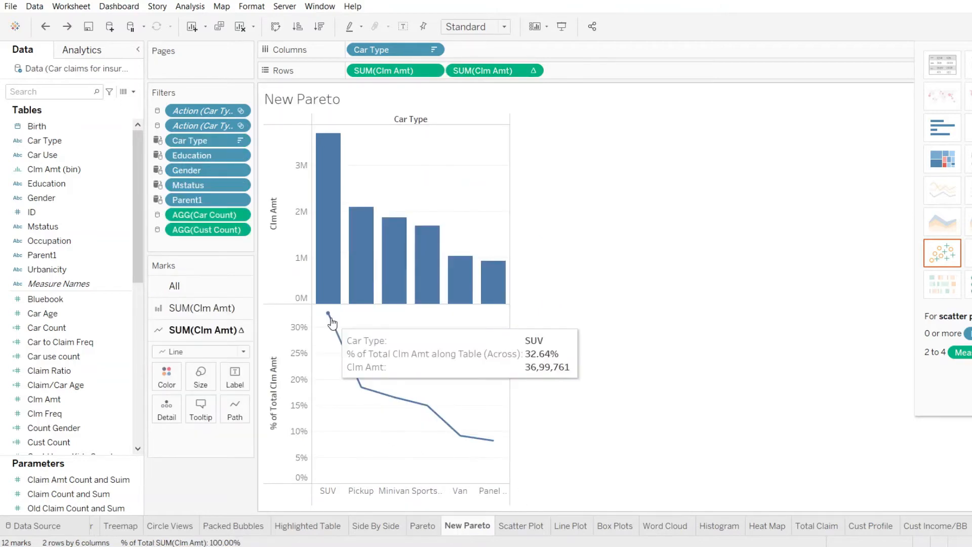
{"action": "mouse_move", "coordinate": [428, 420]}
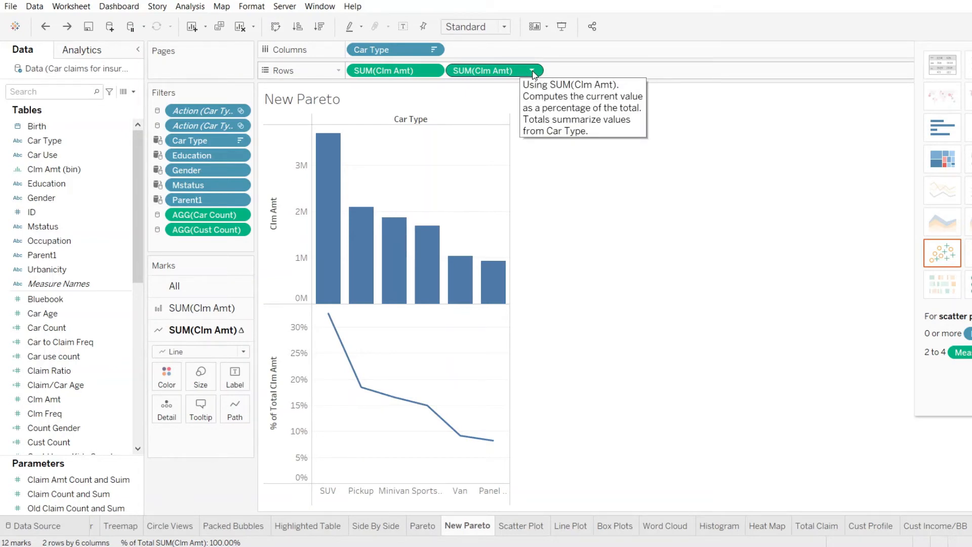
Bring up Edit Table Calculation for the second SUM(Clm Amt) measure.
{"action": "left_click", "coordinate": [533, 71]}
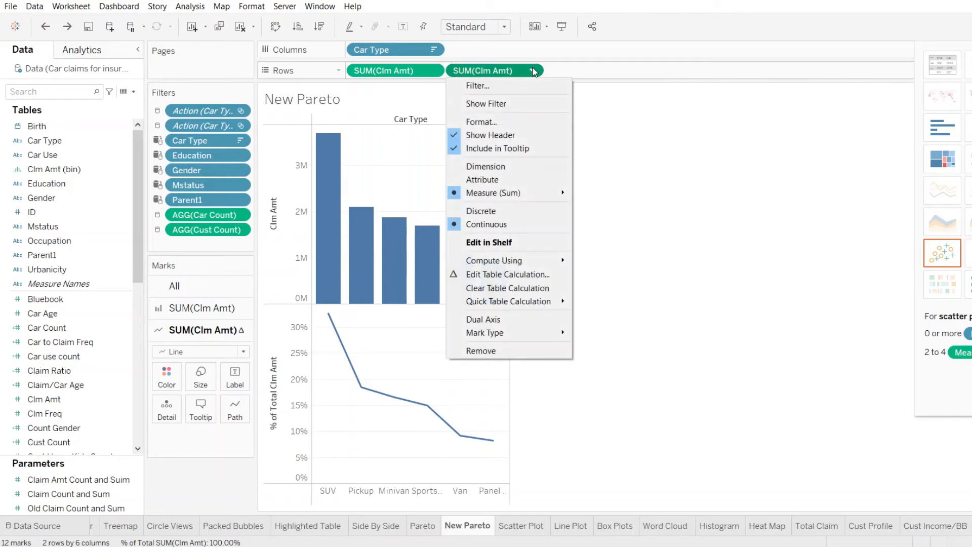
{"action": "mouse_move", "coordinate": [490, 156]}
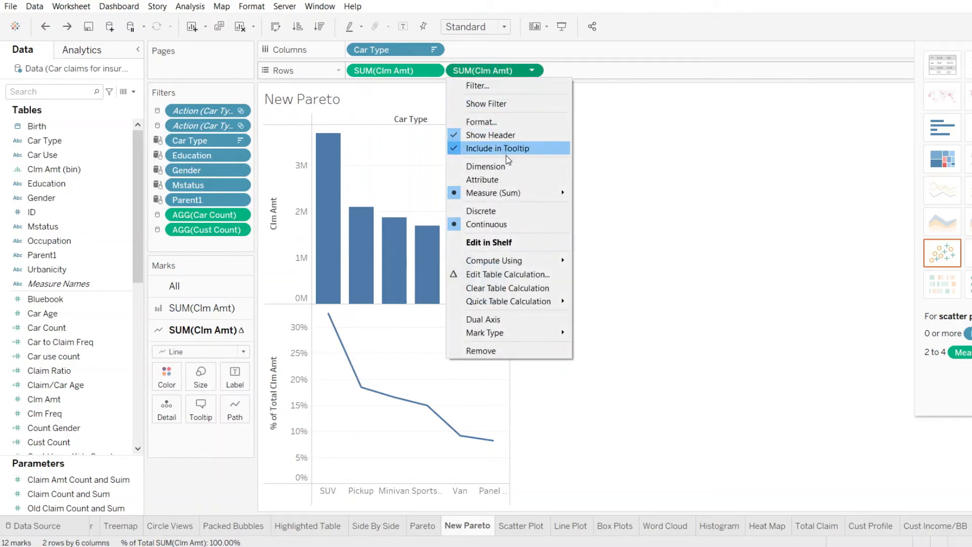
{"action": "mouse_move", "coordinate": [500, 308]}
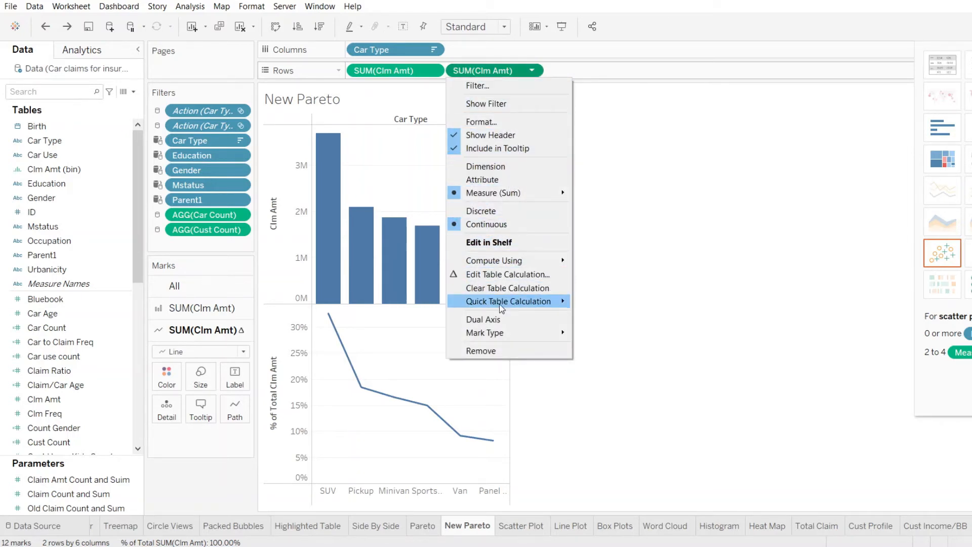
{"action": "mouse_move", "coordinate": [486, 282]}
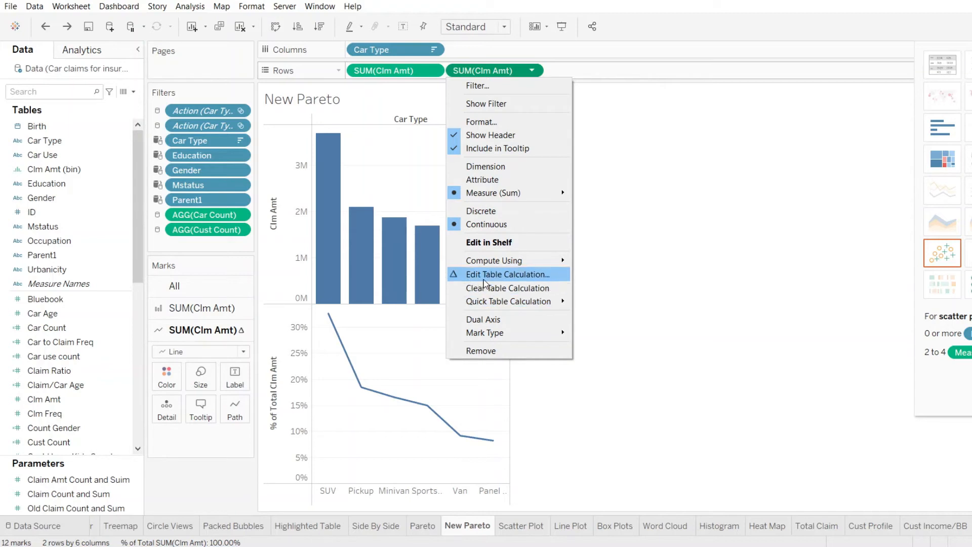
{"action": "mouse_move", "coordinate": [496, 277]}
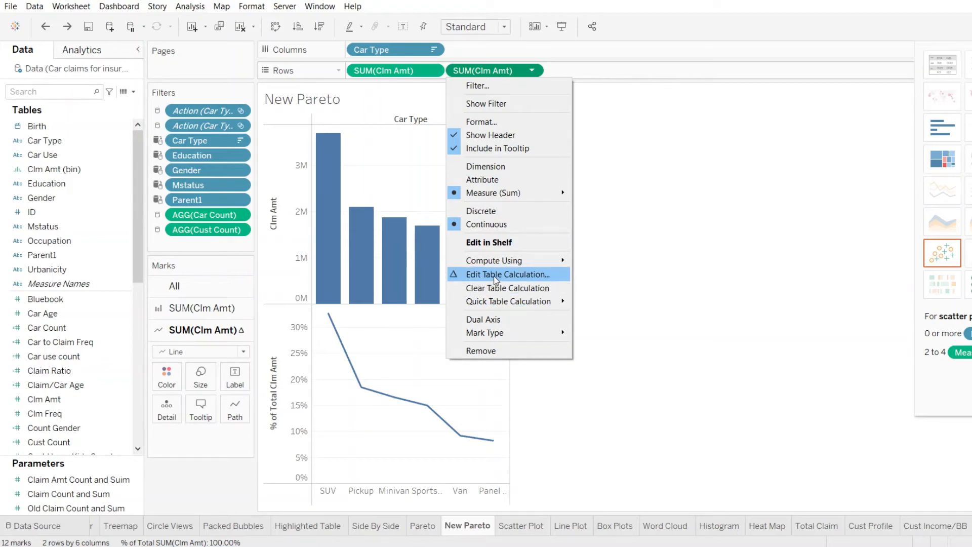
{"action": "left_click", "coordinate": [508, 274]}
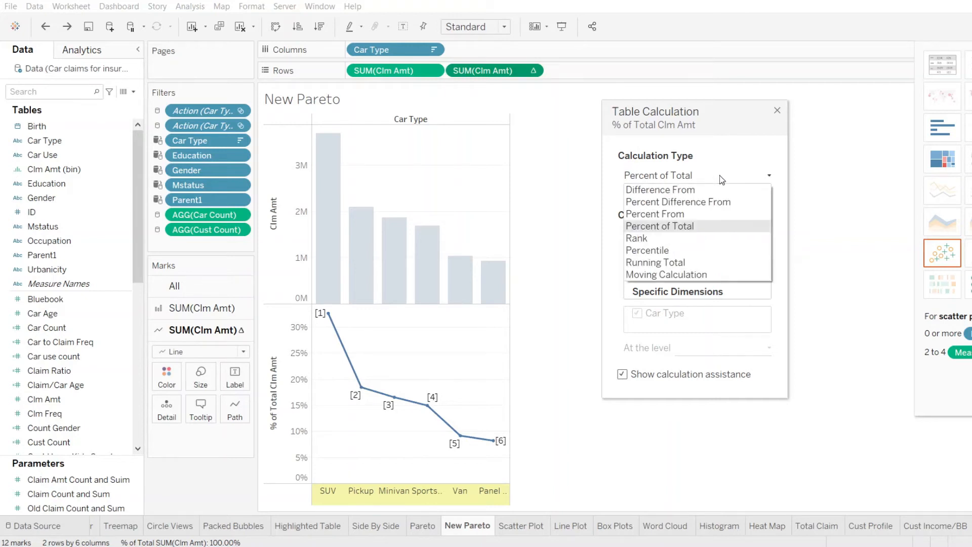
{"action": "mouse_move", "coordinate": [655, 262]}
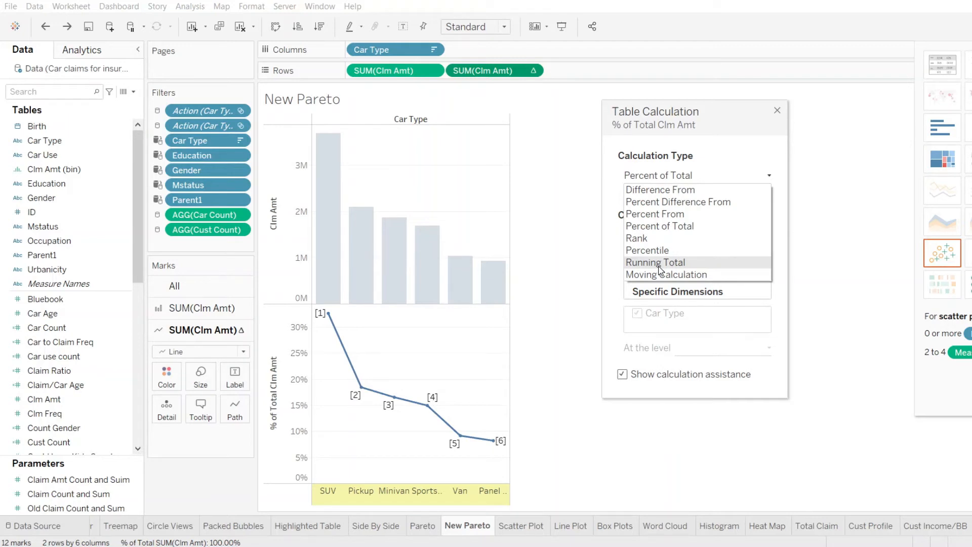
Change the lower line's calculation type to Running Total of claim amount.
{"action": "left_click", "coordinate": [655, 262]}
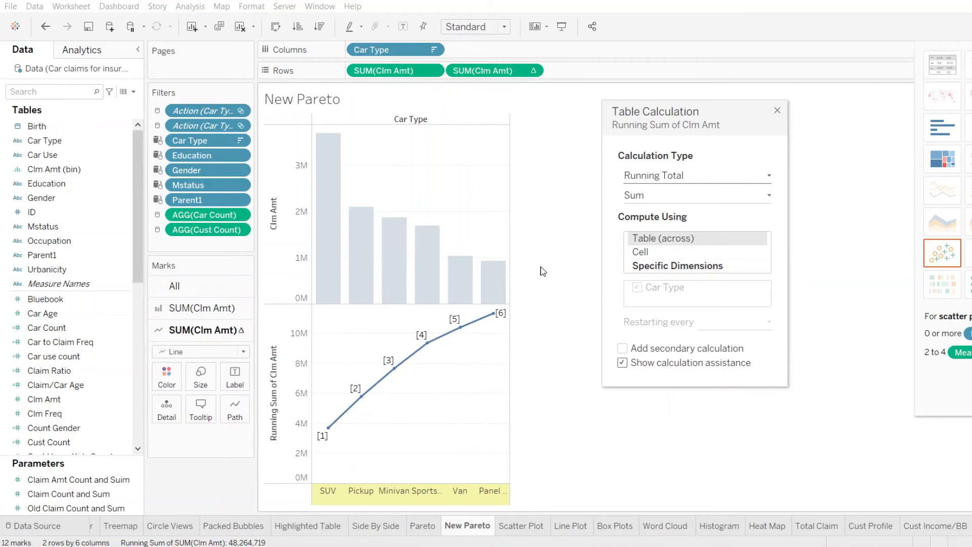
{"action": "mouse_move", "coordinate": [385, 380]}
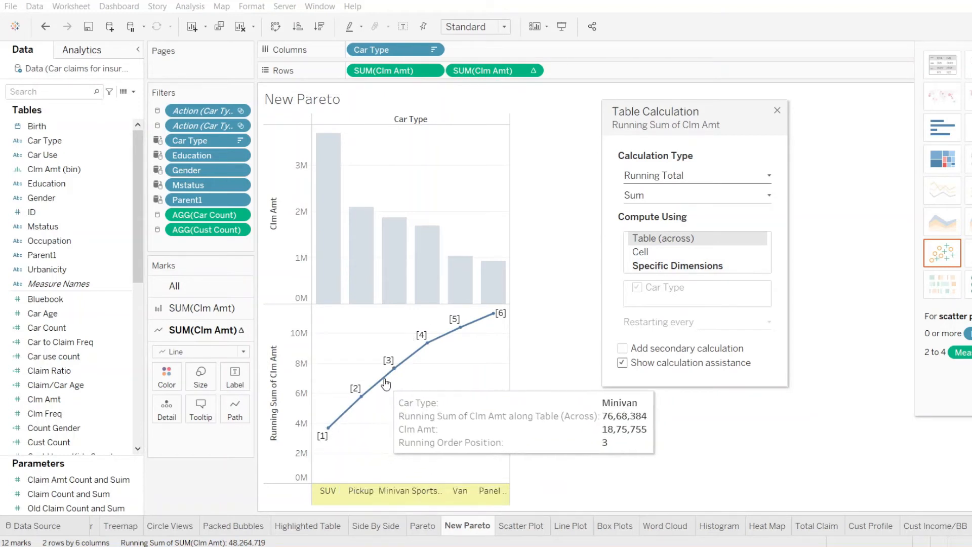
{"action": "mouse_move", "coordinate": [324, 444]}
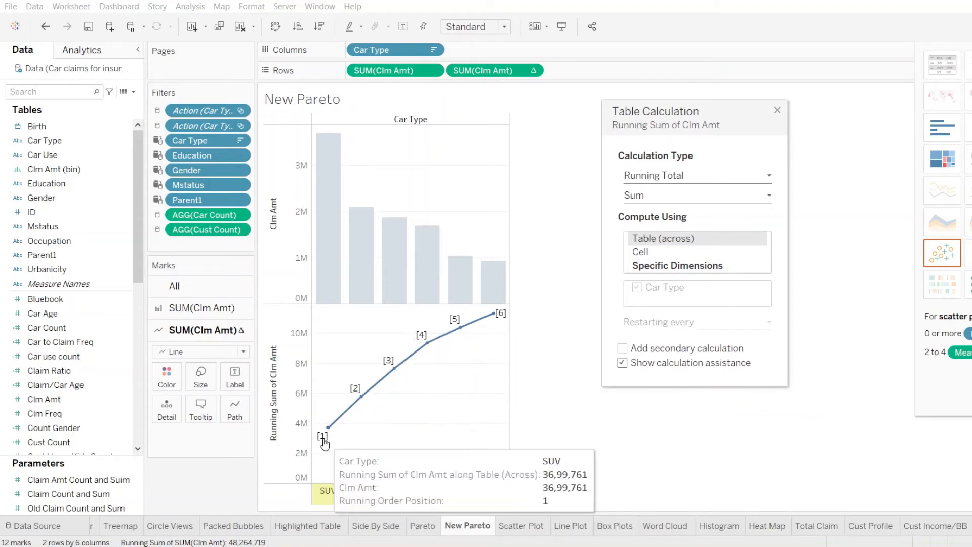
{"action": "mouse_move", "coordinate": [338, 426]}
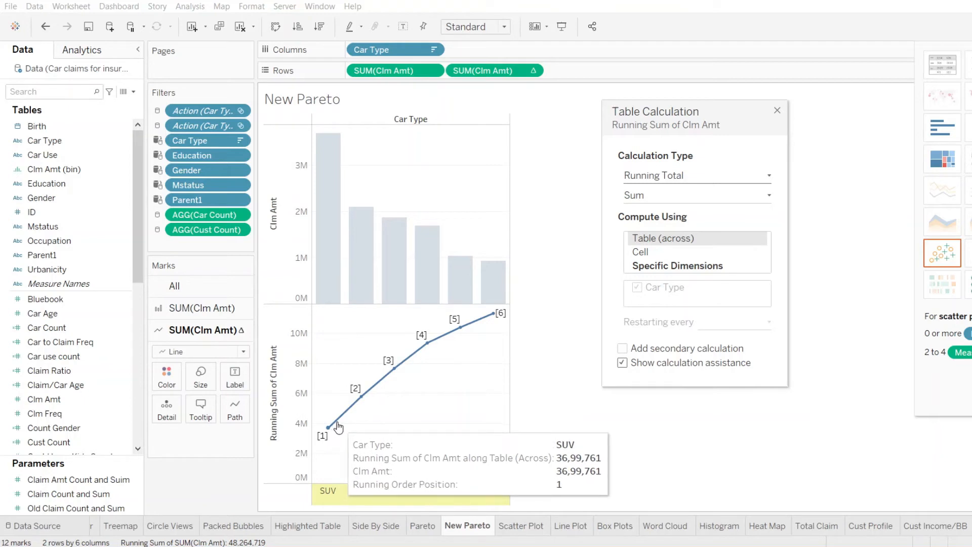
{"action": "mouse_move", "coordinate": [361, 418]}
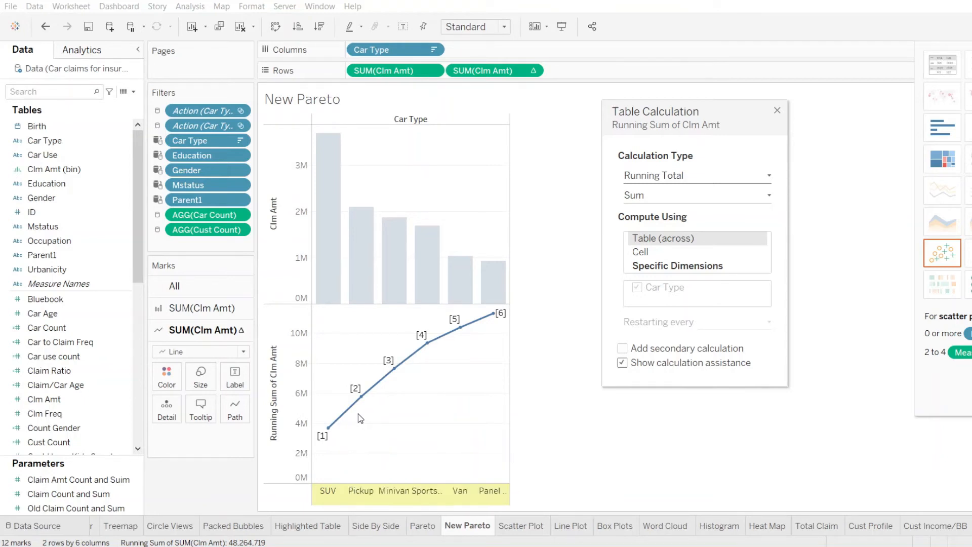
{"action": "mouse_move", "coordinate": [462, 362]}
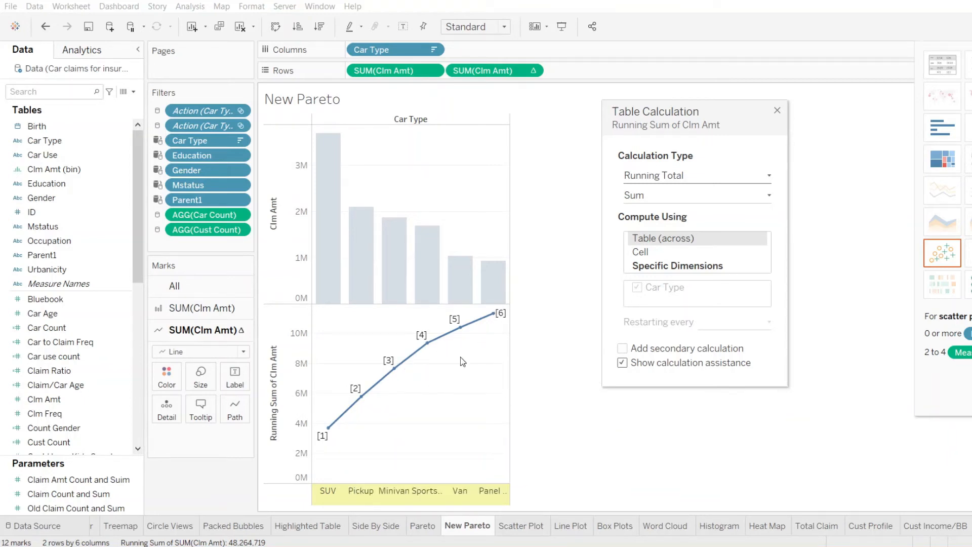
{"action": "mouse_move", "coordinate": [408, 379]}
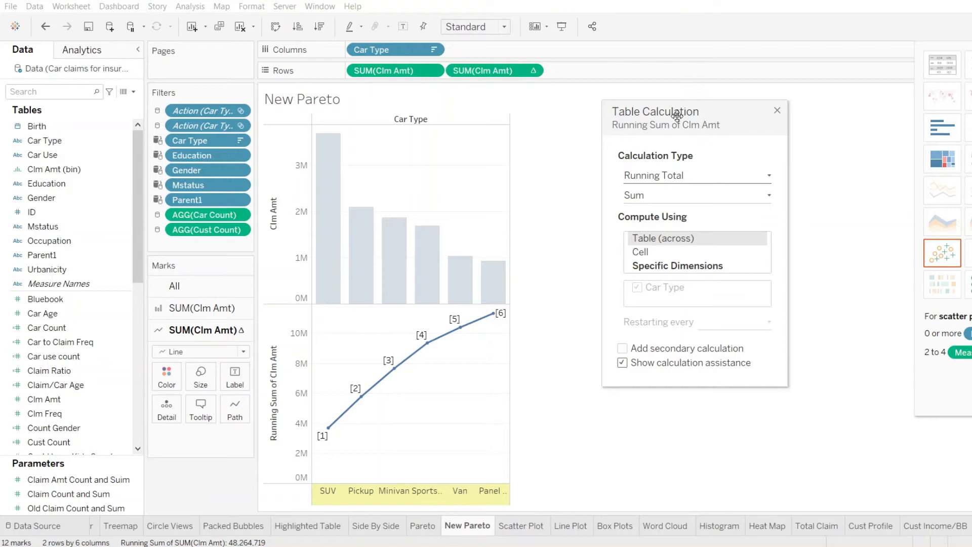
Add a secondary Percent of Total calculation so the running sum becomes cumulative percent.
{"action": "left_click", "coordinate": [621, 363]}
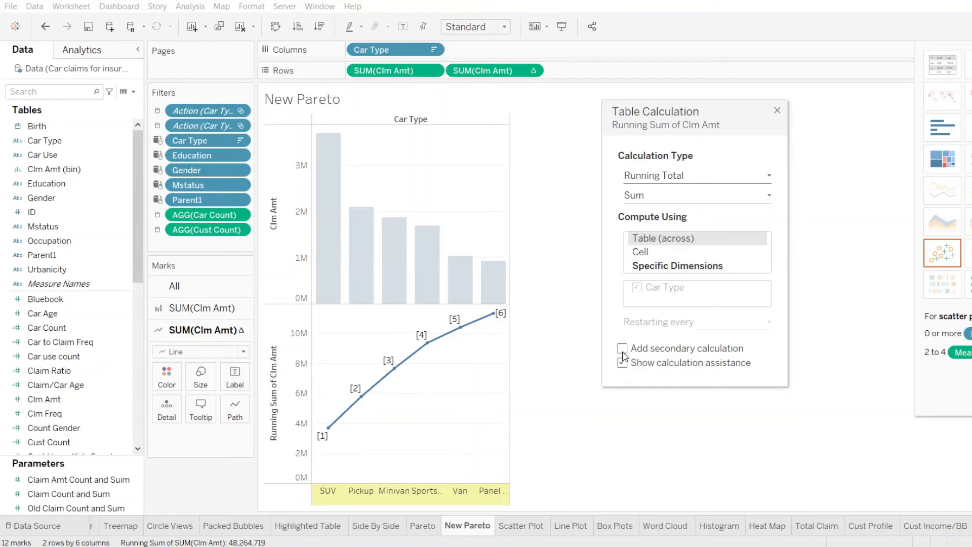
{"action": "left_click", "coordinate": [622, 348]}
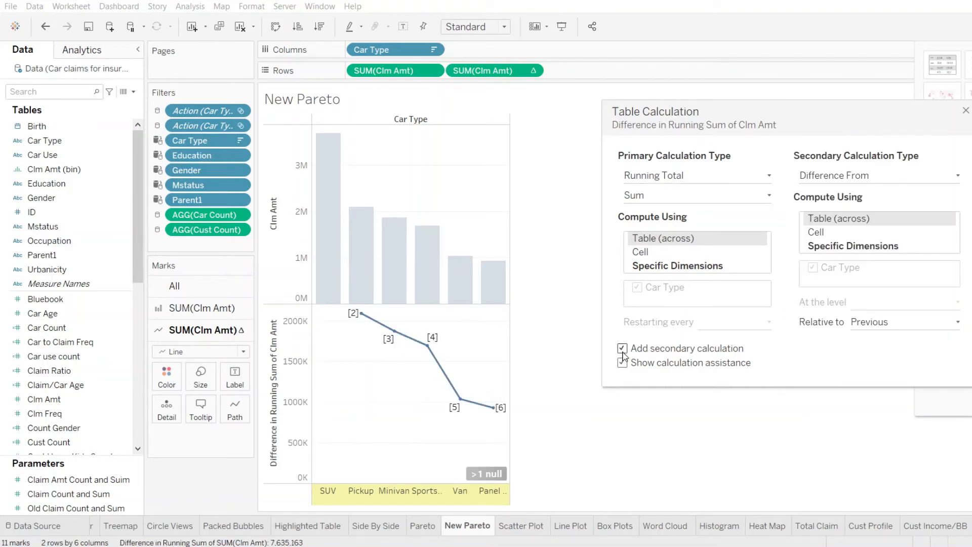
{"action": "left_click", "coordinate": [621, 362]}
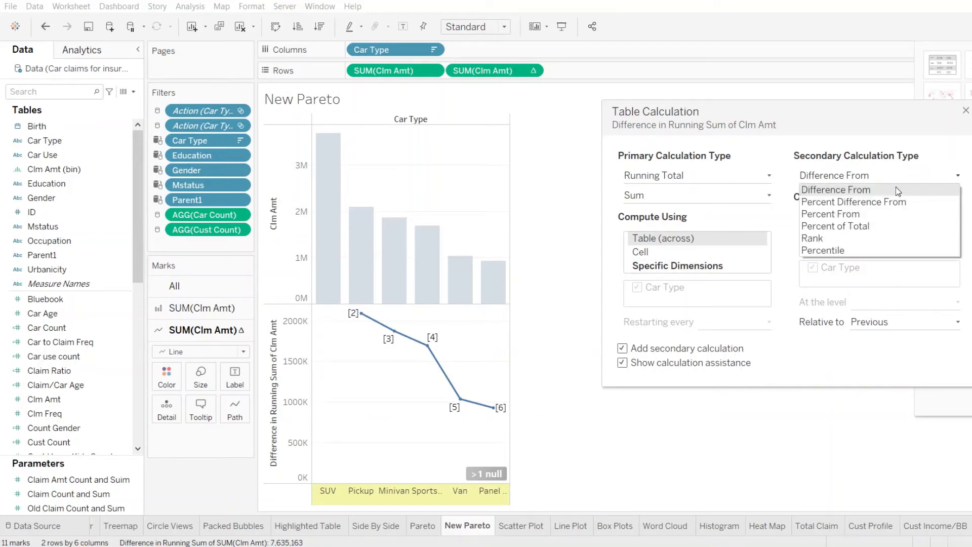
{"action": "left_click", "coordinate": [835, 226]}
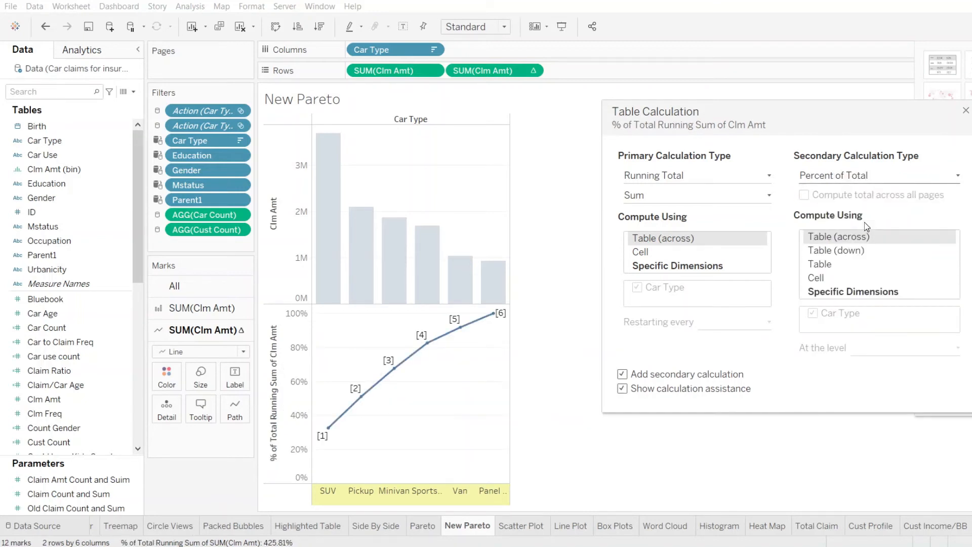
{"action": "mouse_move", "coordinate": [328, 430]}
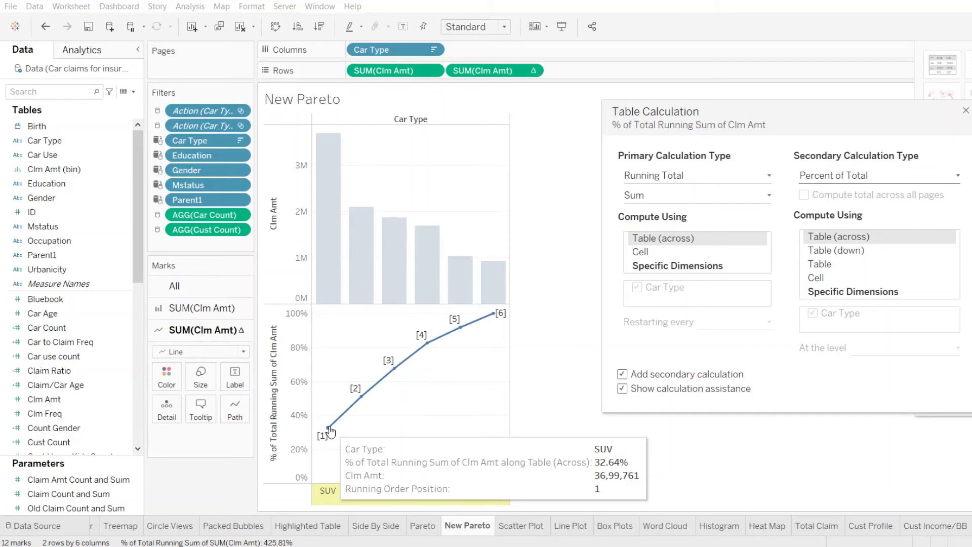
{"action": "mouse_move", "coordinate": [356, 399]}
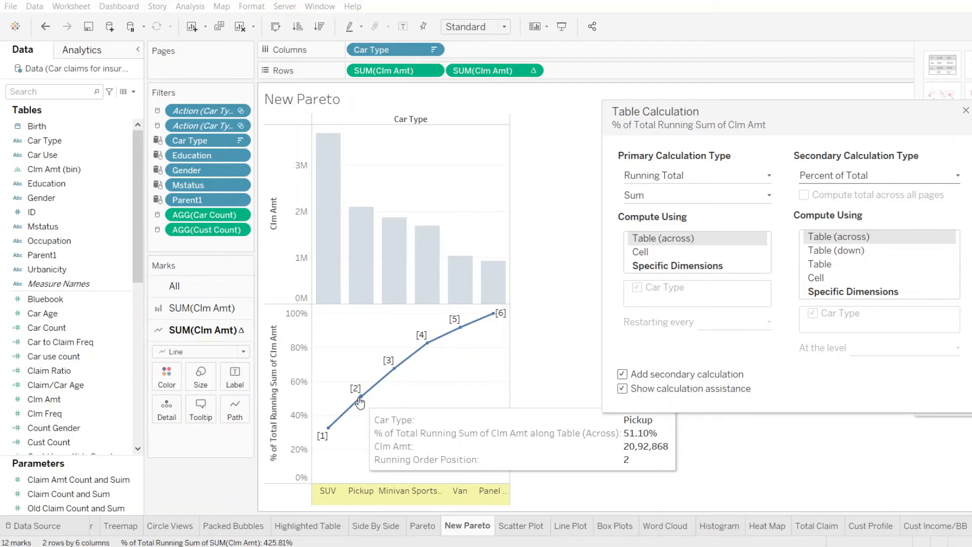
{"action": "mouse_move", "coordinate": [330, 440]}
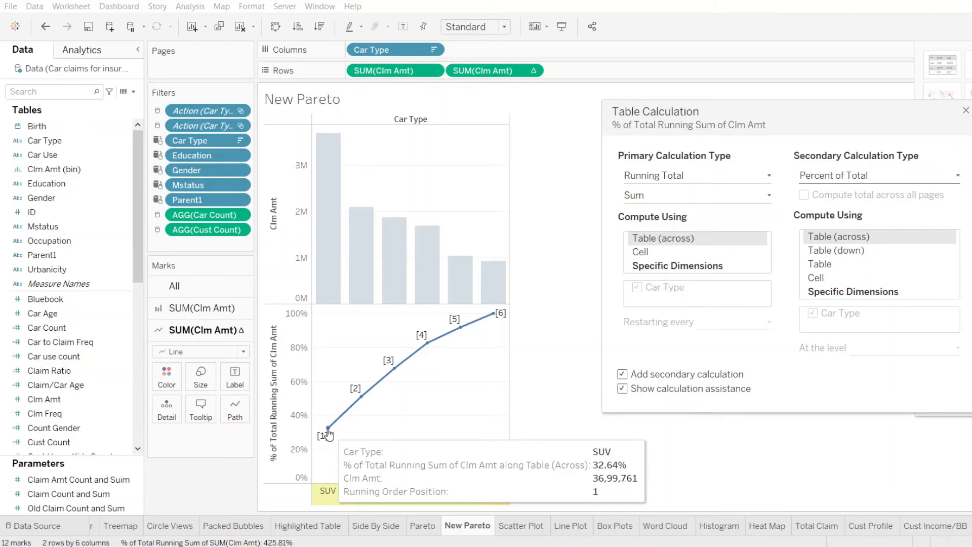
{"action": "mouse_move", "coordinate": [356, 403]}
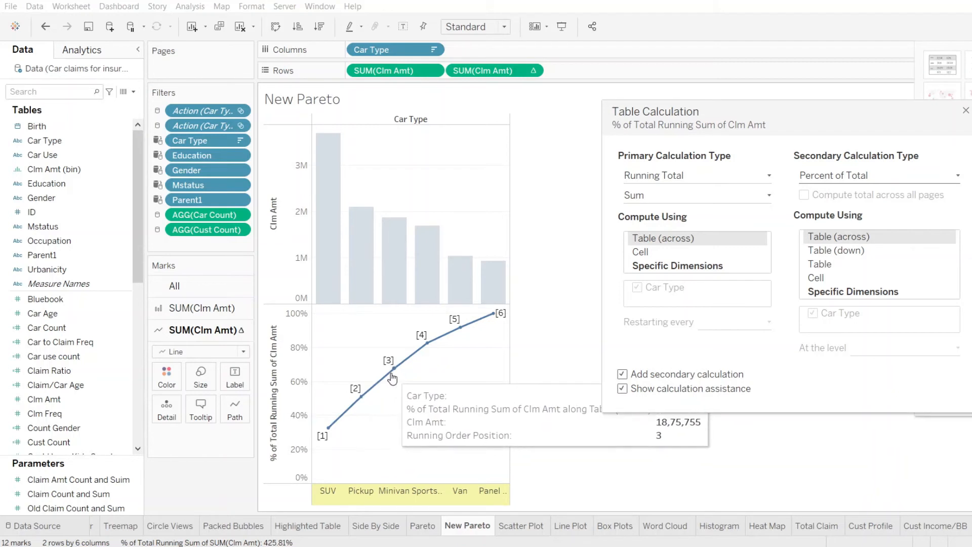
{"action": "mouse_move", "coordinate": [490, 320]}
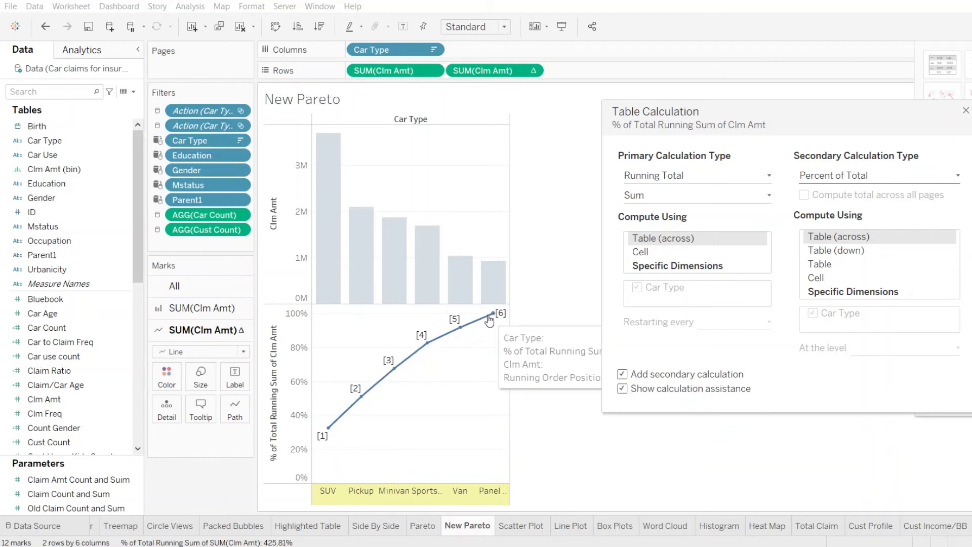
{"action": "left_click", "coordinate": [964, 111]}
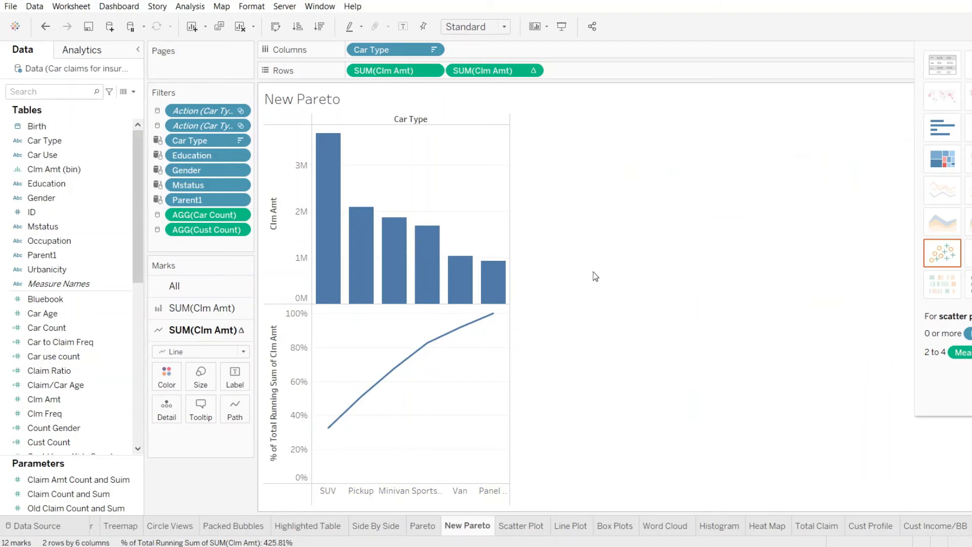
{"action": "mouse_move", "coordinate": [492, 313]}
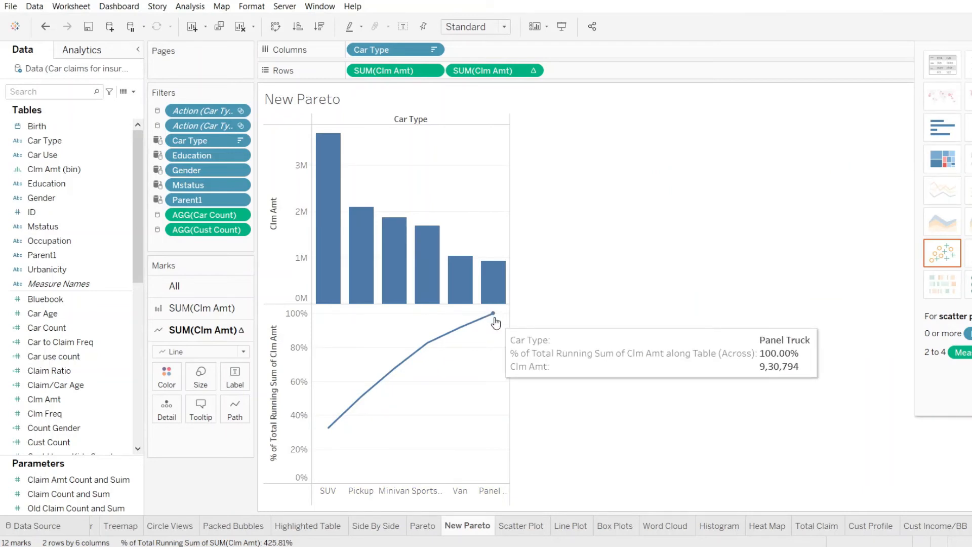
{"action": "mouse_move", "coordinate": [415, 196]}
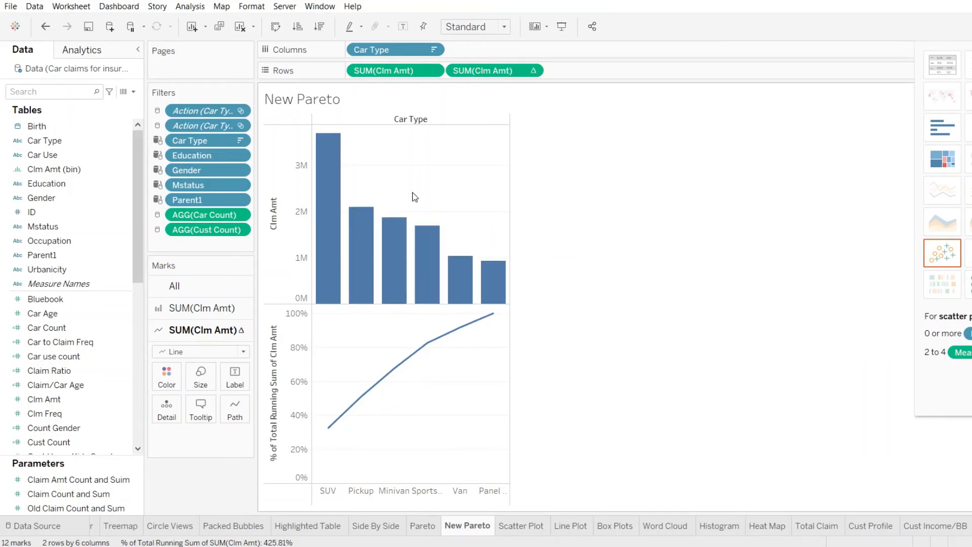
{"action": "mouse_move", "coordinate": [419, 454]}
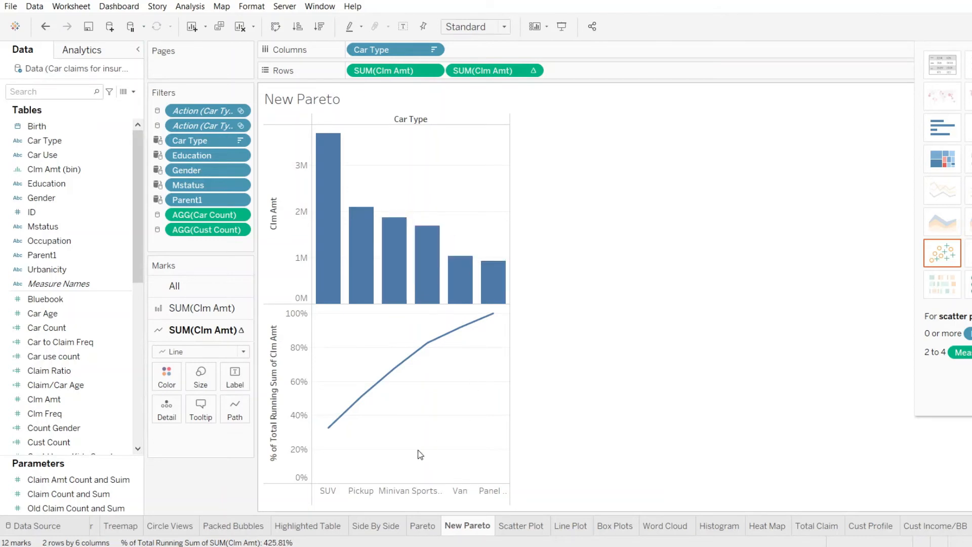
{"action": "mouse_move", "coordinate": [405, 437]}
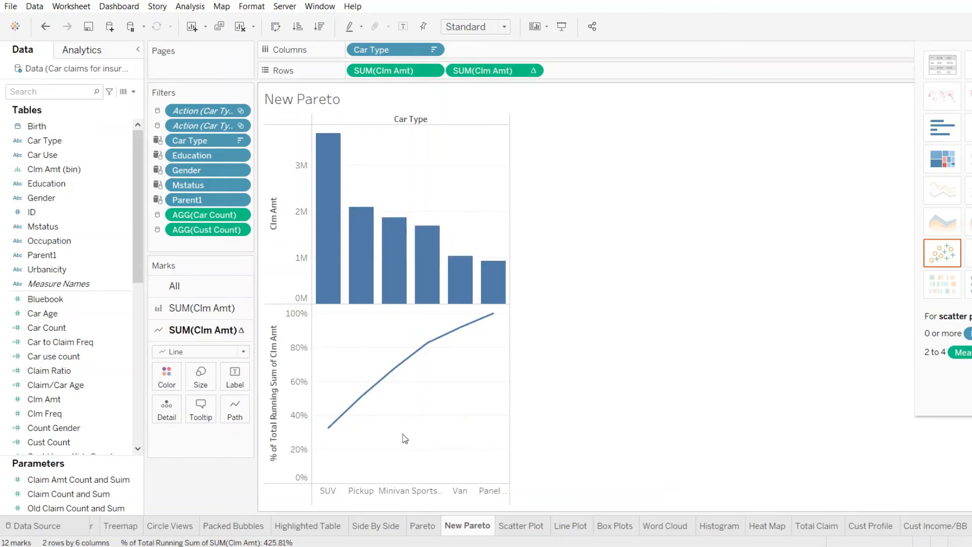
{"action": "mouse_move", "coordinate": [492, 377]}
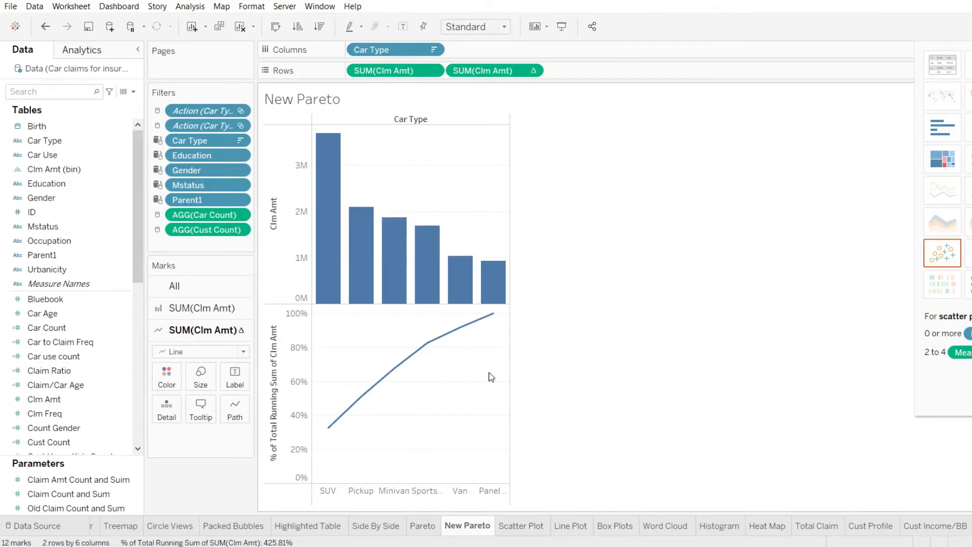
{"action": "mouse_move", "coordinate": [606, 341]}
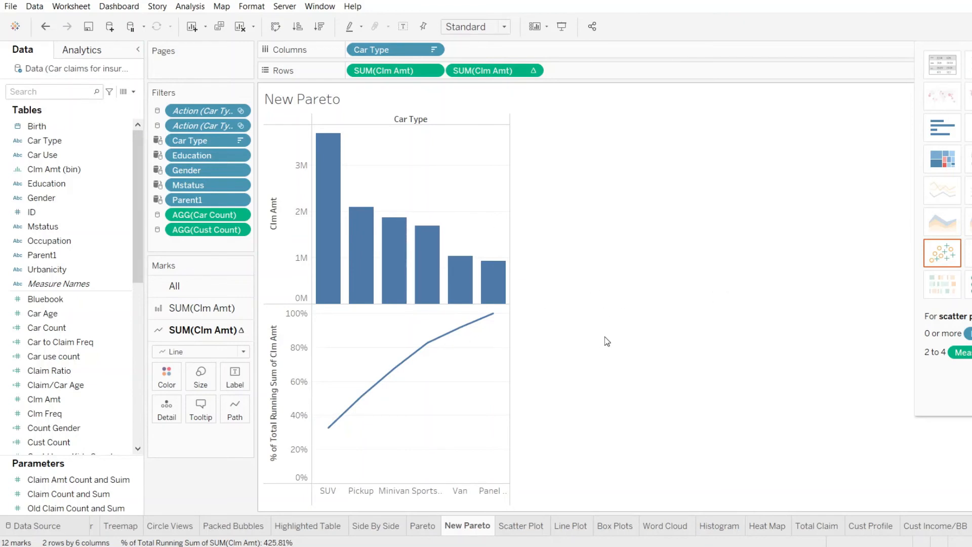
{"action": "mouse_move", "coordinate": [400, 387]}
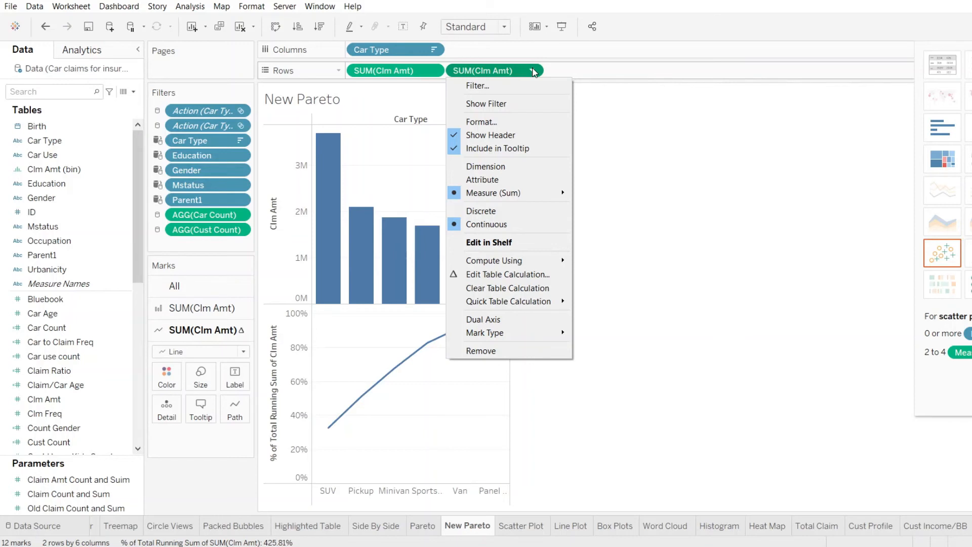
{"action": "mouse_move", "coordinate": [505, 137]}
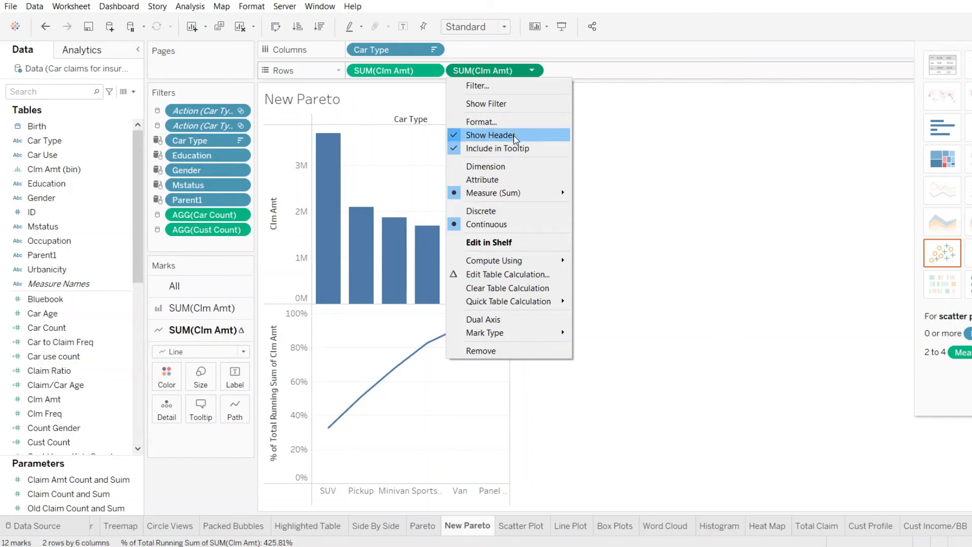
{"action": "mouse_move", "coordinate": [505, 268]}
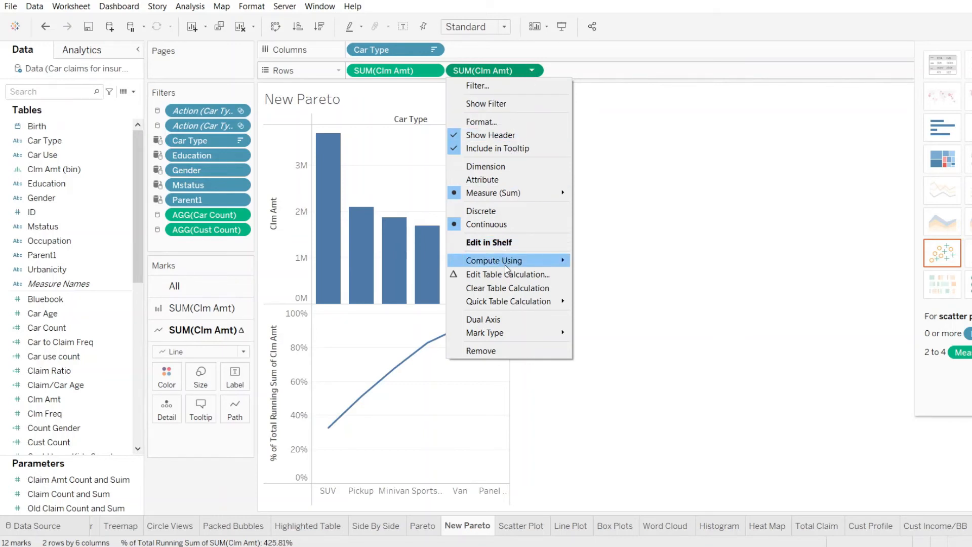
{"action": "mouse_move", "coordinate": [482, 319]}
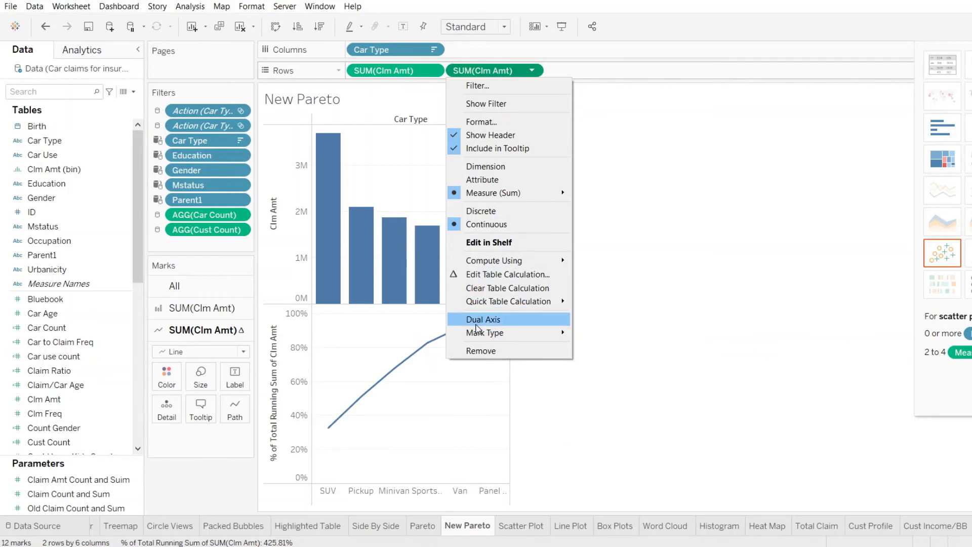
{"action": "mouse_move", "coordinate": [487, 324]}
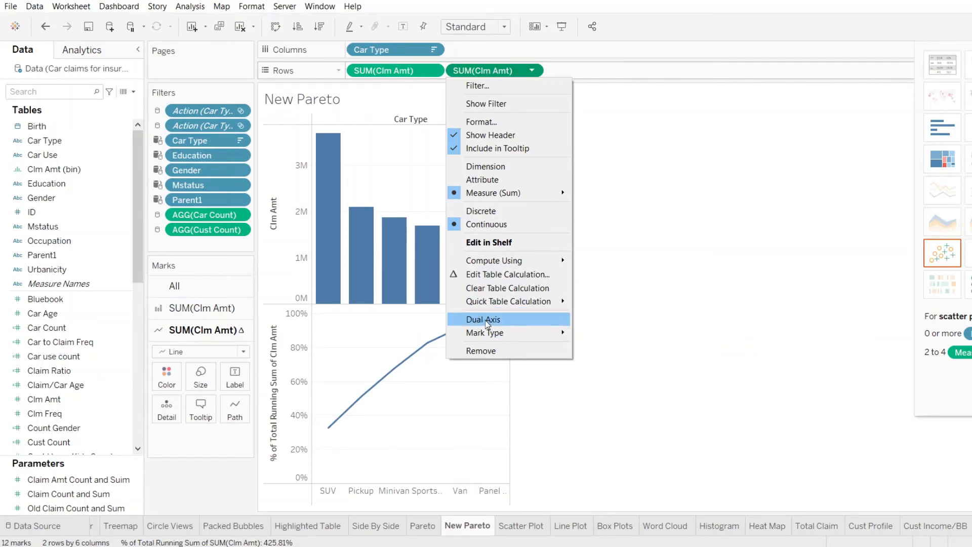
Make the cumulative-percent measure a Dual Axis over the claim-amount bars.
{"action": "left_click", "coordinate": [483, 319]}
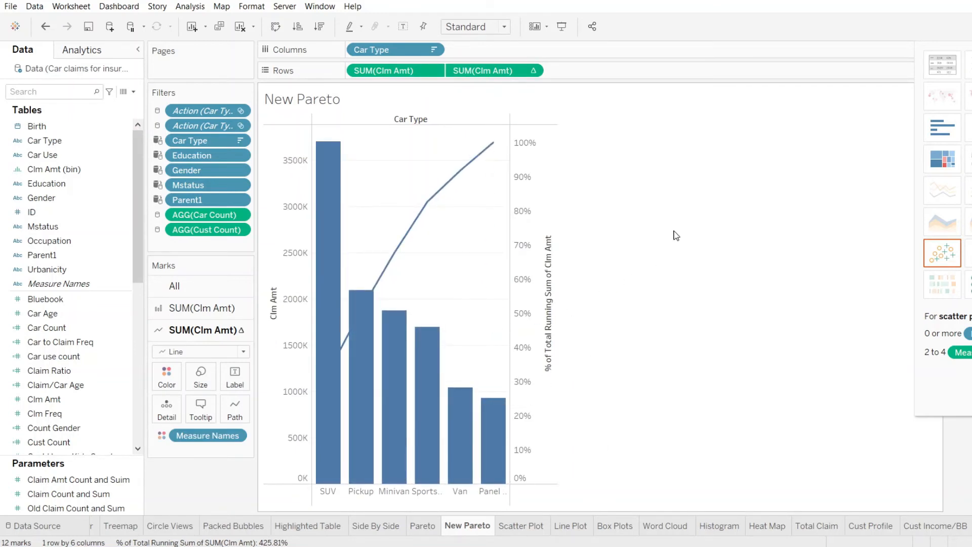
{"action": "mouse_move", "coordinate": [320, 170]}
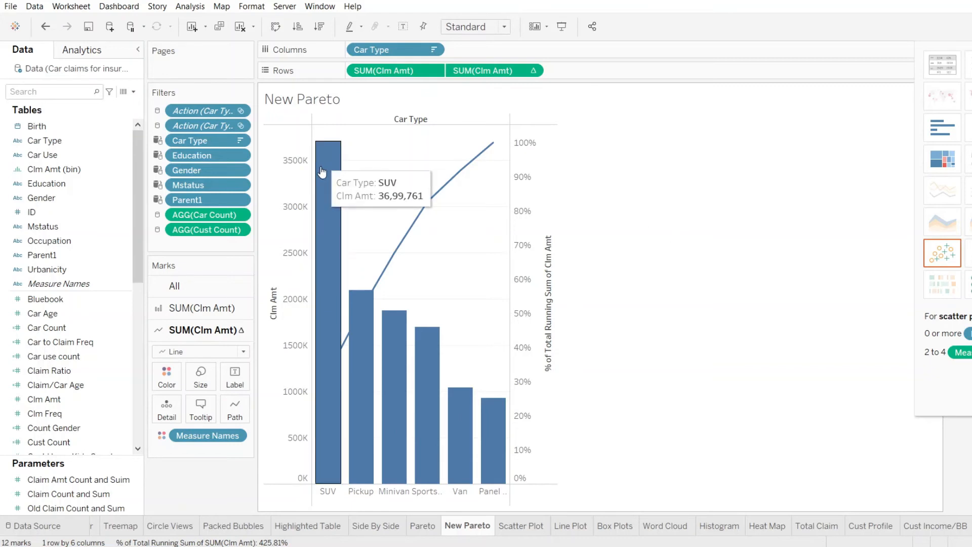
{"action": "mouse_move", "coordinate": [474, 179]}
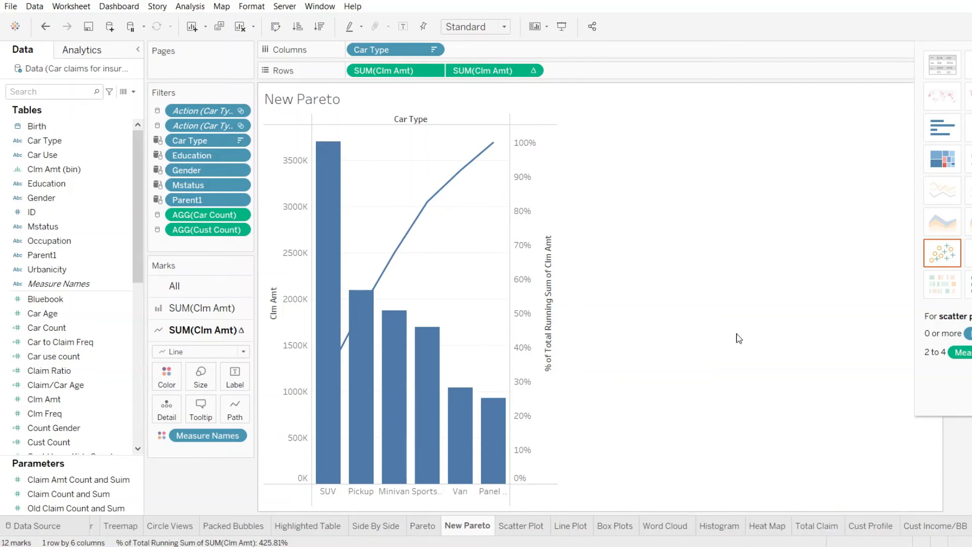
{"action": "mouse_move", "coordinate": [475, 191]}
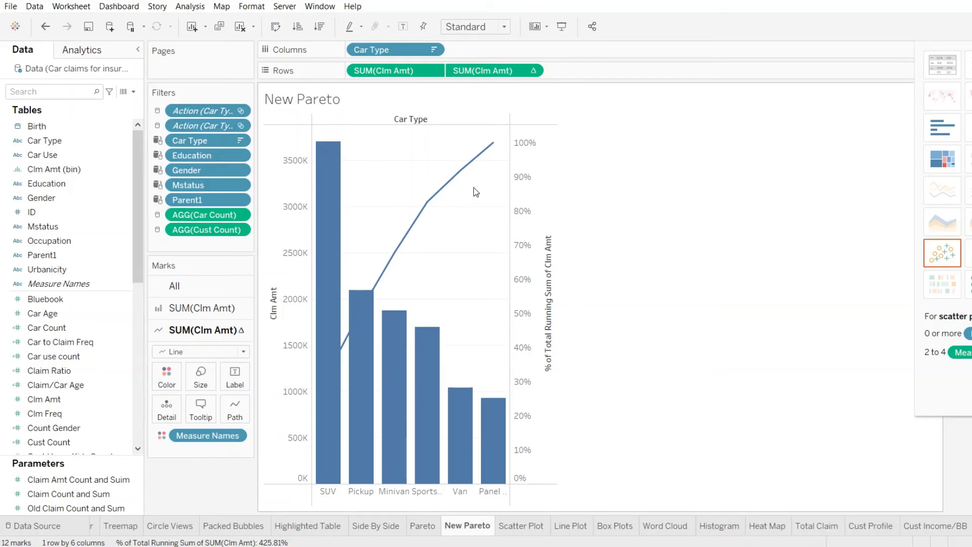
{"action": "mouse_move", "coordinate": [421, 200]}
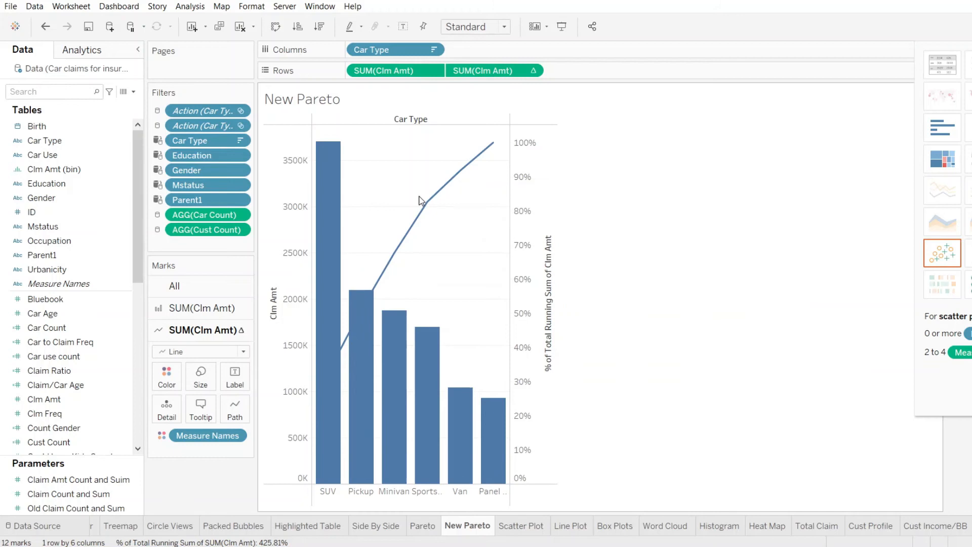
{"action": "mouse_move", "coordinate": [425, 199]}
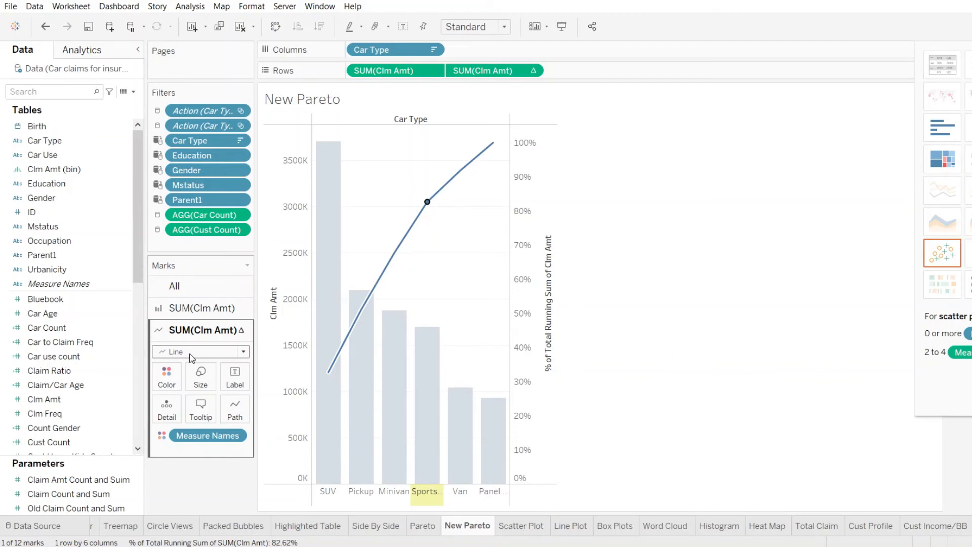
Colour the % of Total Running Sum line orange, leaving the bars blue.
{"action": "left_click", "coordinate": [166, 374]}
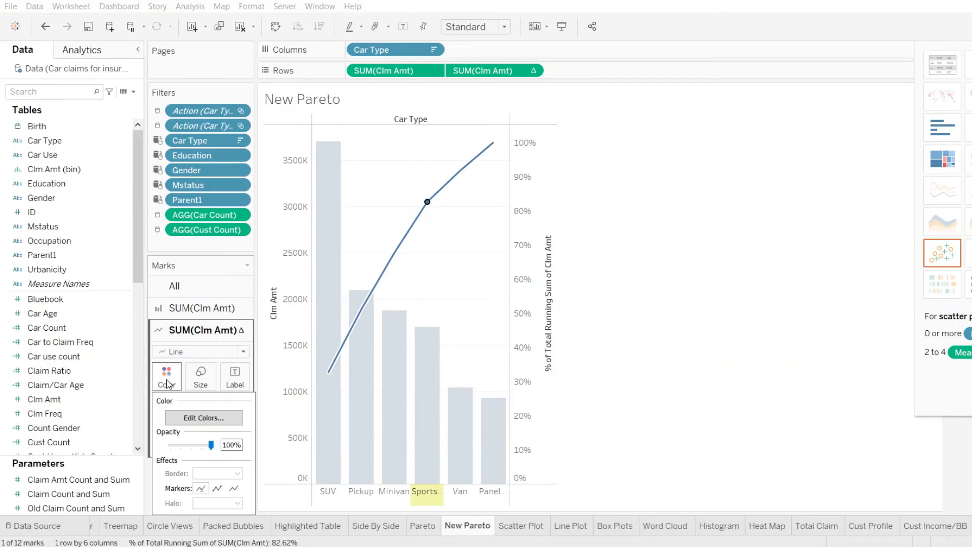
{"action": "left_click", "coordinate": [203, 417]}
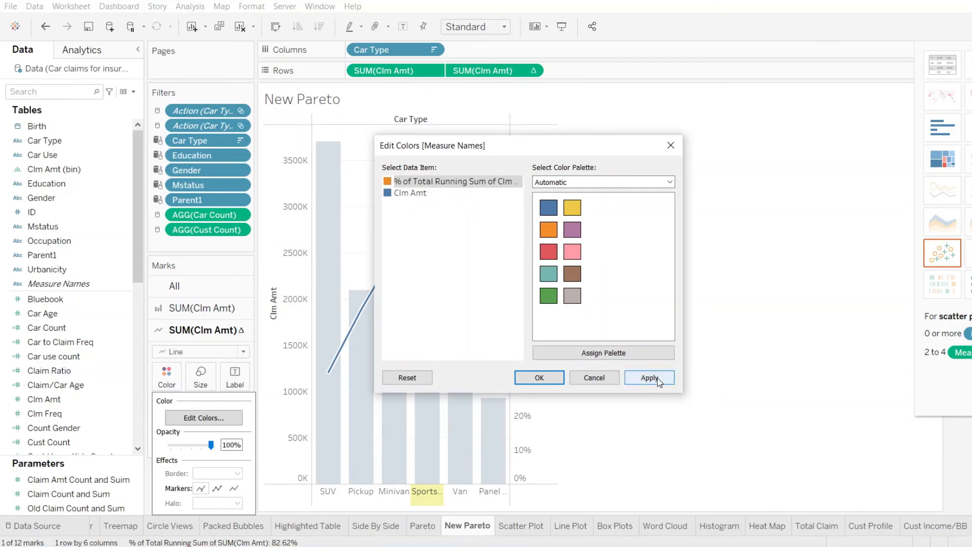
{"action": "left_click", "coordinate": [650, 377]}
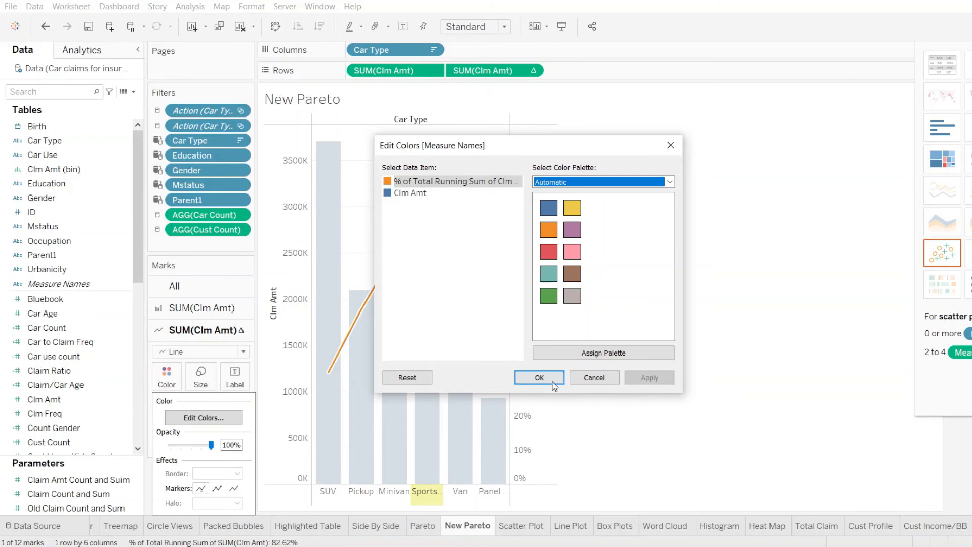
{"action": "left_click", "coordinate": [538, 377]}
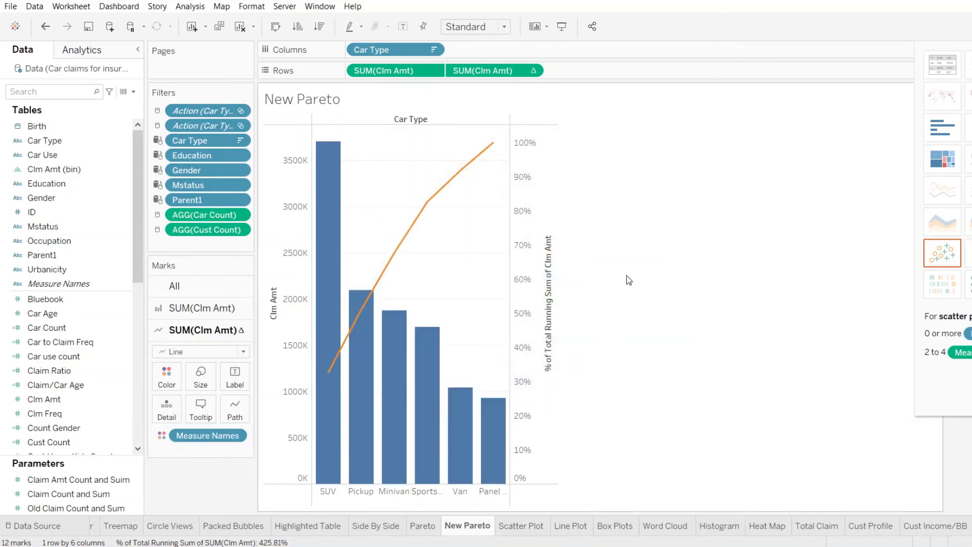
{"action": "mouse_move", "coordinate": [409, 226]}
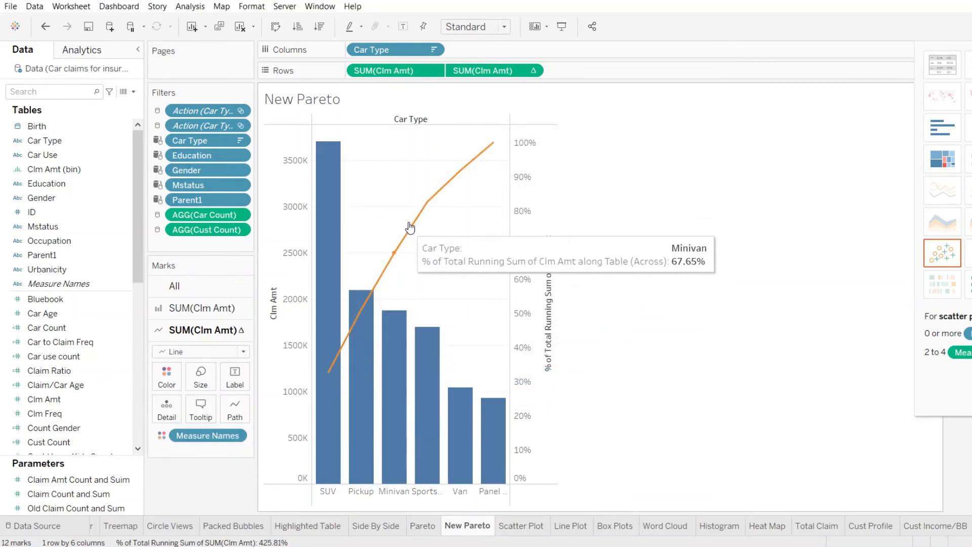
{"action": "mouse_move", "coordinate": [348, 164]}
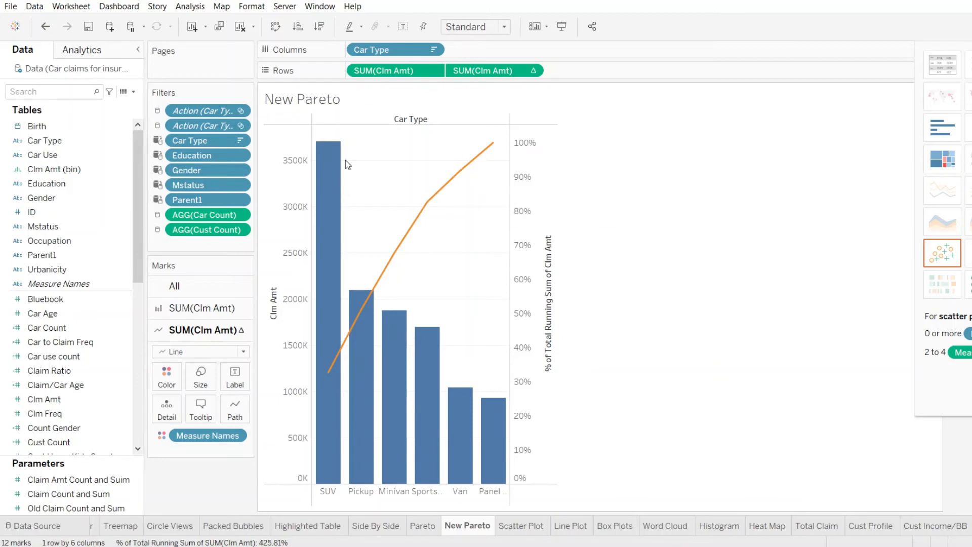
{"action": "mouse_move", "coordinate": [484, 464]}
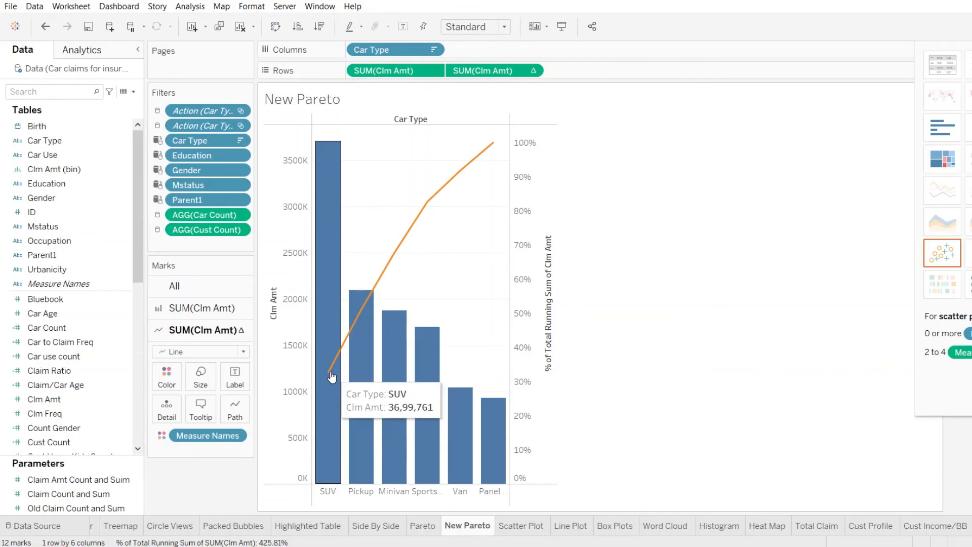
{"action": "mouse_move", "coordinate": [361, 319]}
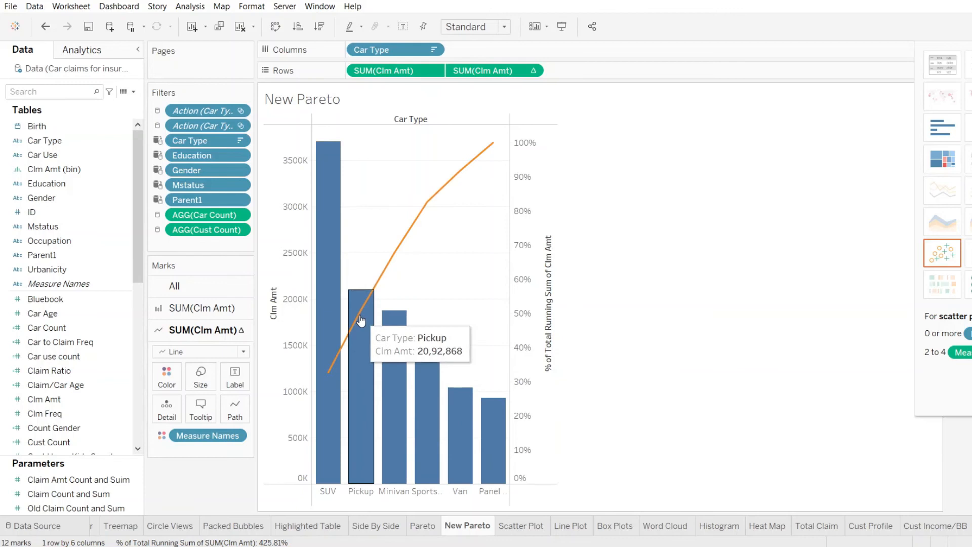
{"action": "mouse_move", "coordinate": [364, 314]}
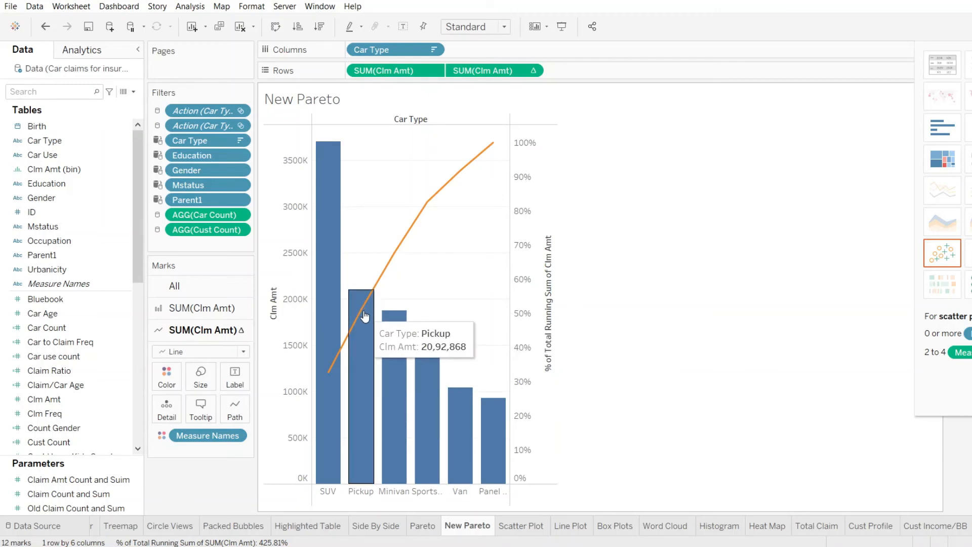
{"action": "mouse_move", "coordinate": [373, 290]}
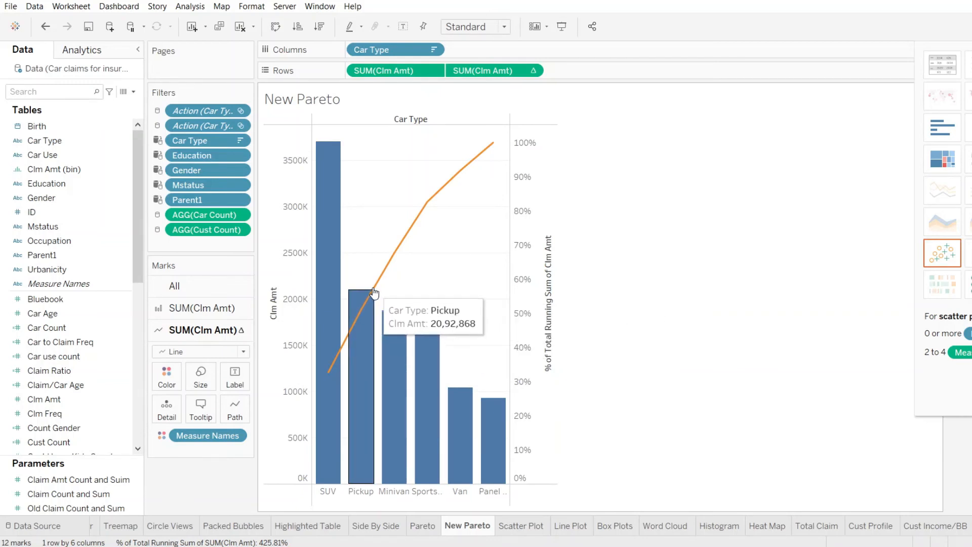
{"action": "mouse_move", "coordinate": [419, 228]}
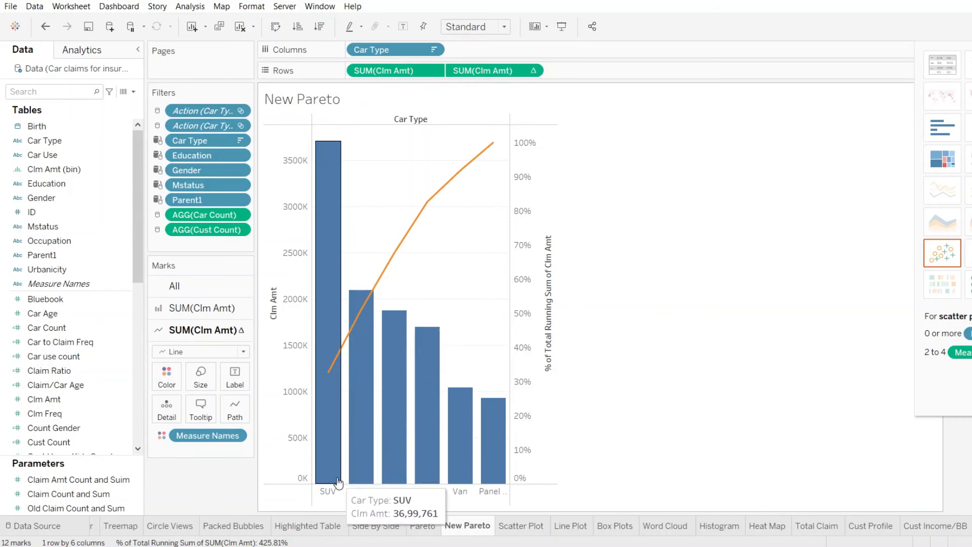
{"action": "mouse_move", "coordinate": [499, 479]}
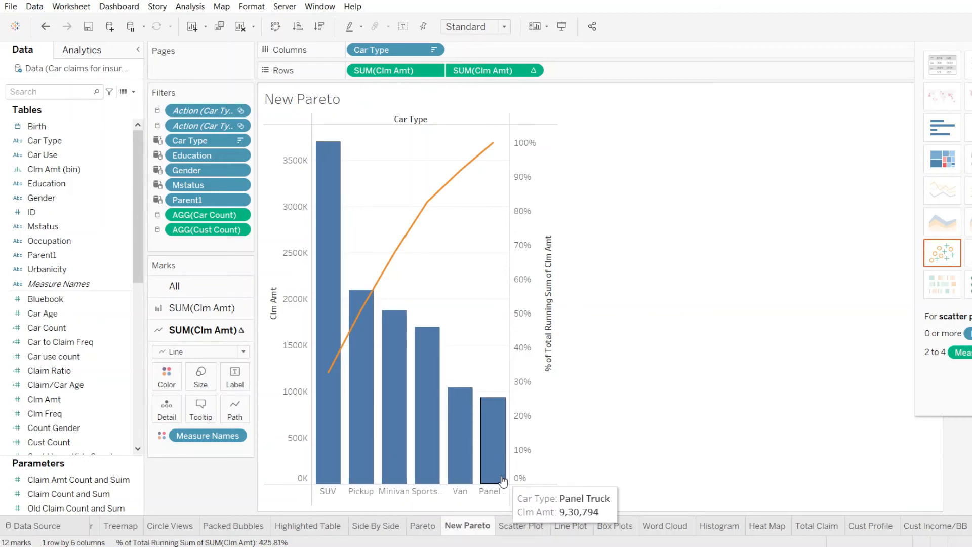
{"action": "mouse_move", "coordinate": [344, 373]}
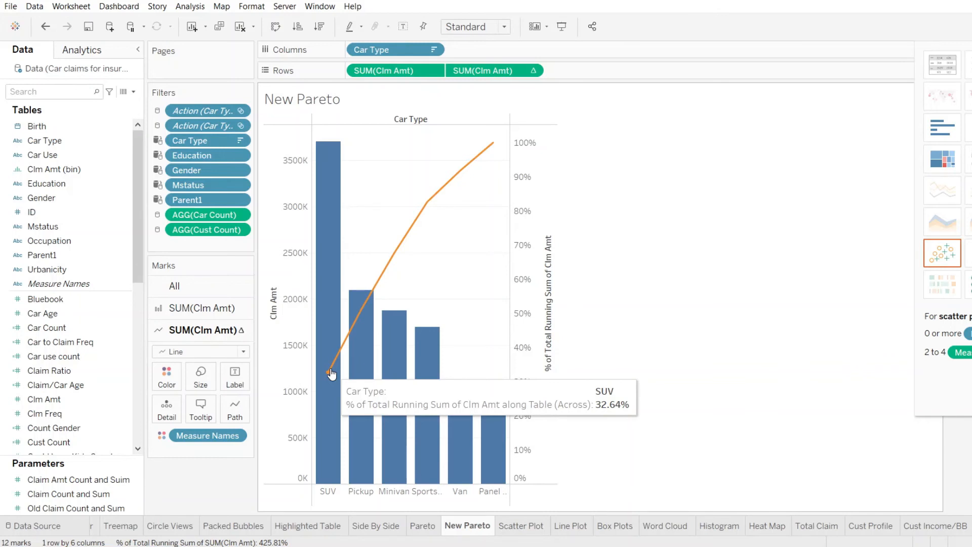
{"action": "mouse_move", "coordinate": [364, 312]}
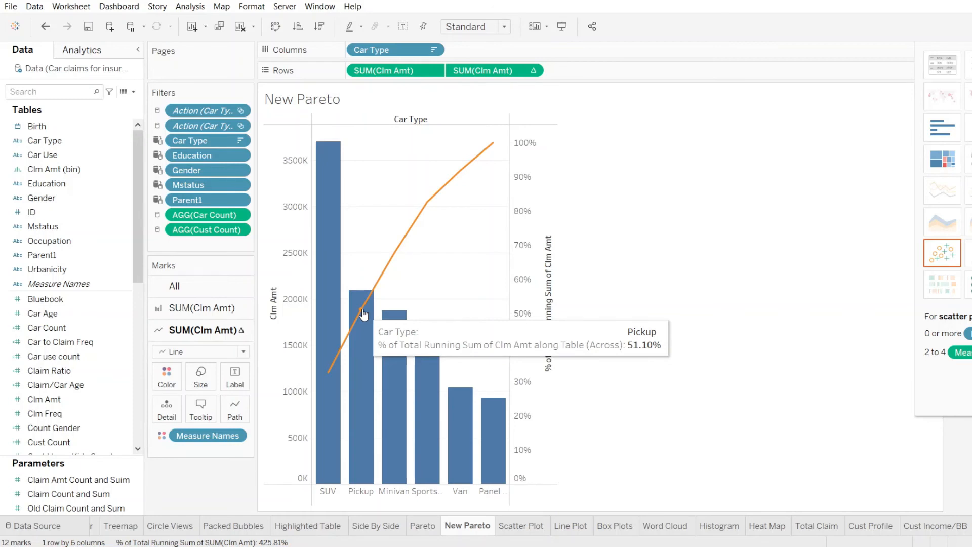
{"action": "mouse_move", "coordinate": [480, 162]}
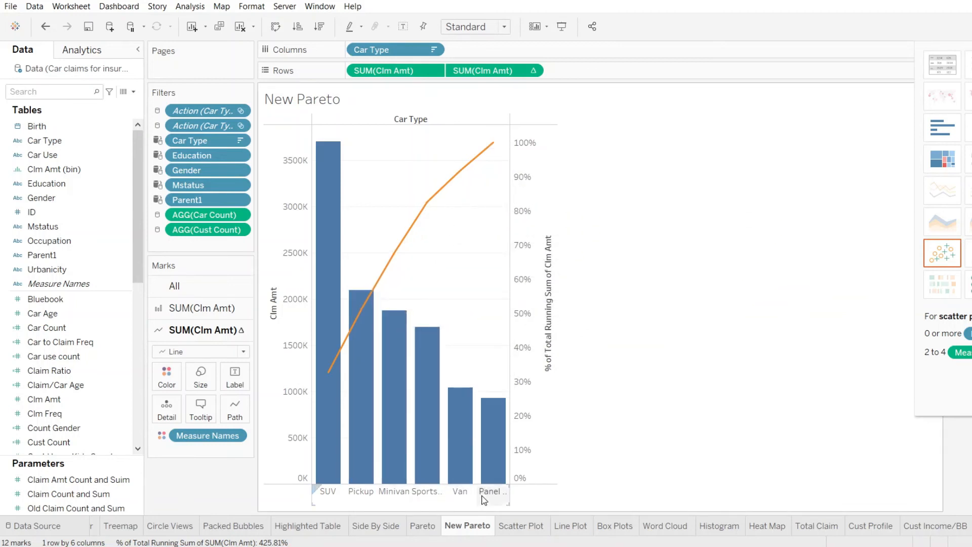
{"action": "mouse_move", "coordinate": [439, 342]}
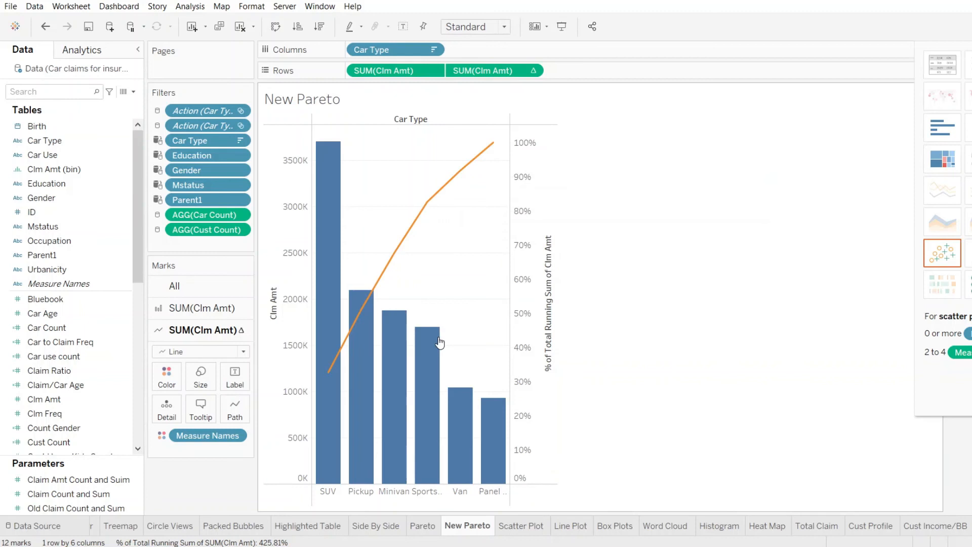
{"action": "mouse_move", "coordinate": [328, 375]}
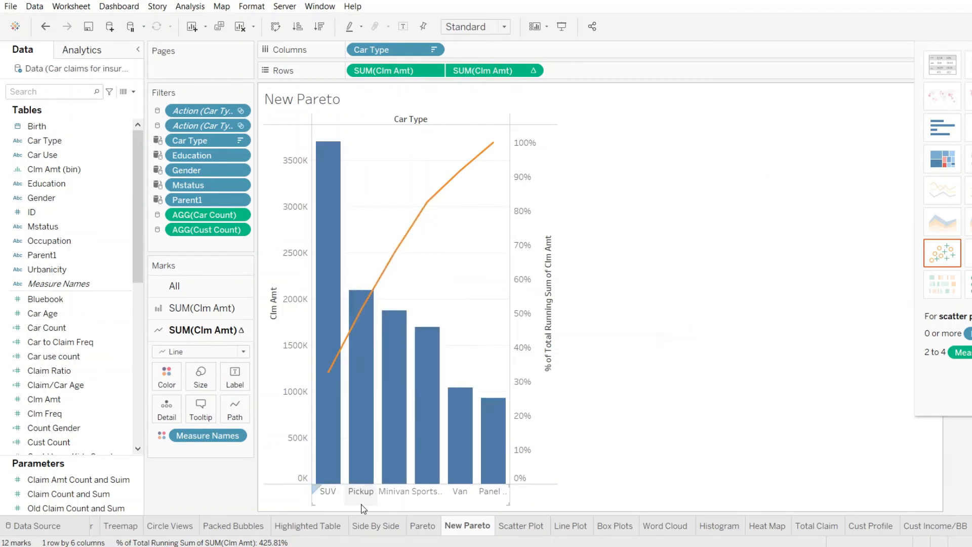
{"action": "mouse_move", "coordinate": [333, 356]}
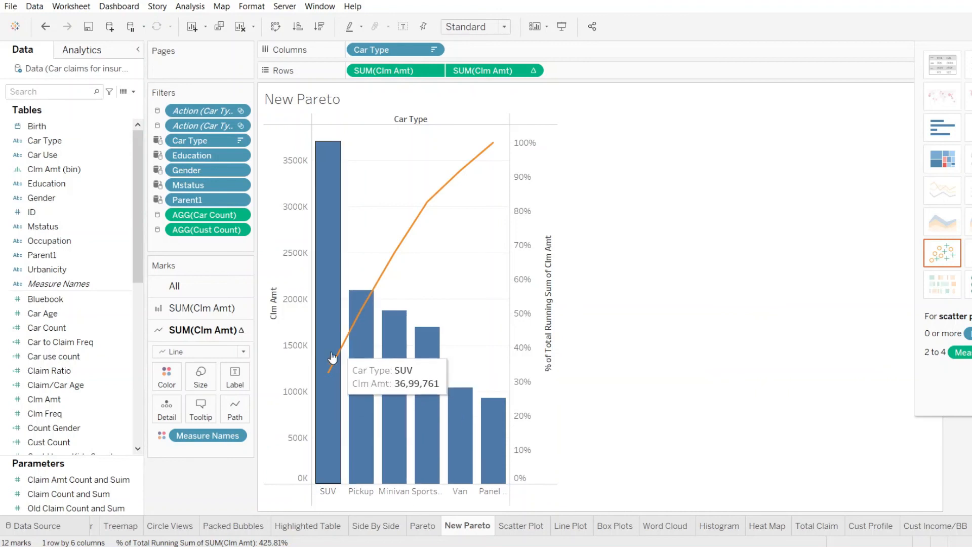
{"action": "mouse_move", "coordinate": [389, 264]}
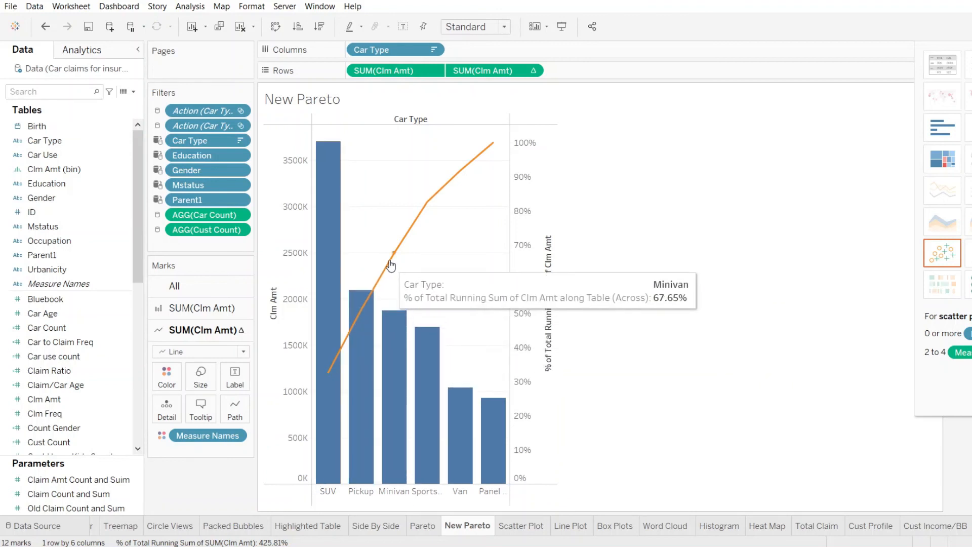
{"action": "mouse_move", "coordinate": [330, 354]}
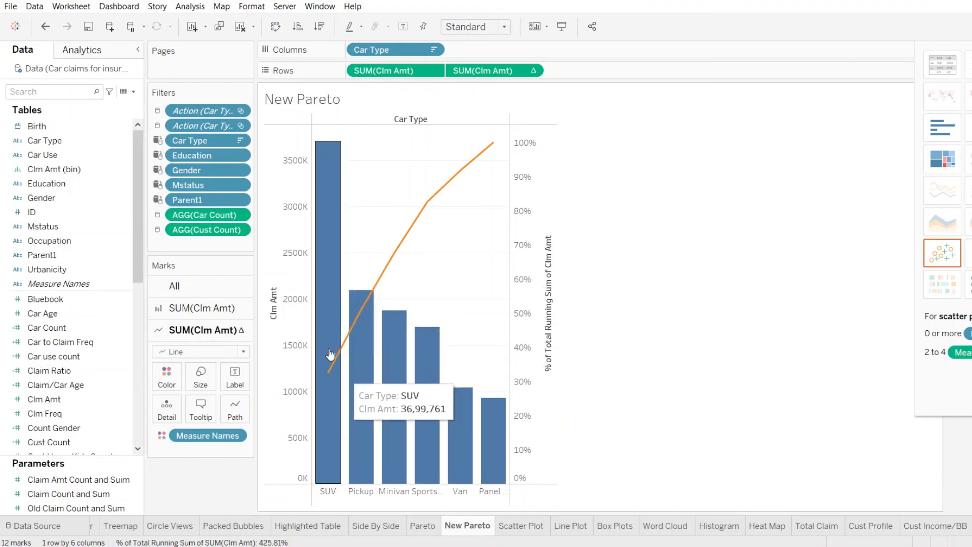
{"action": "mouse_move", "coordinate": [348, 425]}
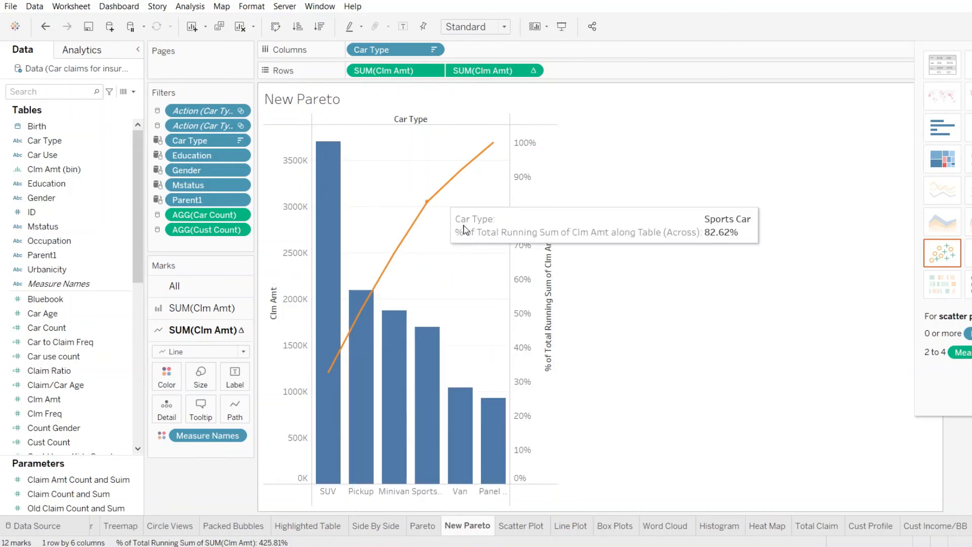
{"action": "mouse_move", "coordinate": [616, 257]}
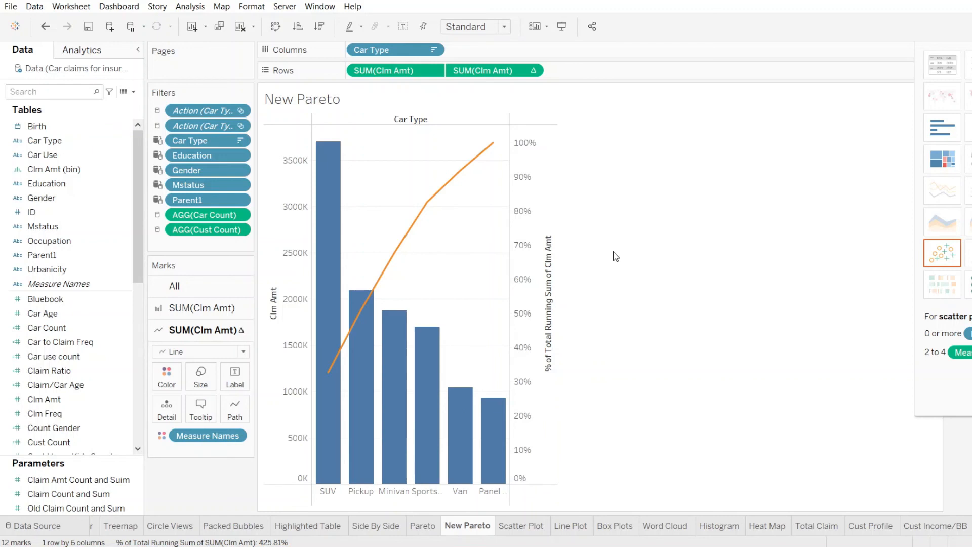
{"action": "mouse_move", "coordinate": [632, 249]}
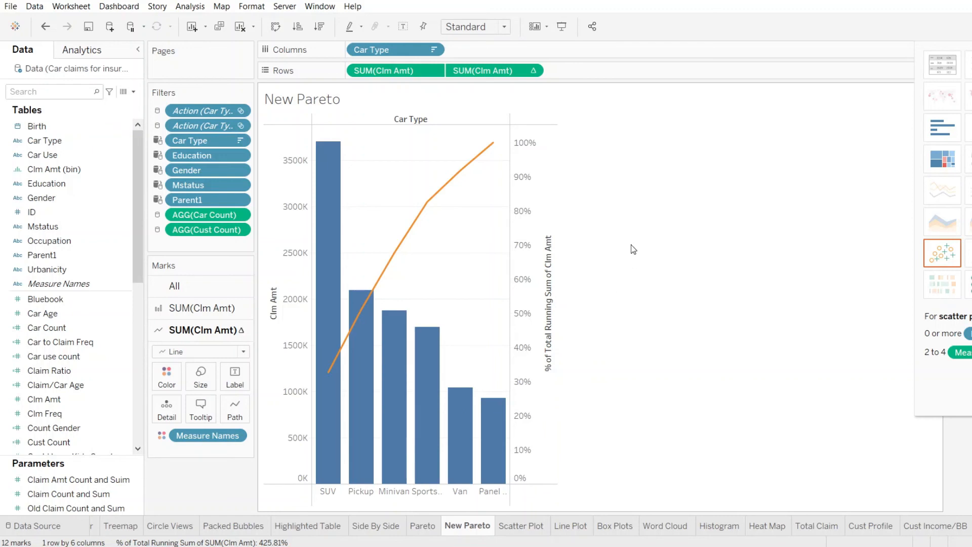
{"action": "mouse_move", "coordinate": [413, 226]}
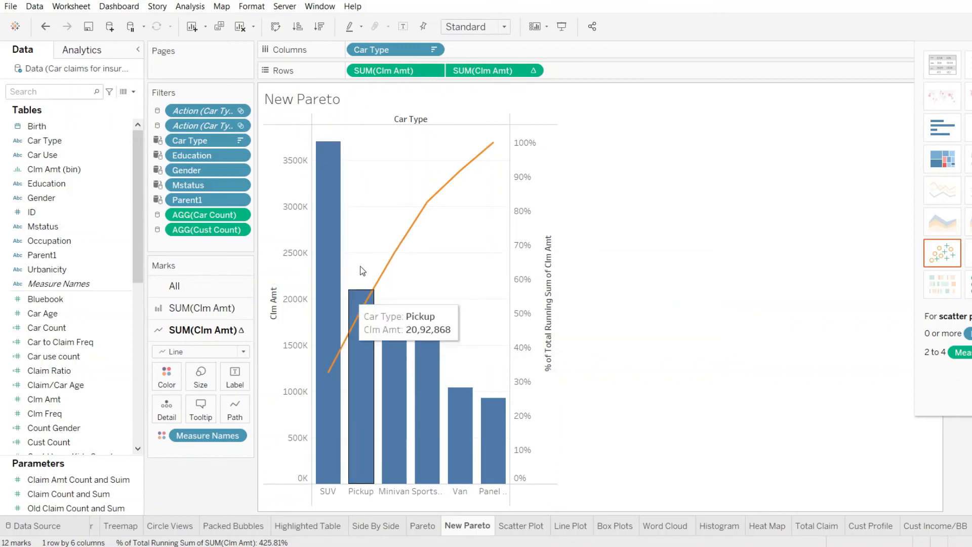
{"action": "mouse_move", "coordinate": [333, 503]}
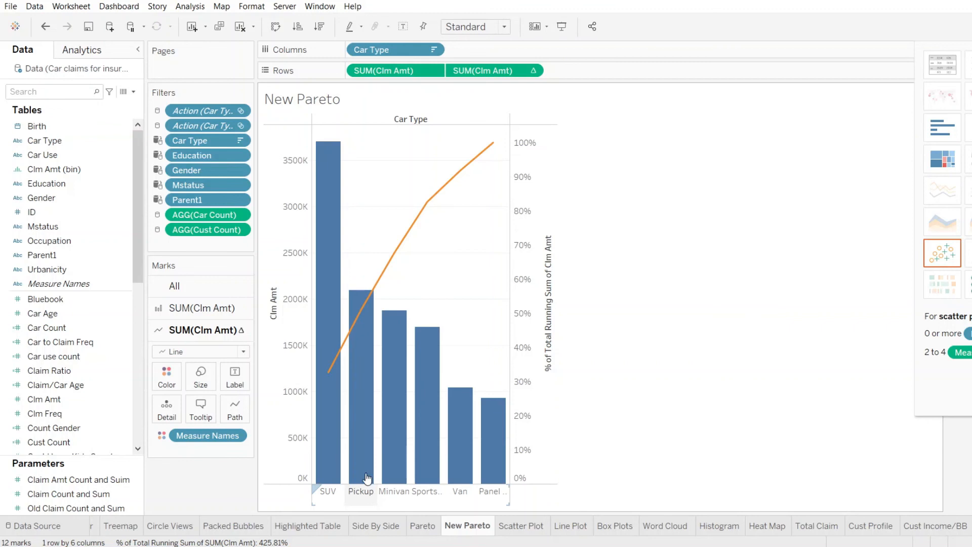
{"action": "mouse_move", "coordinate": [648, 211]}
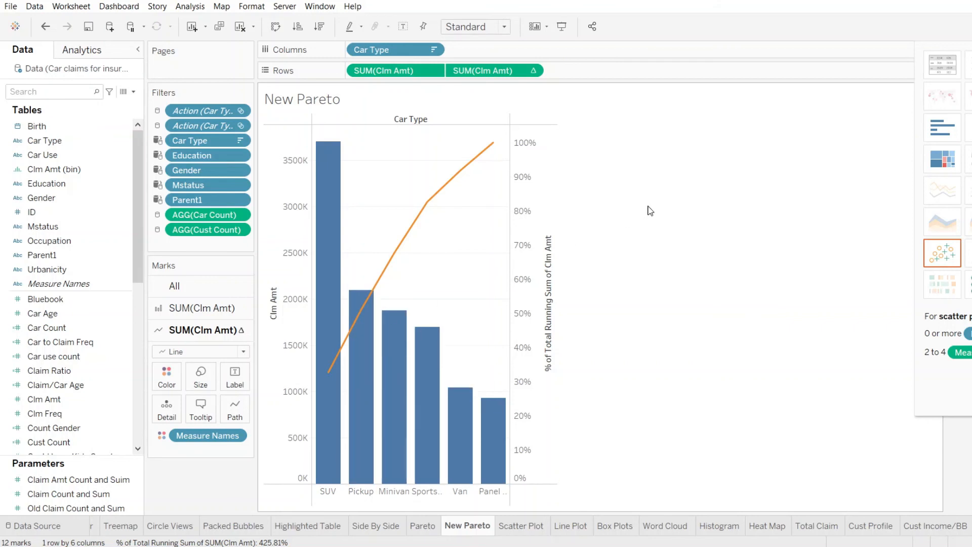